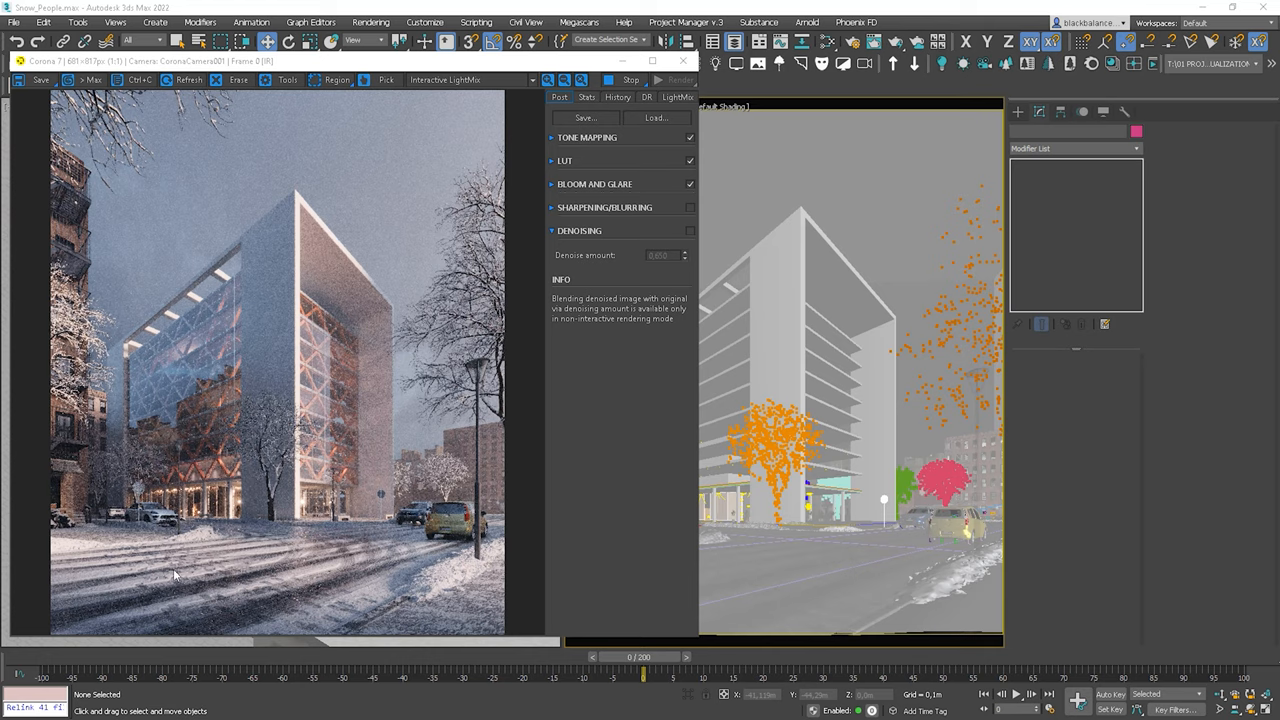
mouse_move(150, 537)
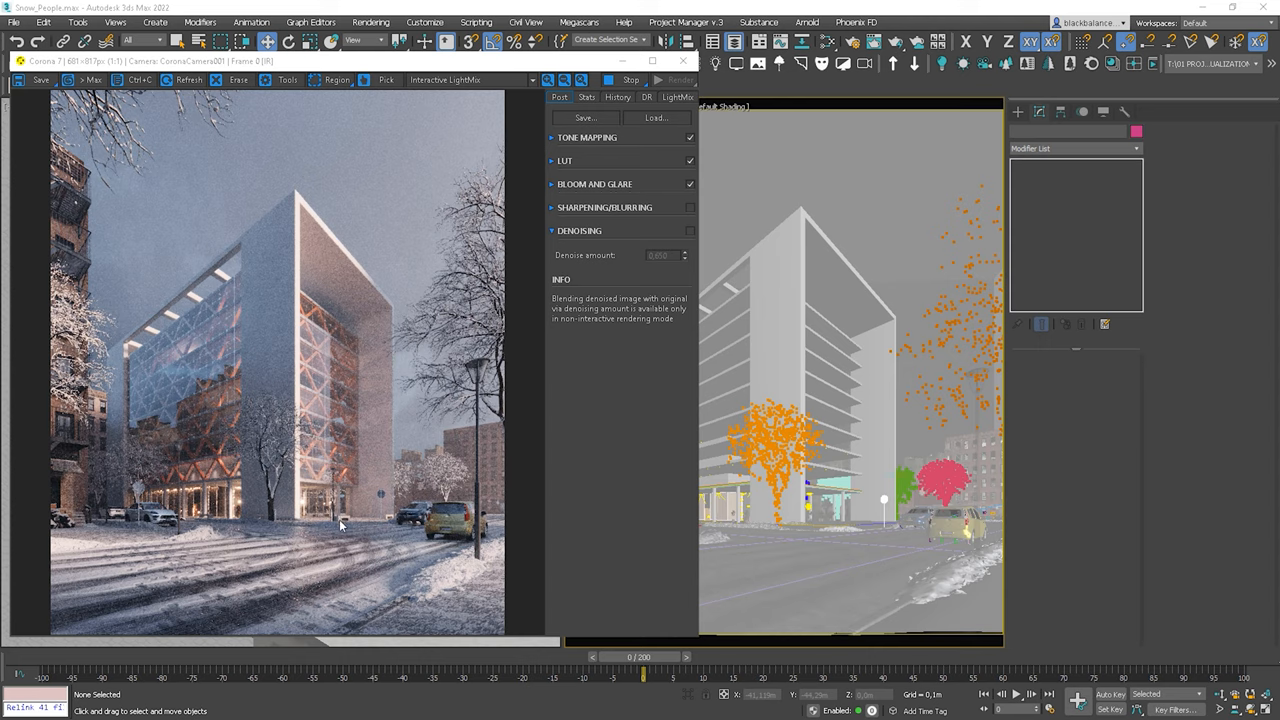
mouse_move(373, 510)
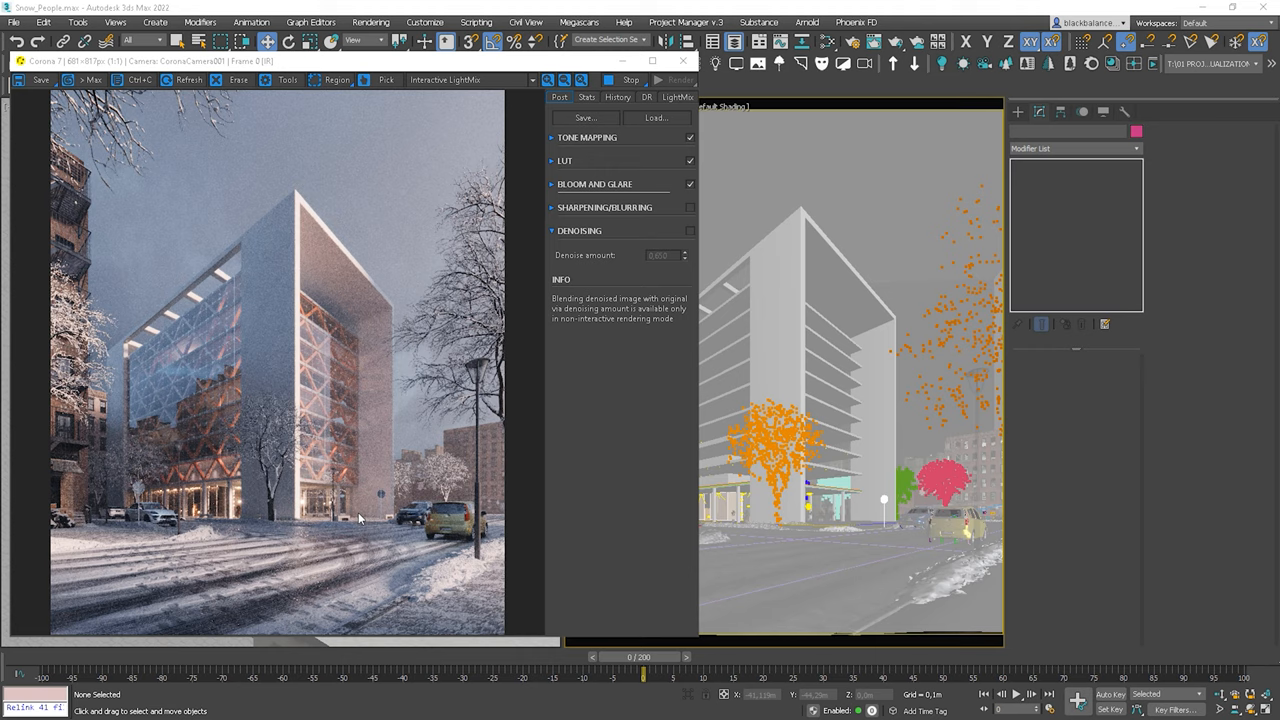
mouse_move(323, 507)
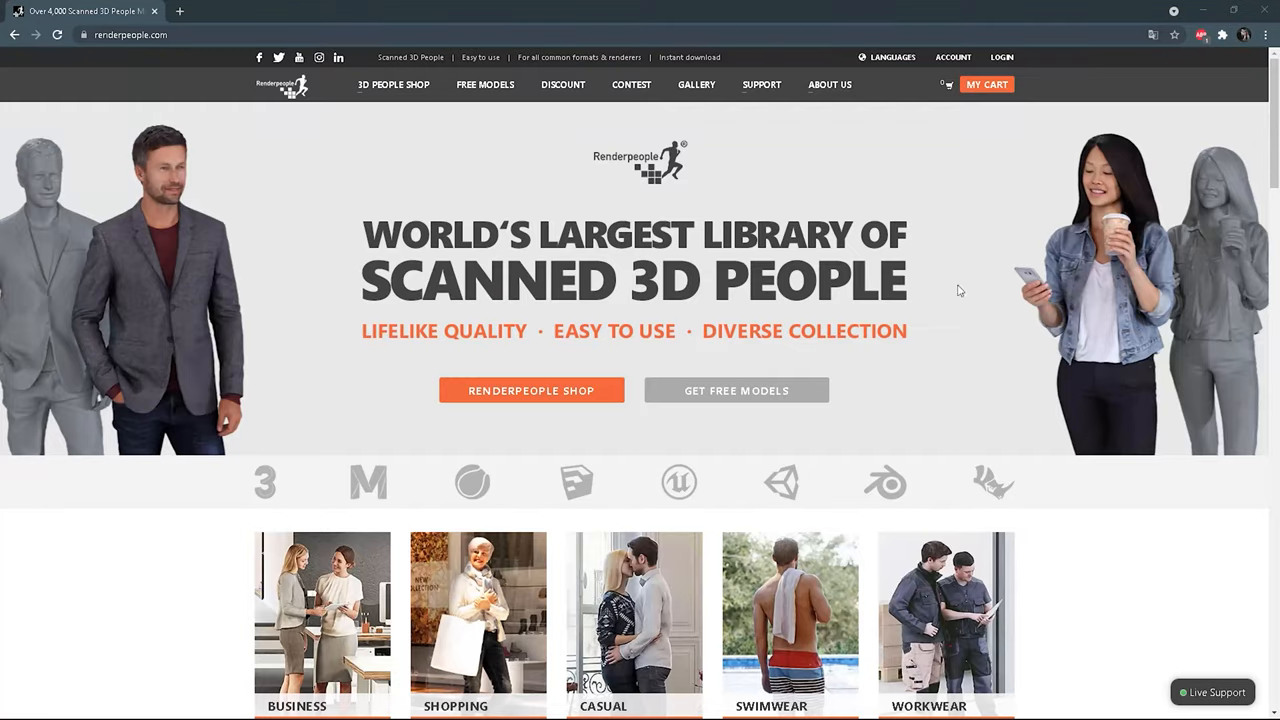
mouse_move(408, 448)
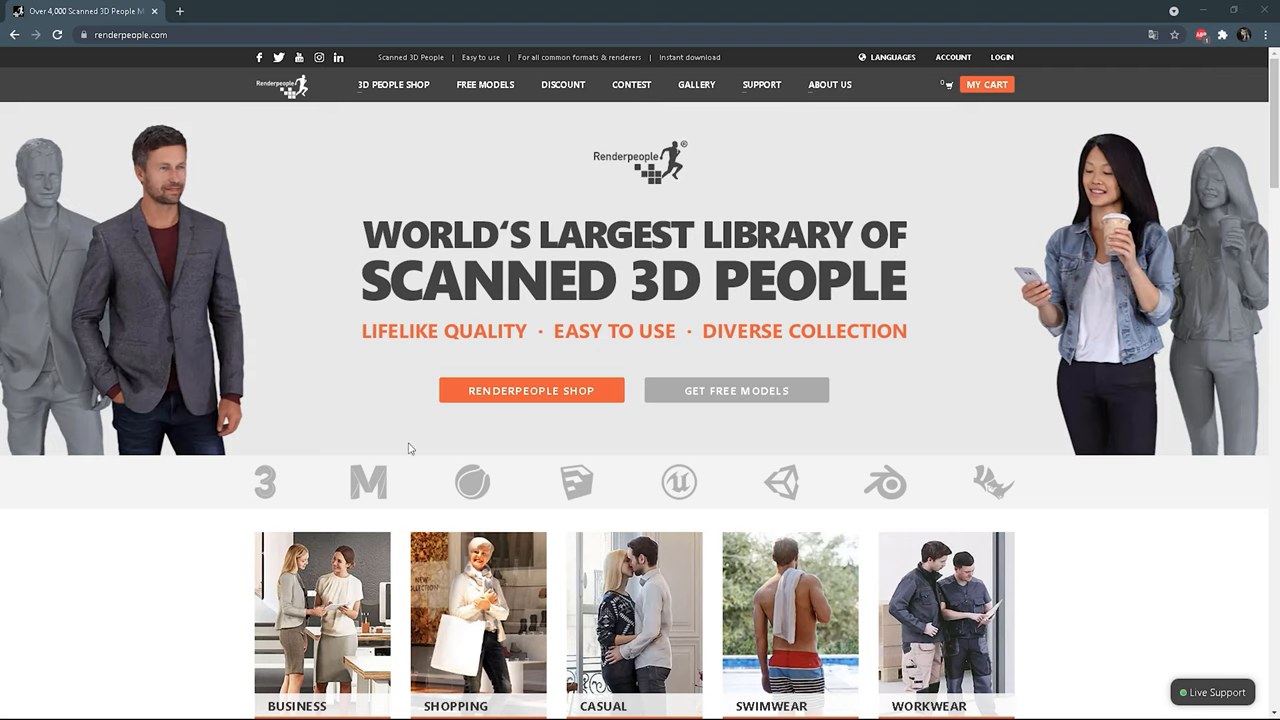
mouse_move(600, 447)
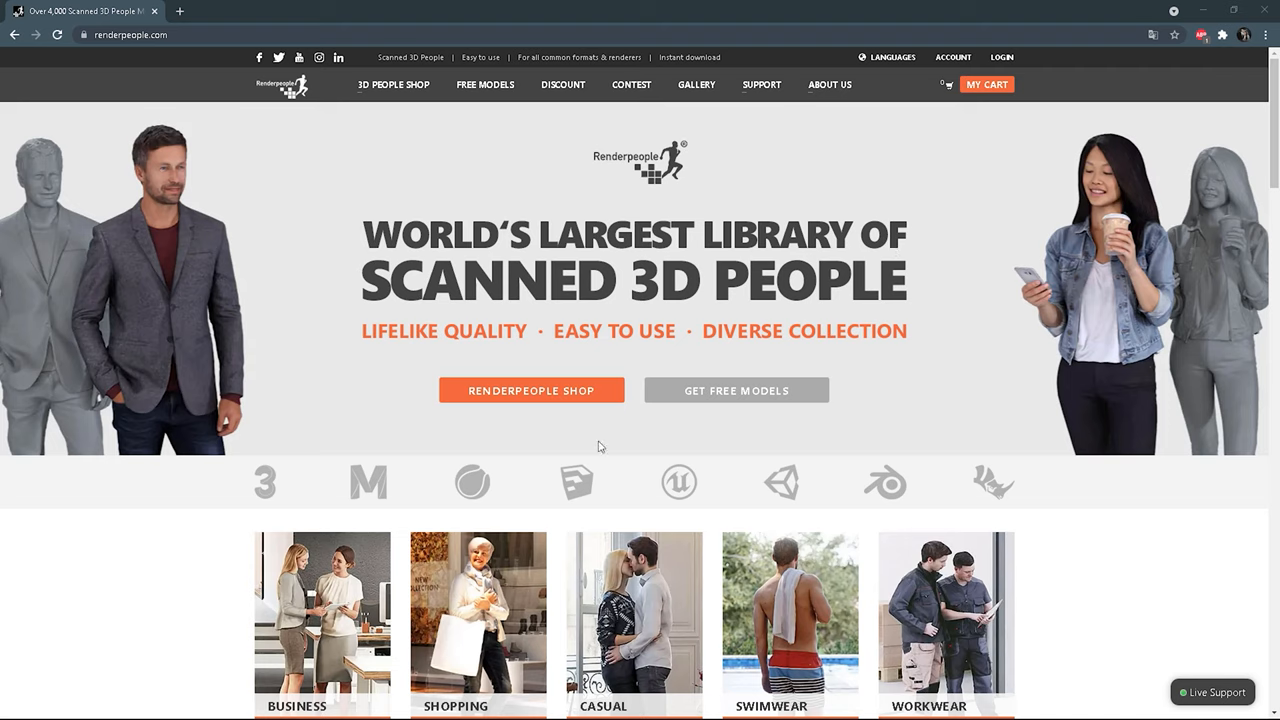
Step: Go to the 3D People Shop's 3D Posed People tab and browse the posed models
scroll("down", 3)
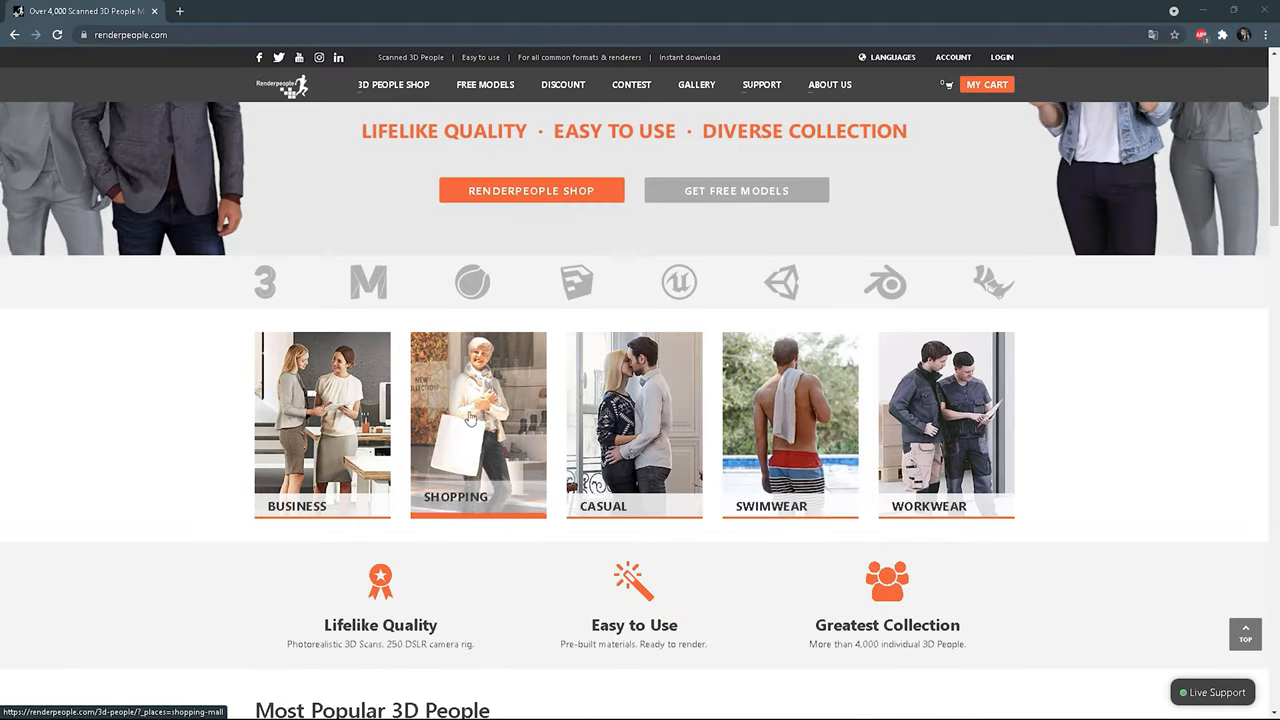
mouse_move(790, 420)
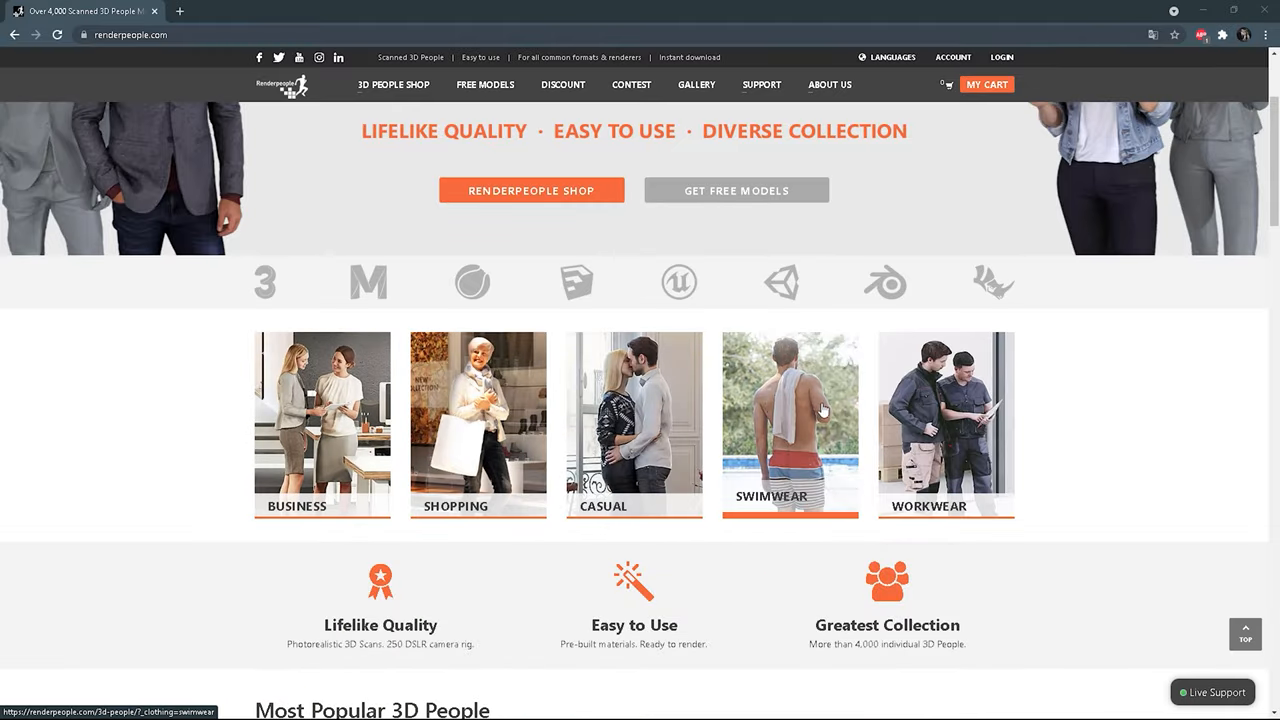
mouse_move(915, 410)
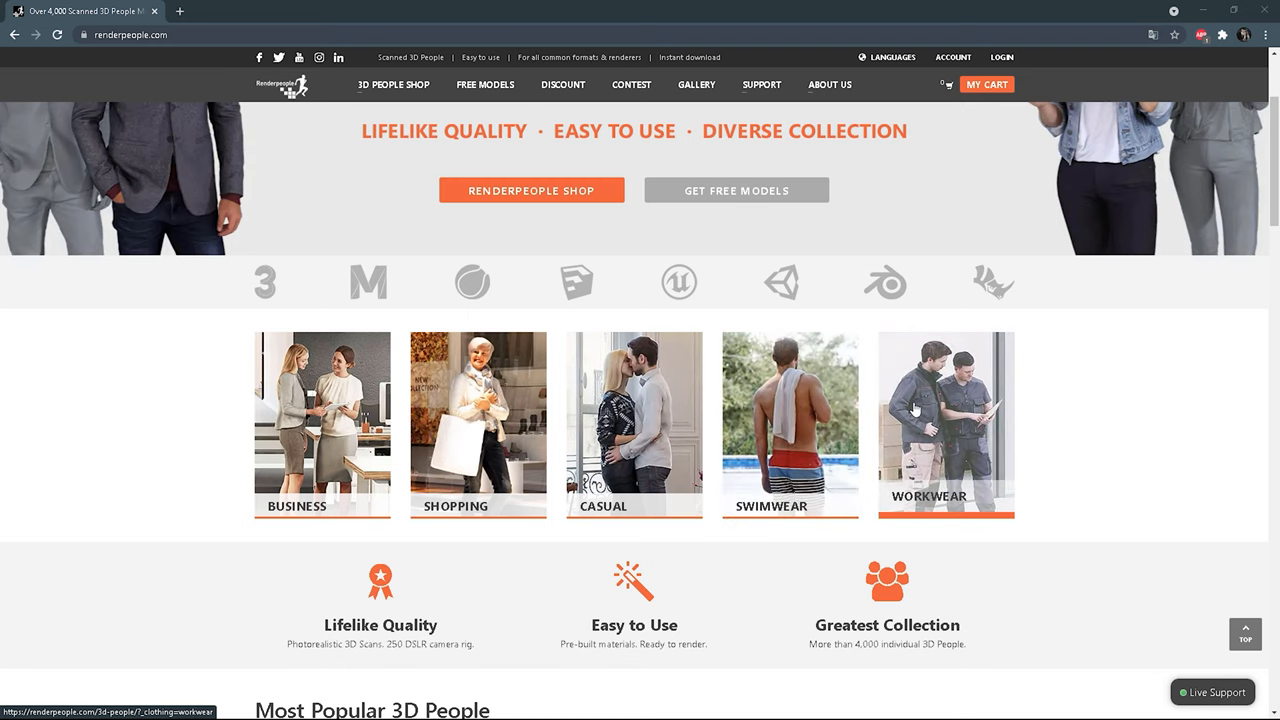
scroll("up", 3)
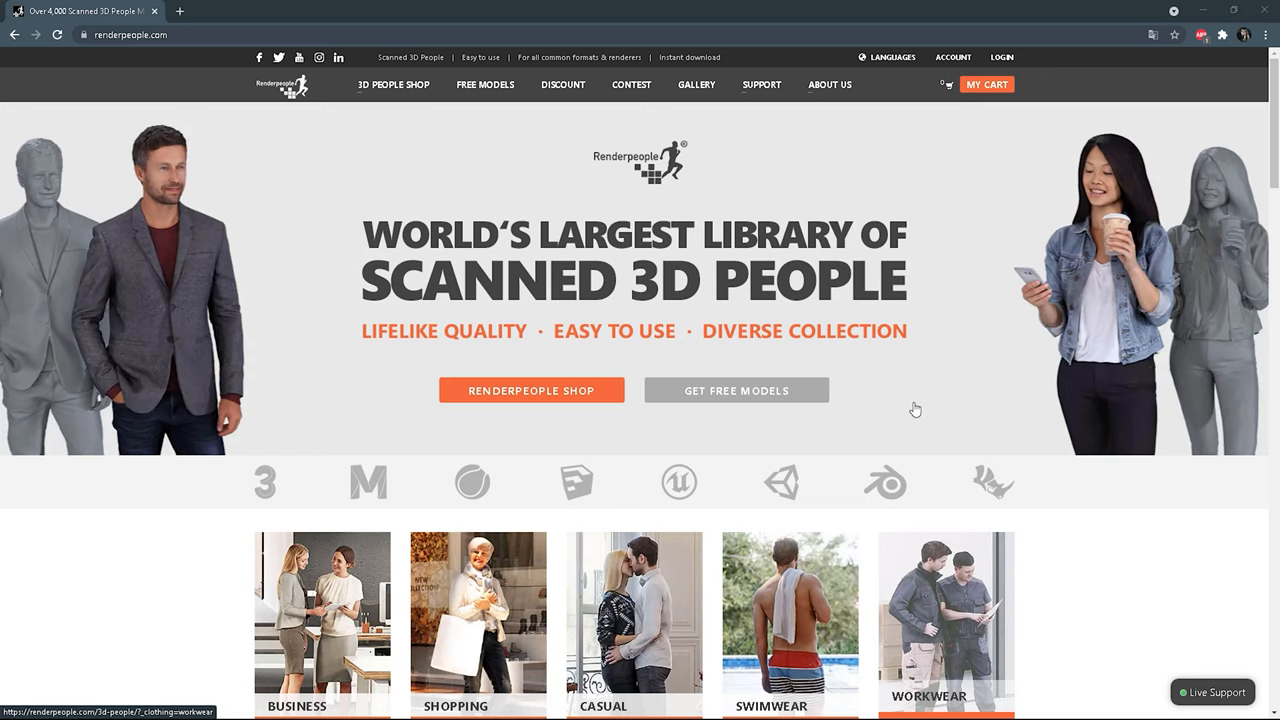
mouse_move(530, 305)
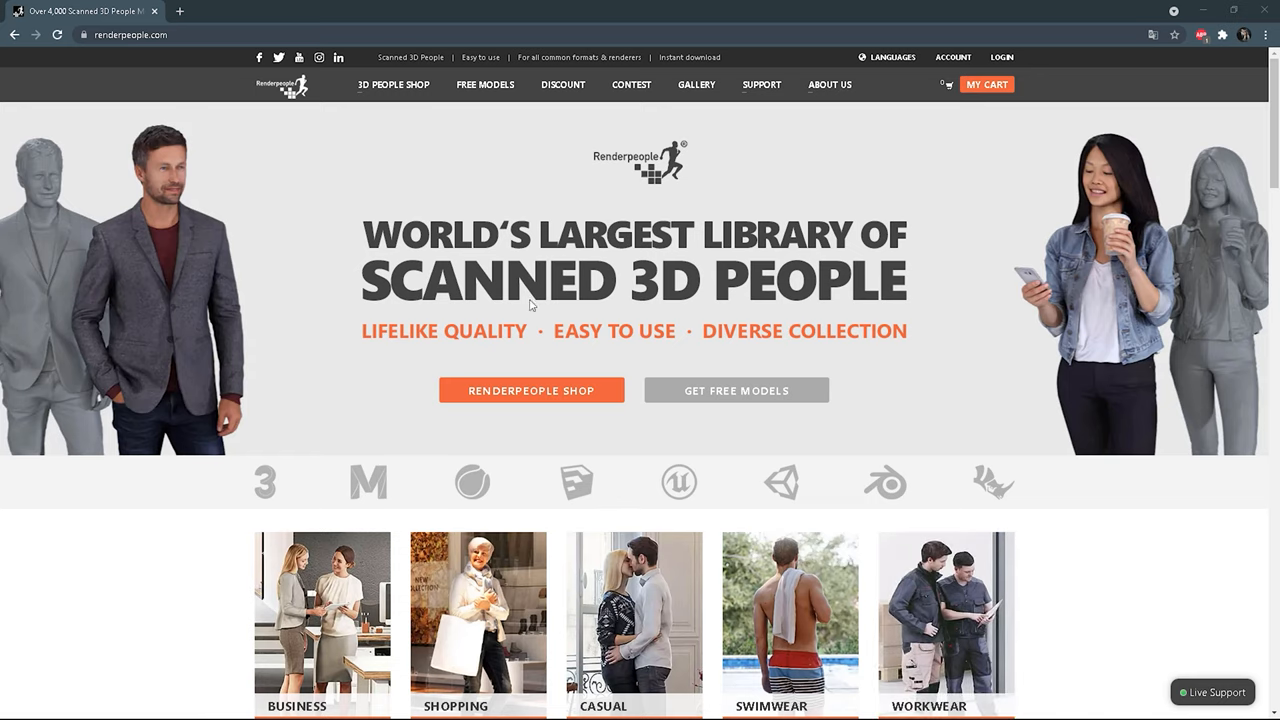
left_click(392, 84)
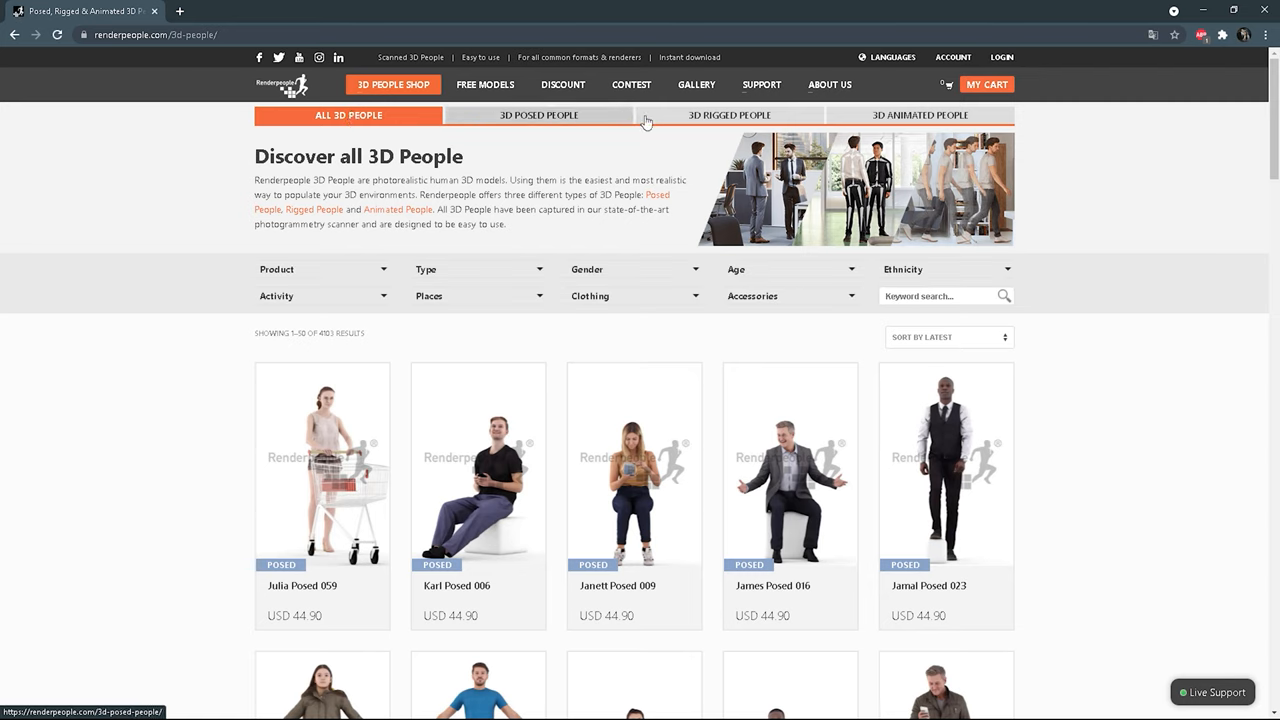
mouse_move(578, 135)
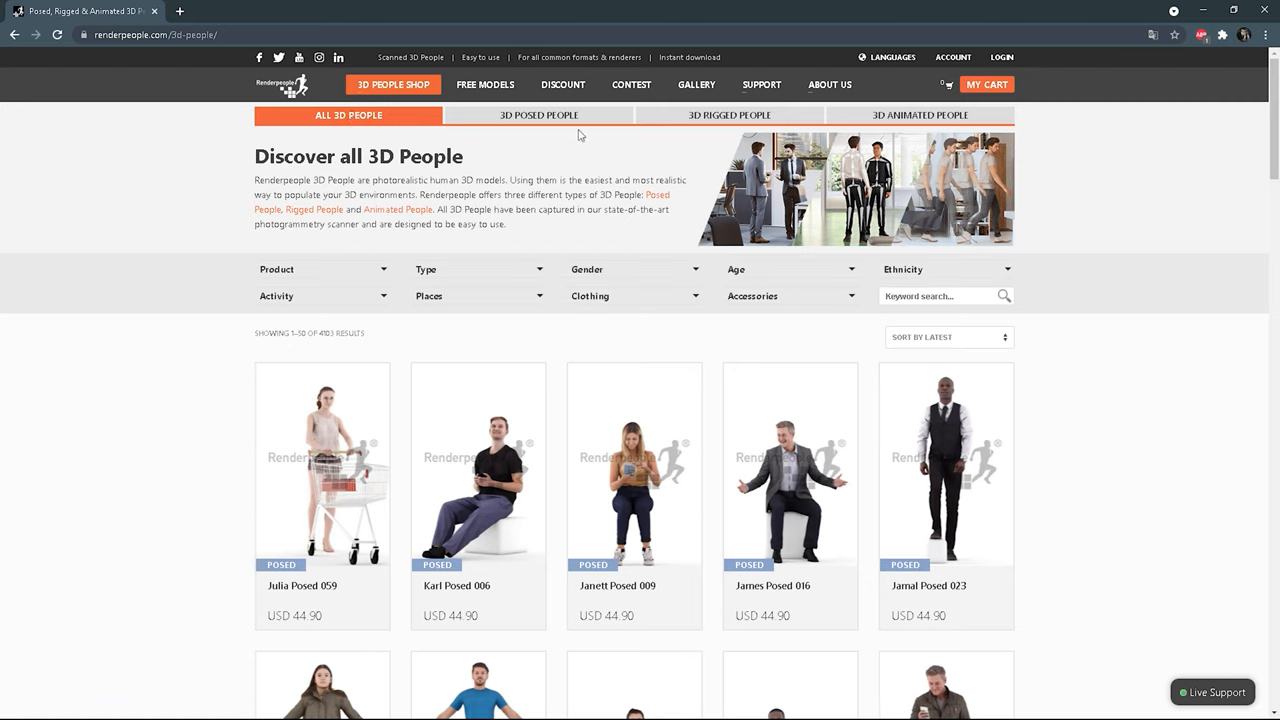
left_click(538, 115)
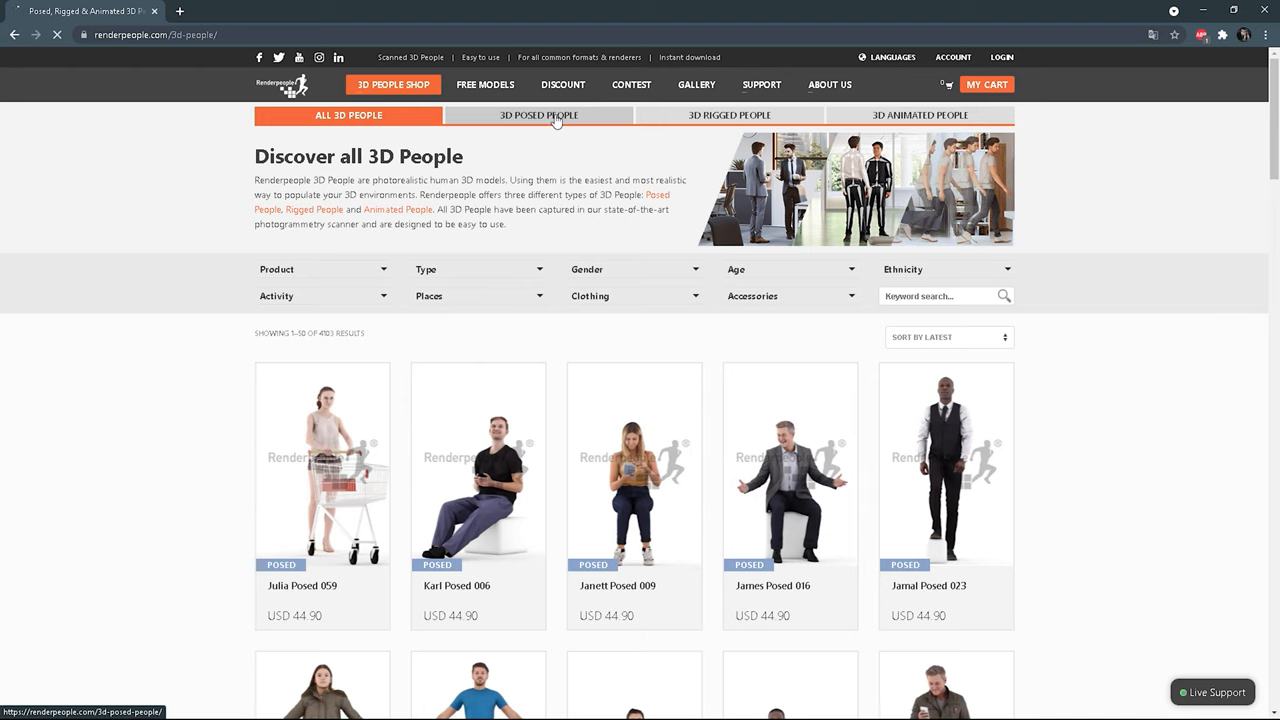
left_click(538, 115)
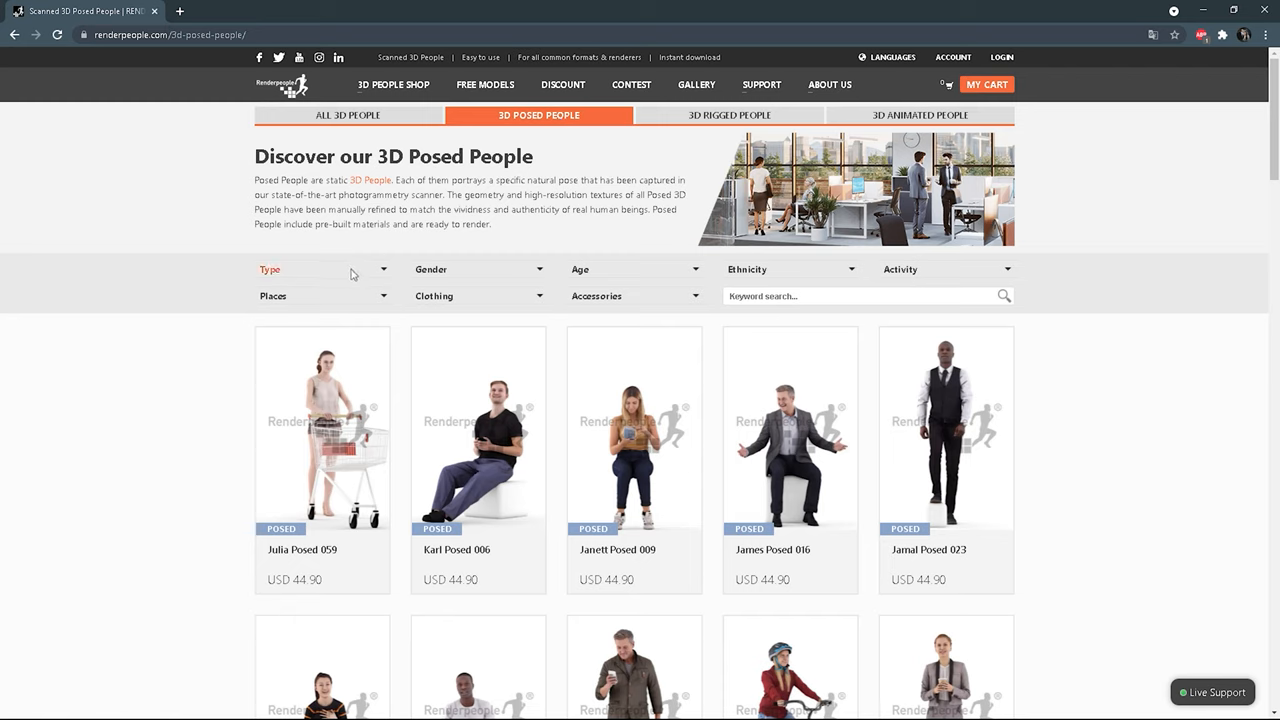
mouse_move(353, 302)
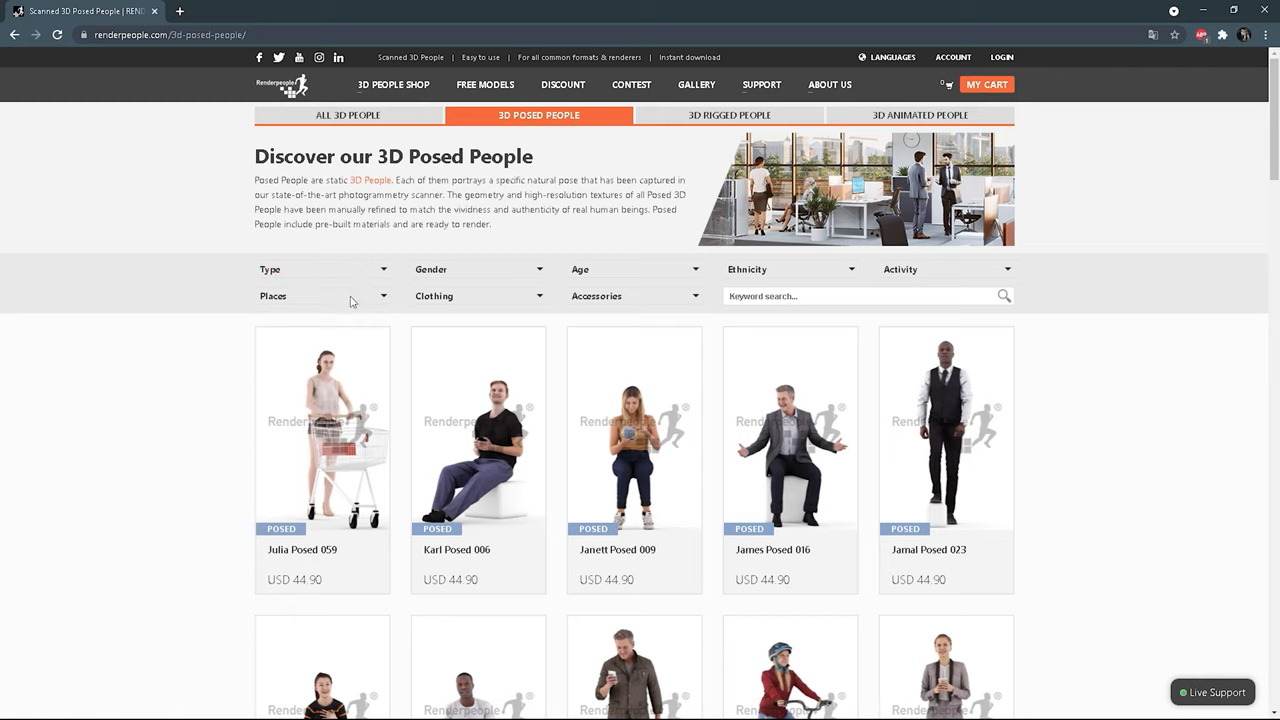
mouse_move(184, 509)
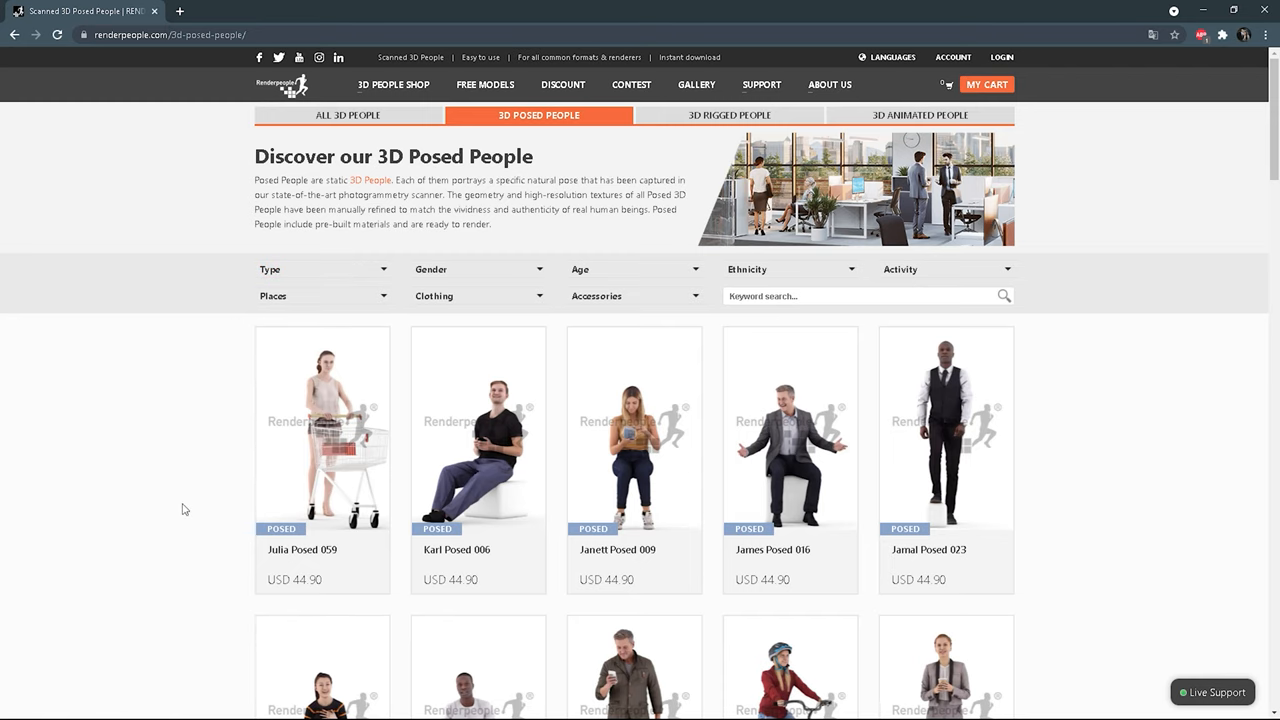
mouse_move(349, 465)
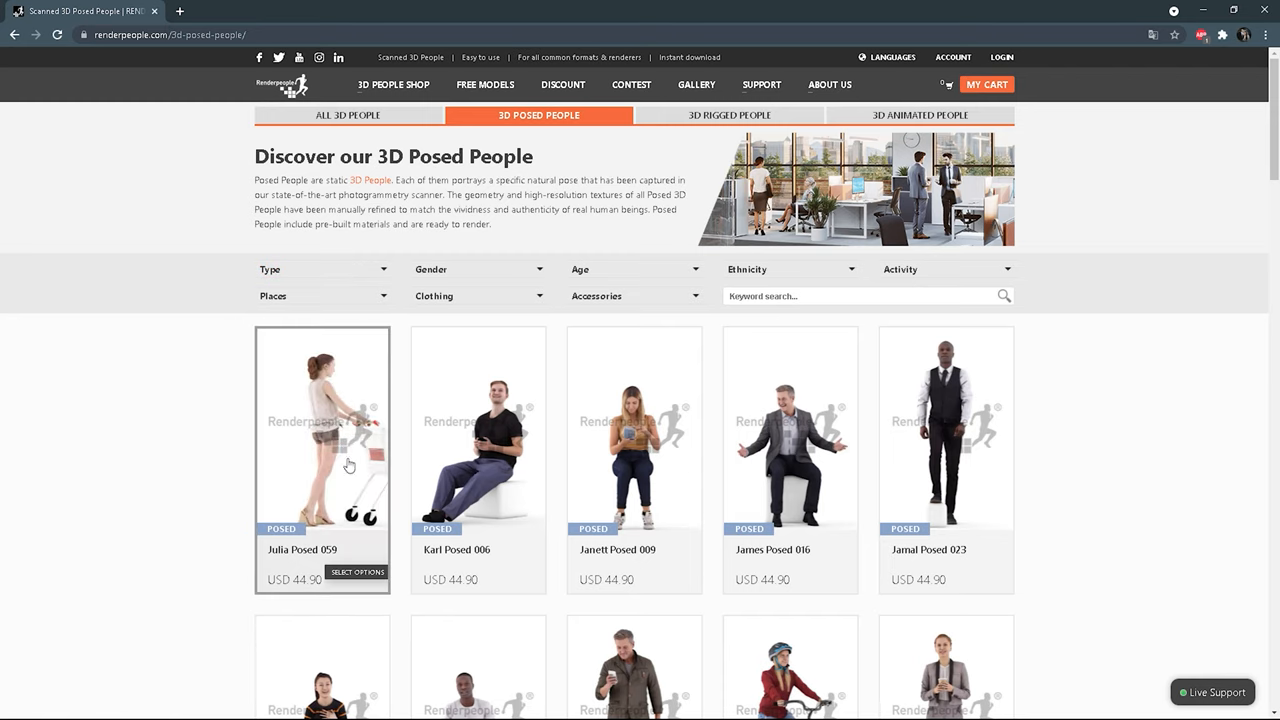
mouse_move(478, 450)
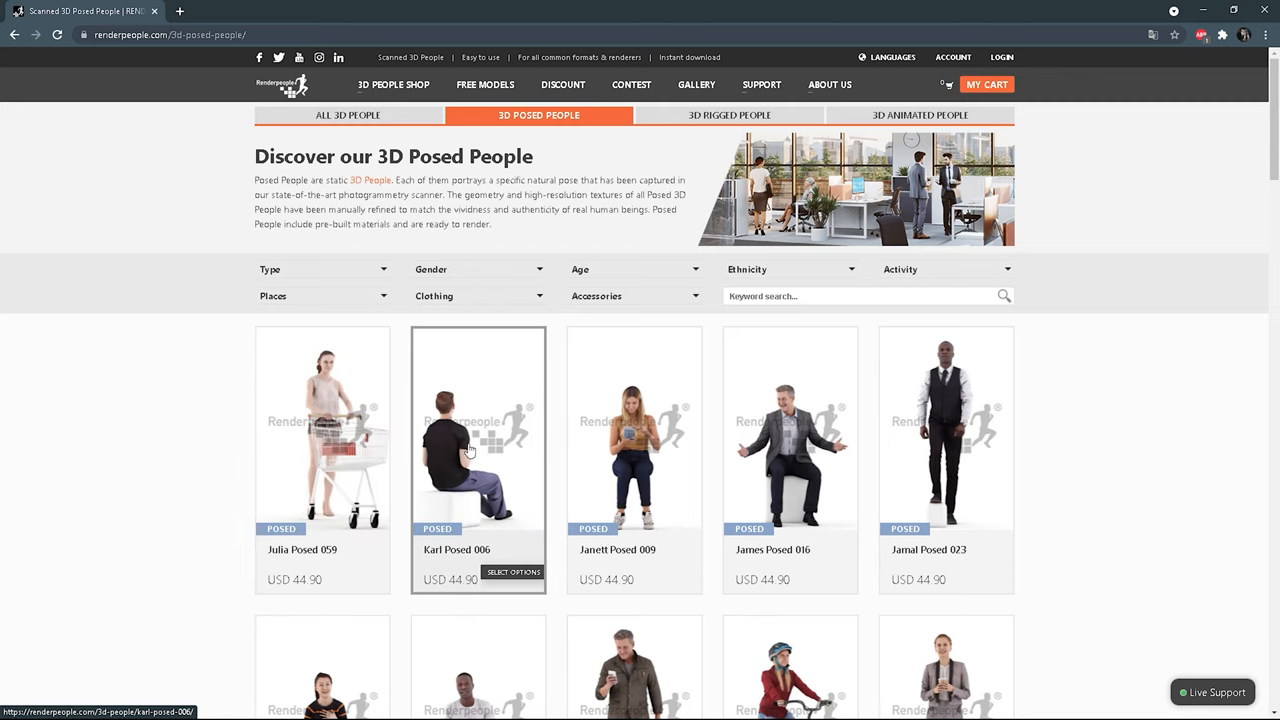
mouse_move(820, 508)
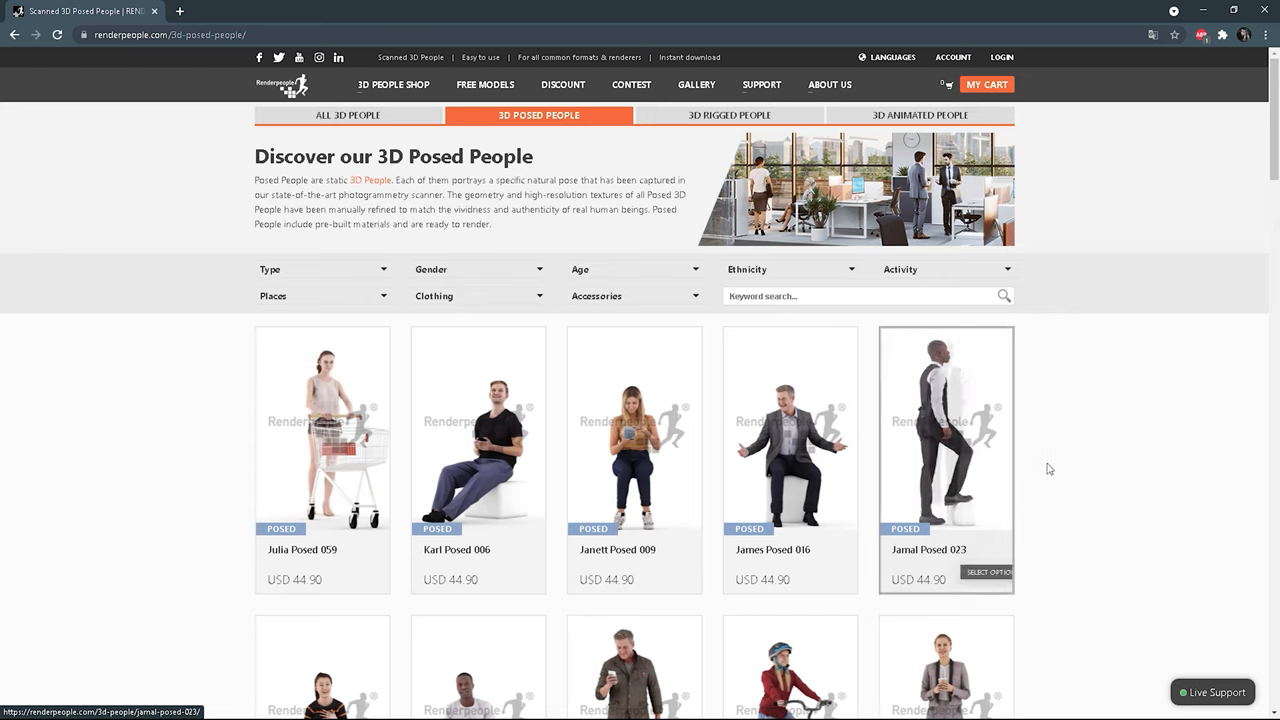
scroll("down", 3)
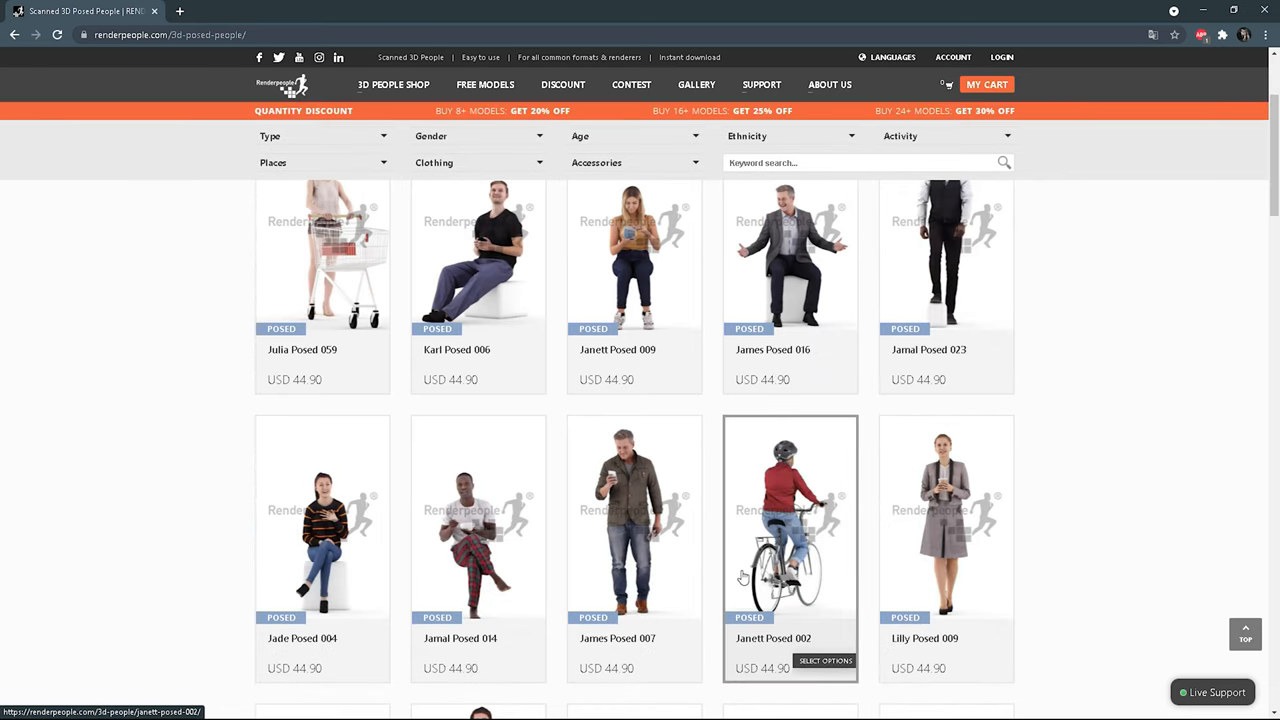
mouse_move(945, 548)
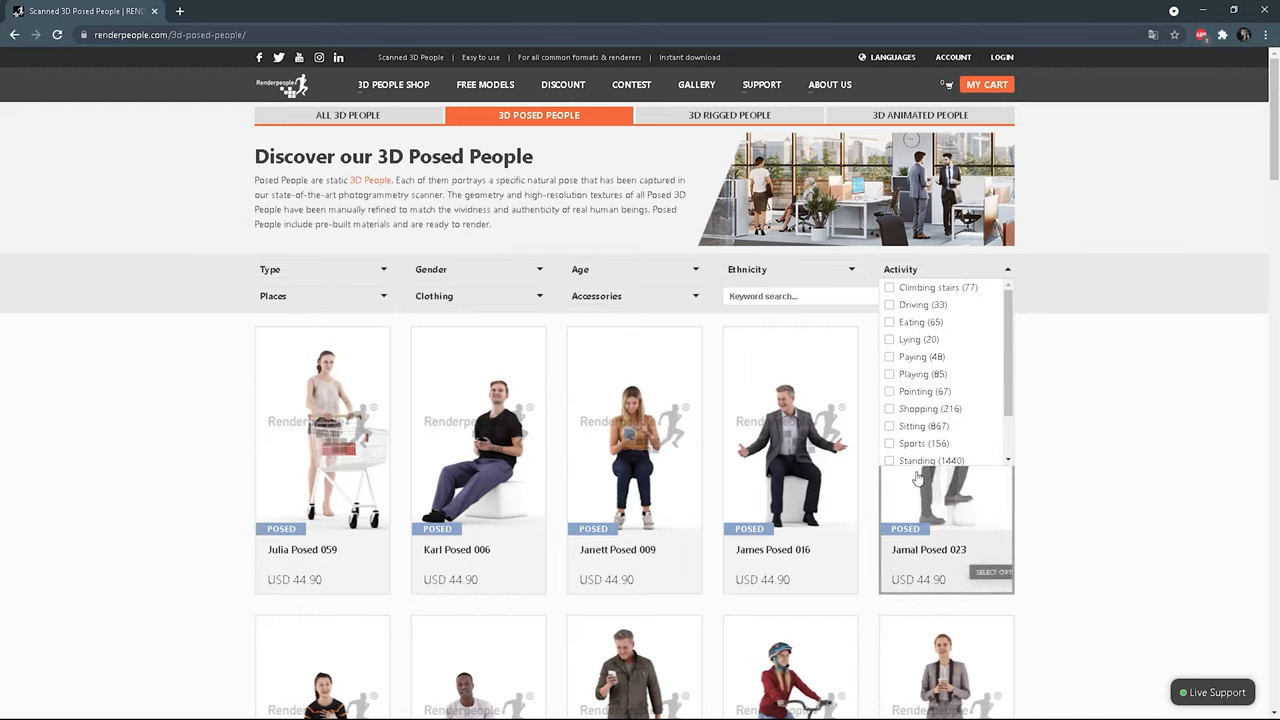
mouse_move(316, 303)
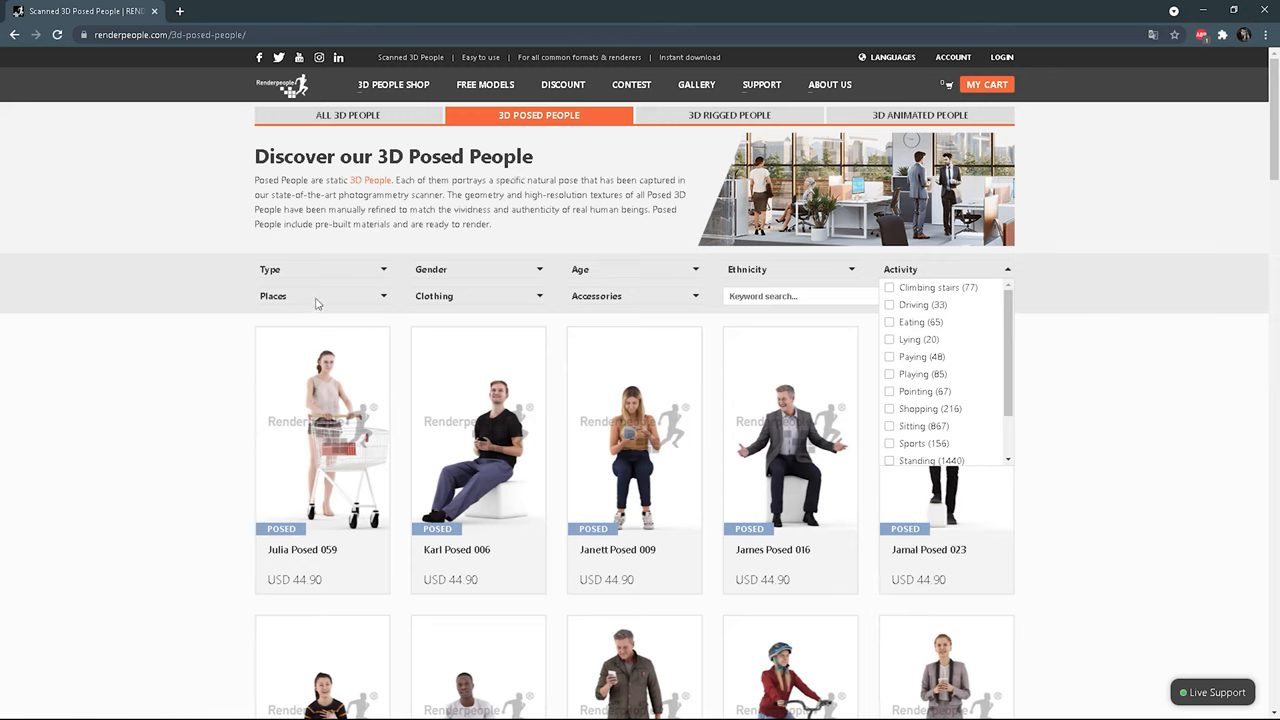
Step: Filter the posed people catalogue to Winter clothing
left_click(322, 296)
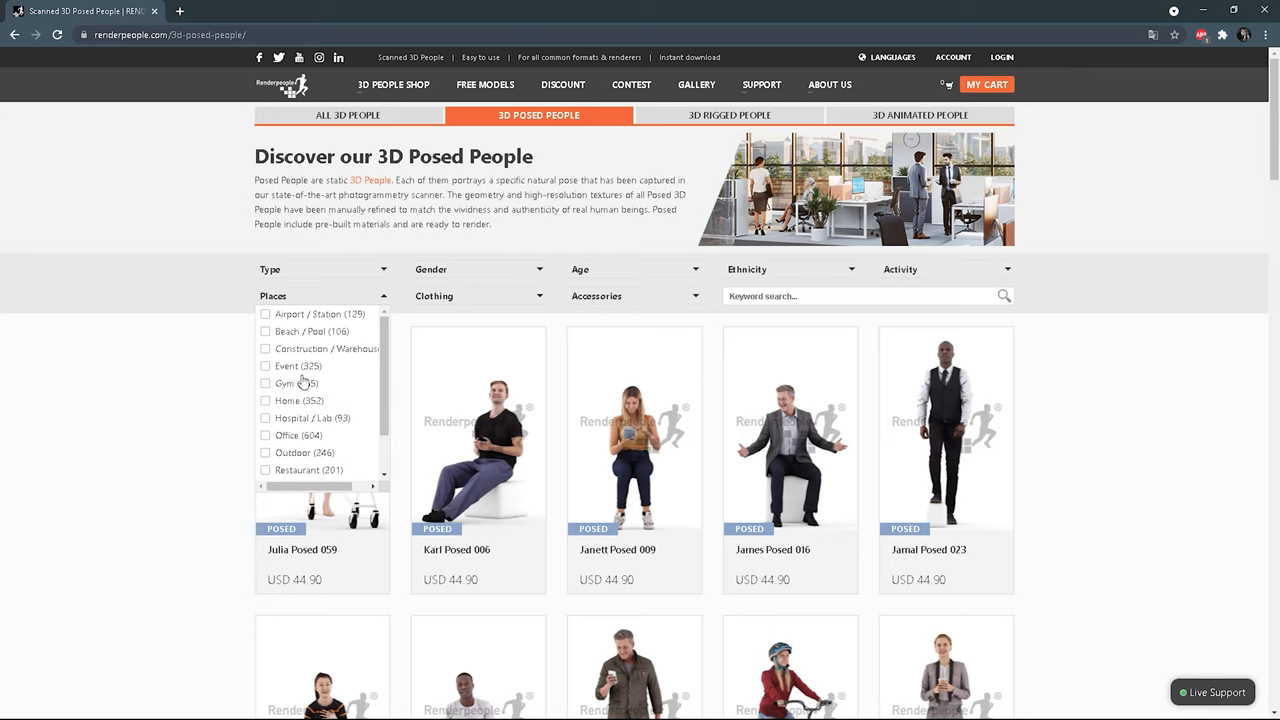
scroll("down", 3)
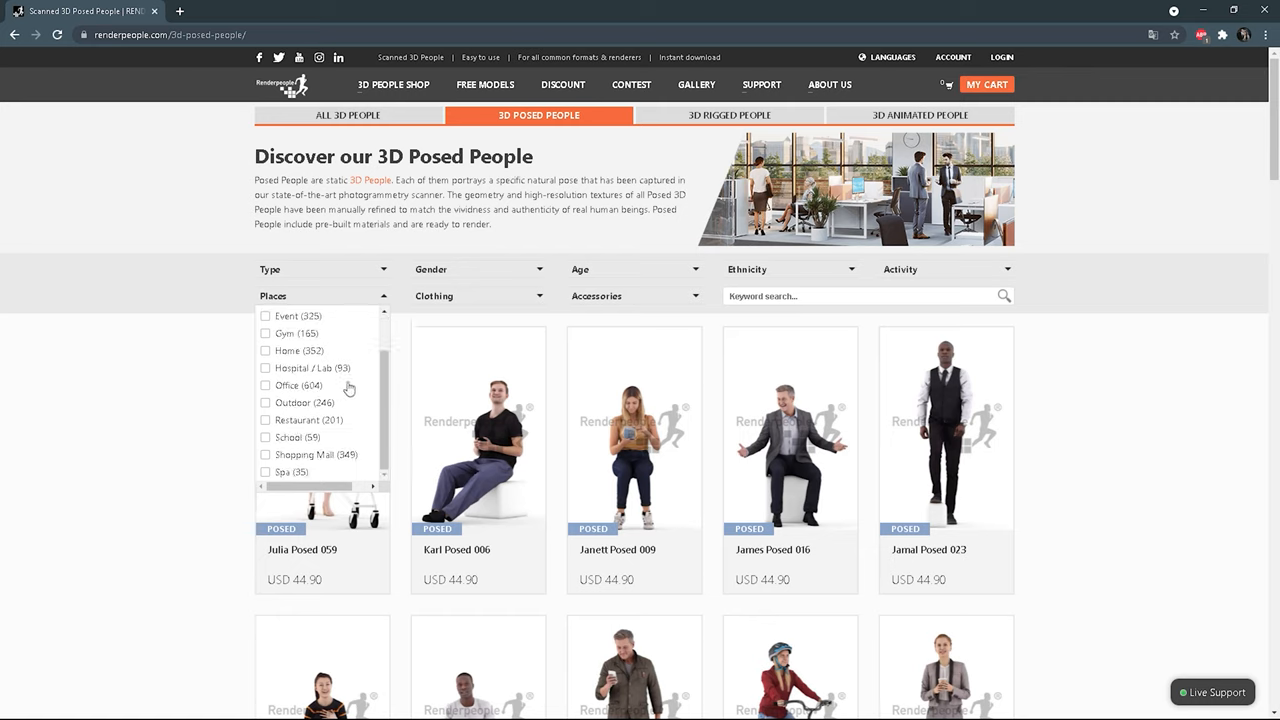
mouse_move(488, 298)
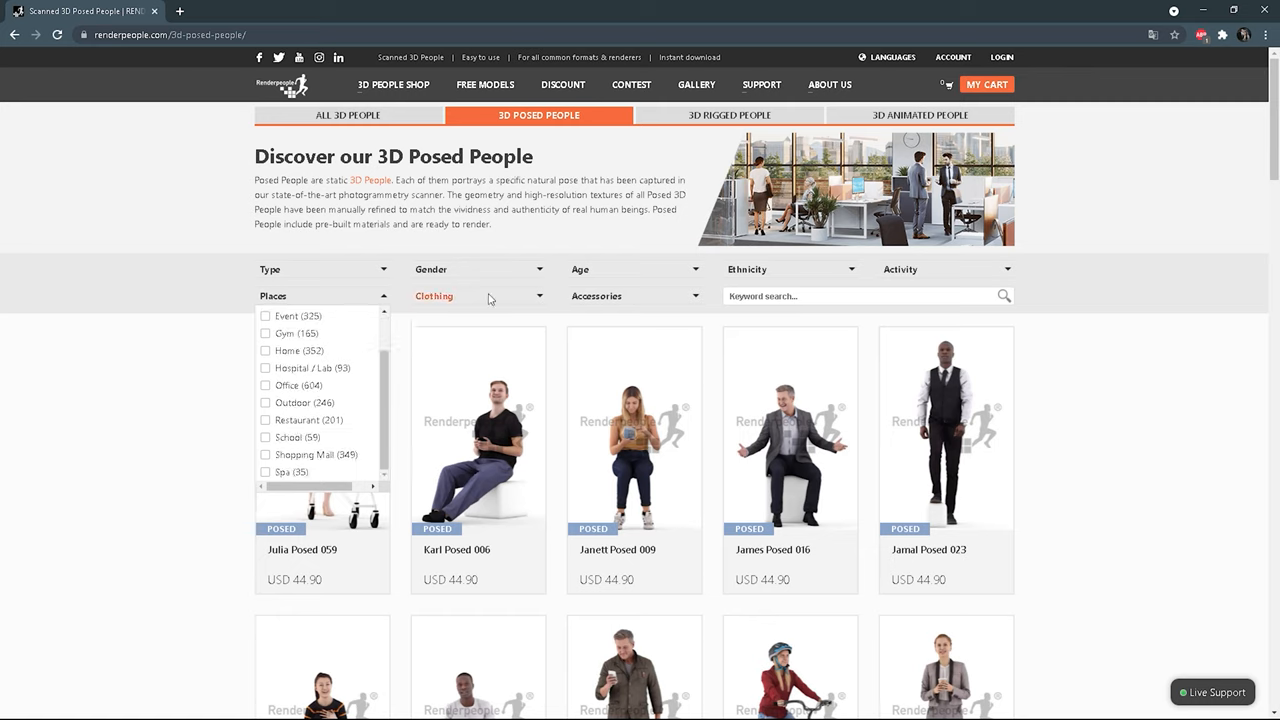
left_click(478, 295)
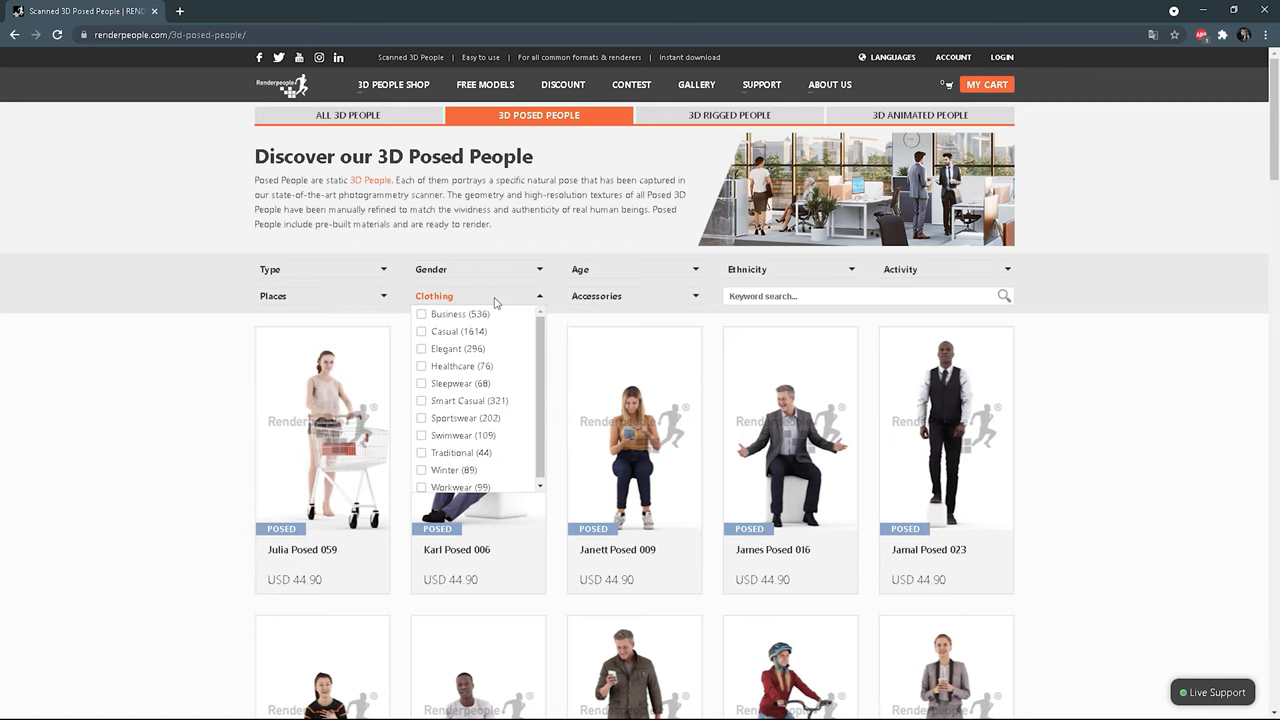
mouse_move(495, 310)
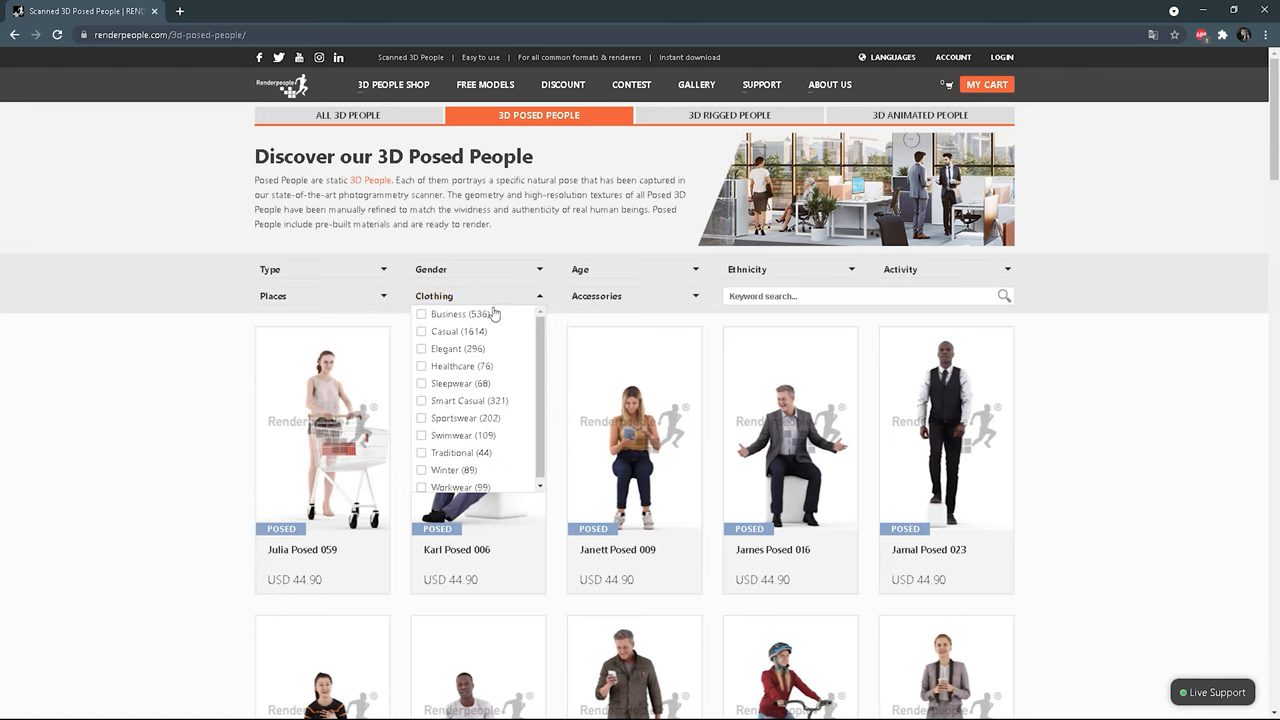
mouse_move(474, 476)
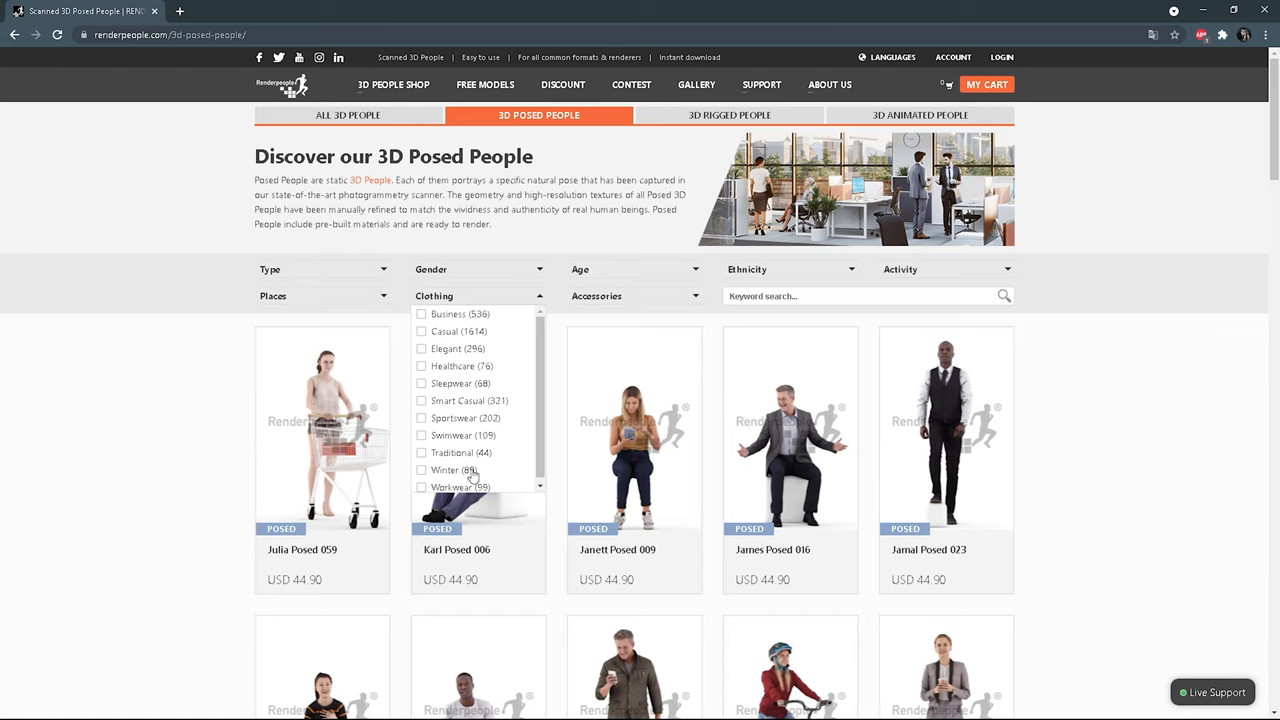
left_click(421, 470)
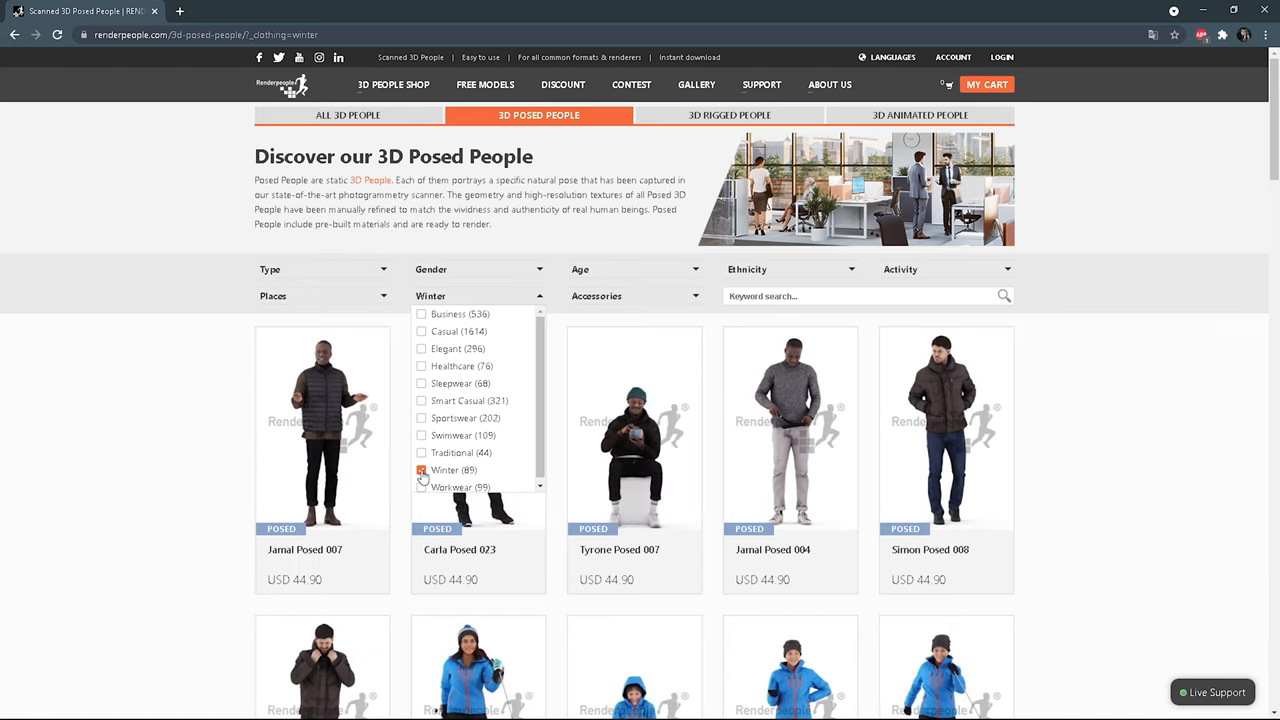
left_click(421, 470)
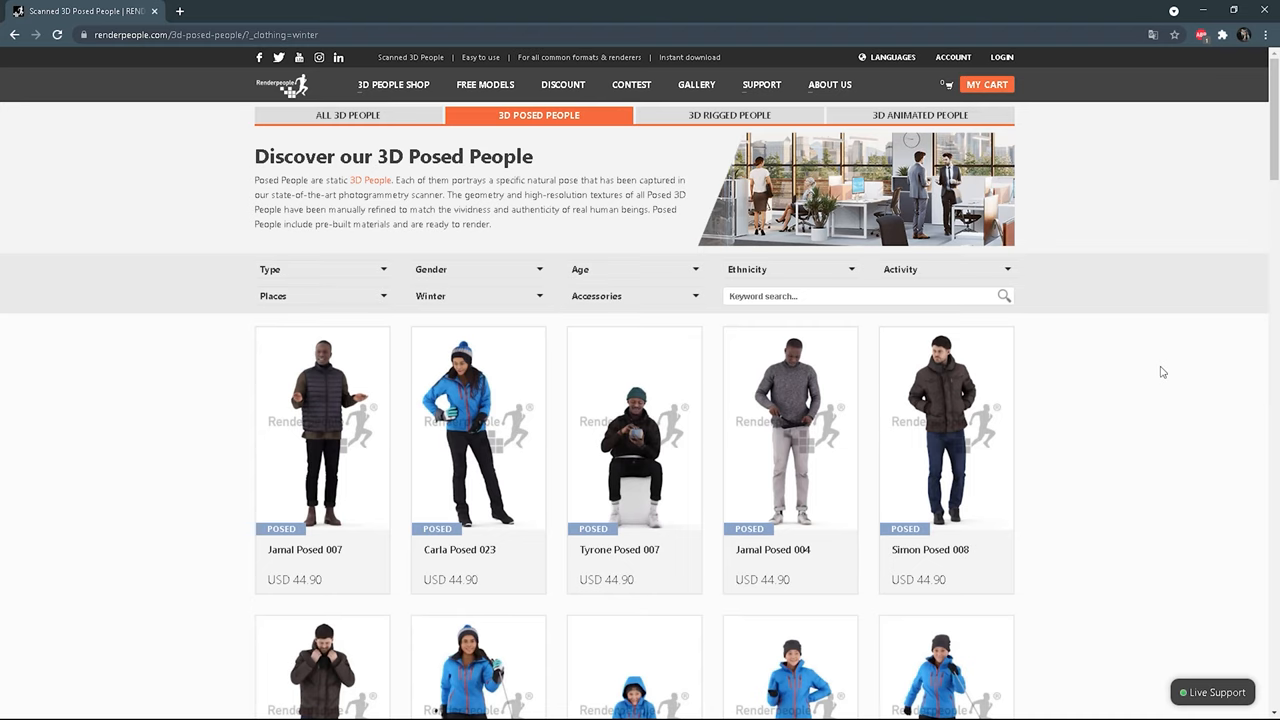
Step: Scroll to the bottom of the winter results and open page 2
scroll("down", 3)
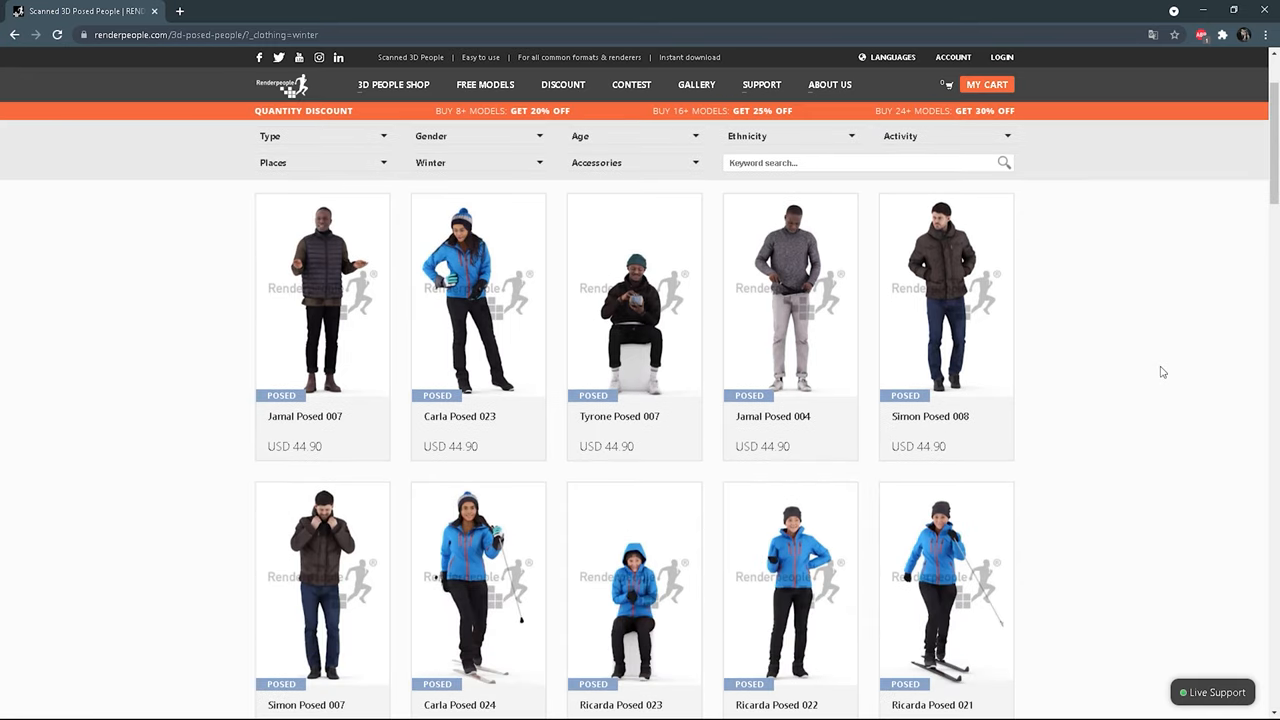
mouse_move(946, 585)
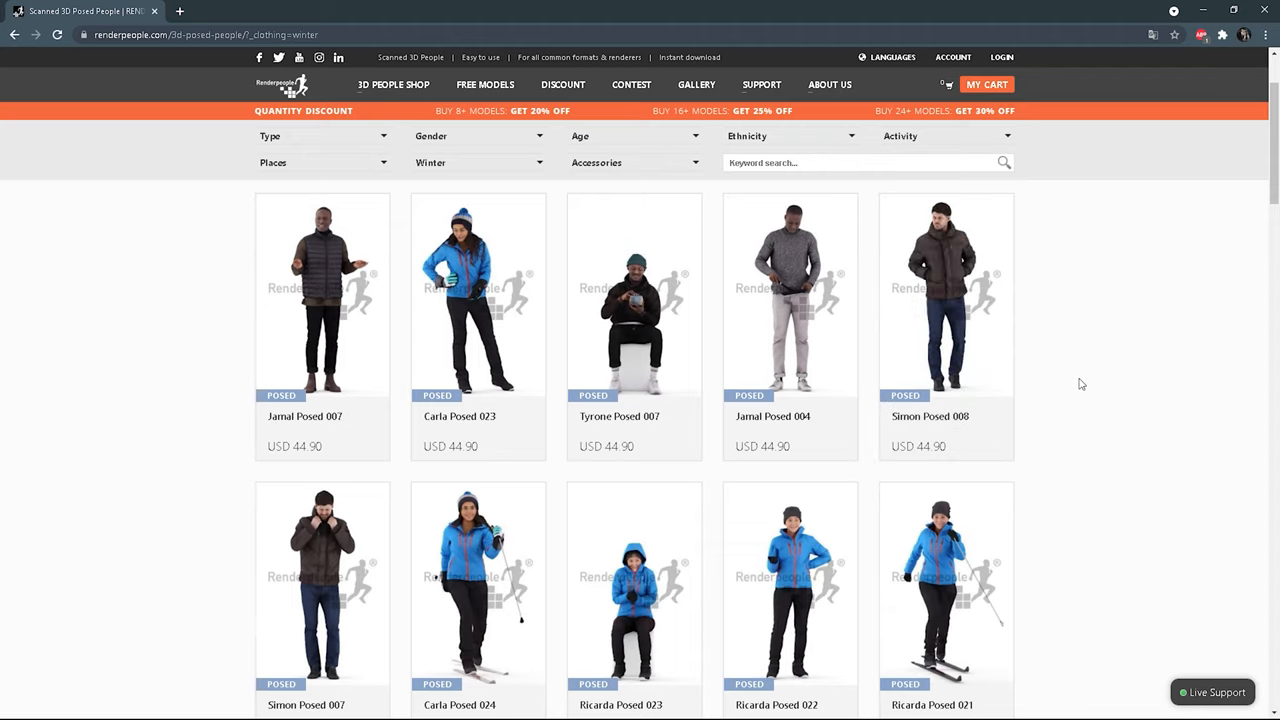
scroll("down", 3)
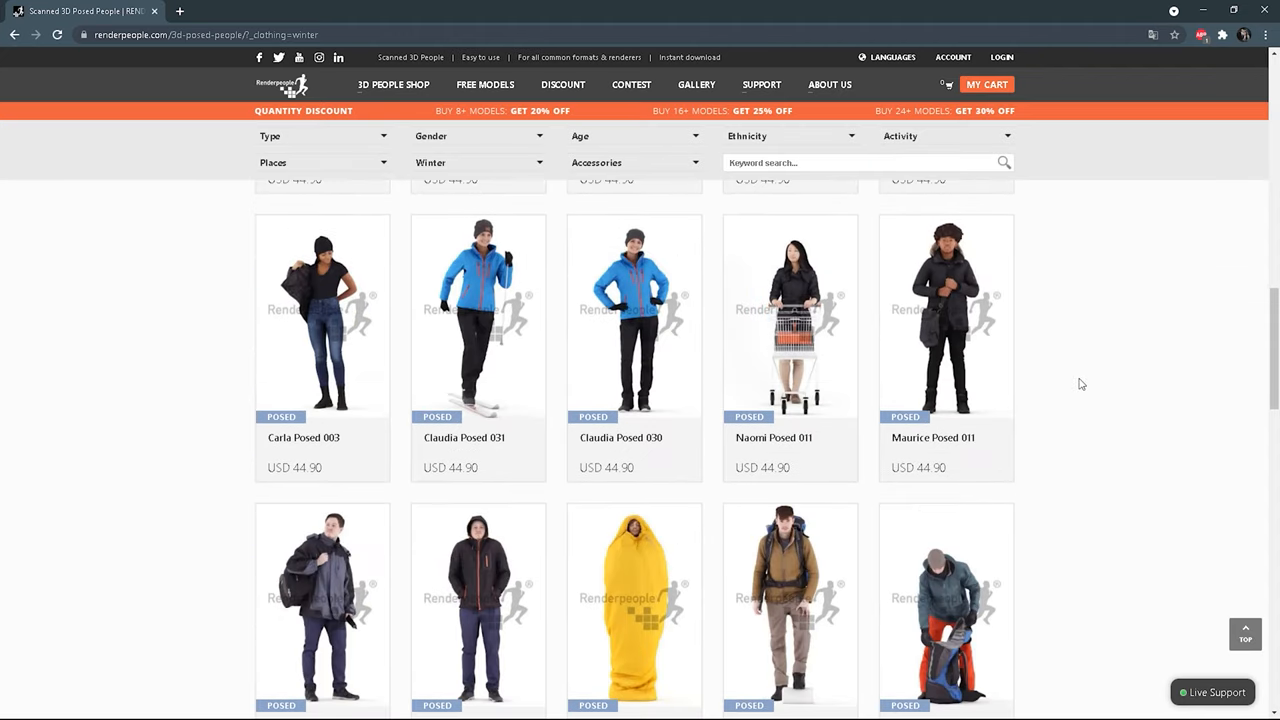
scroll("down", 3)
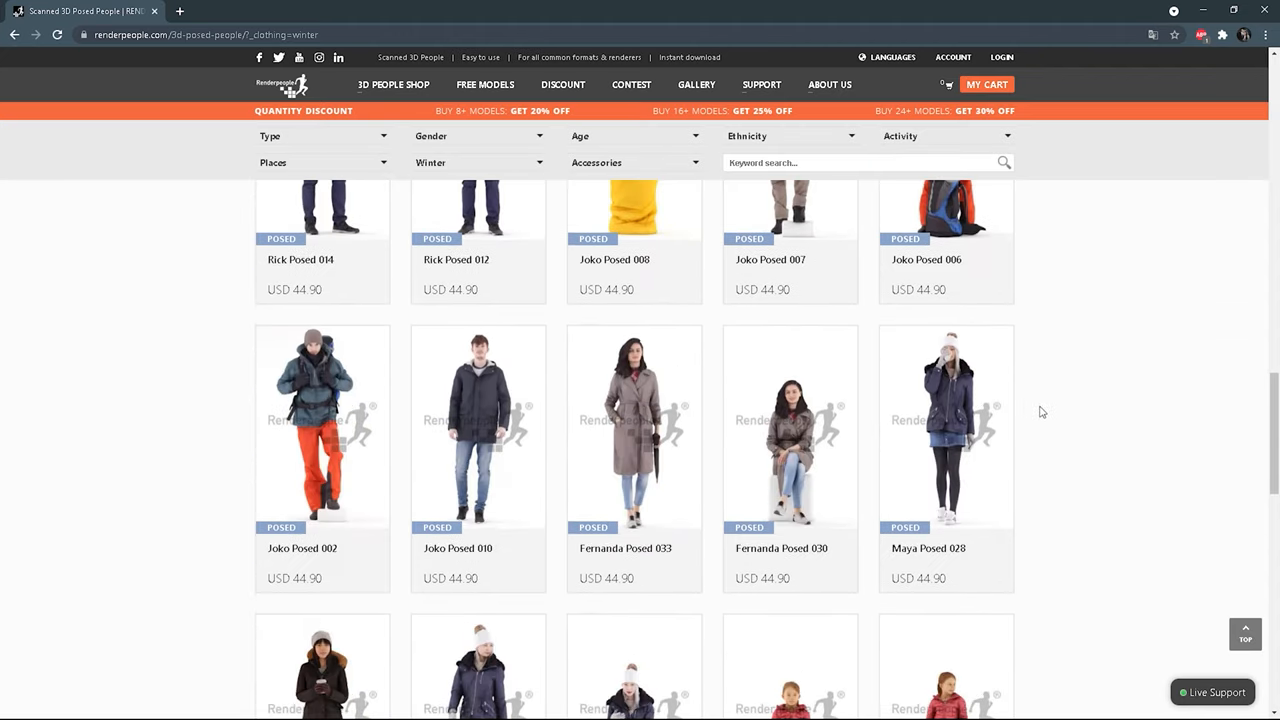
mouse_move(945, 440)
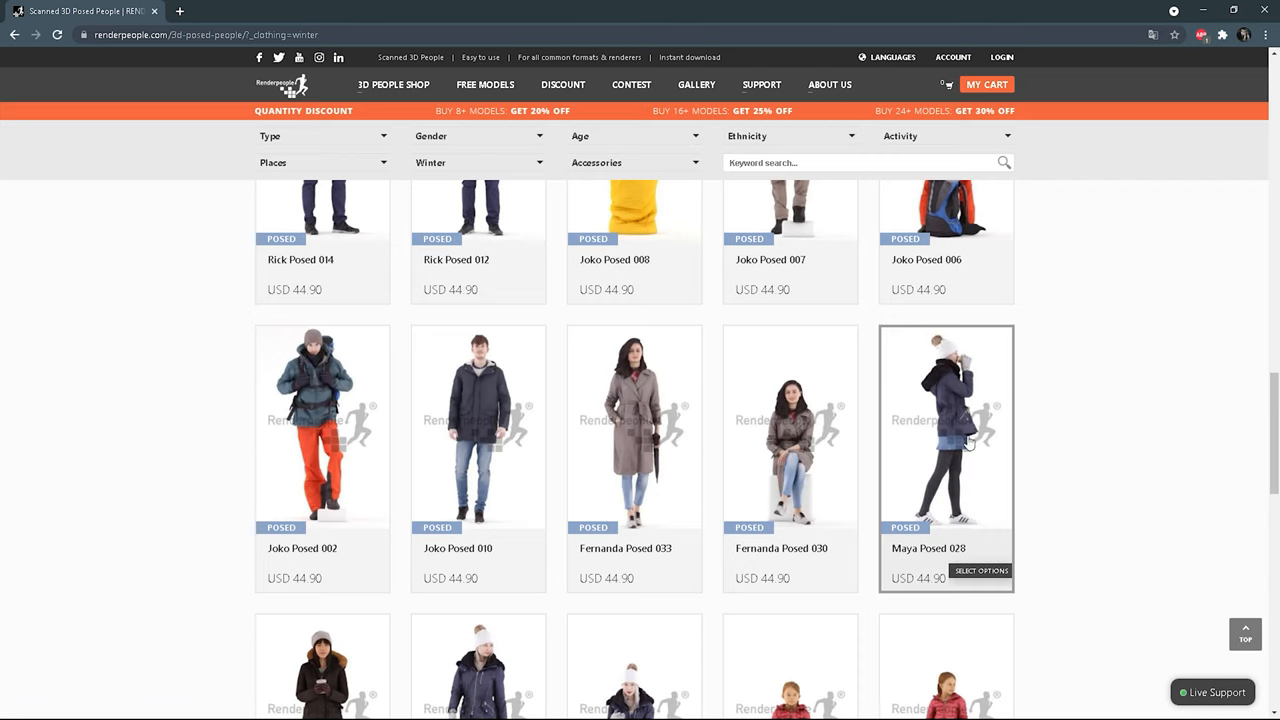
scroll("down", 3)
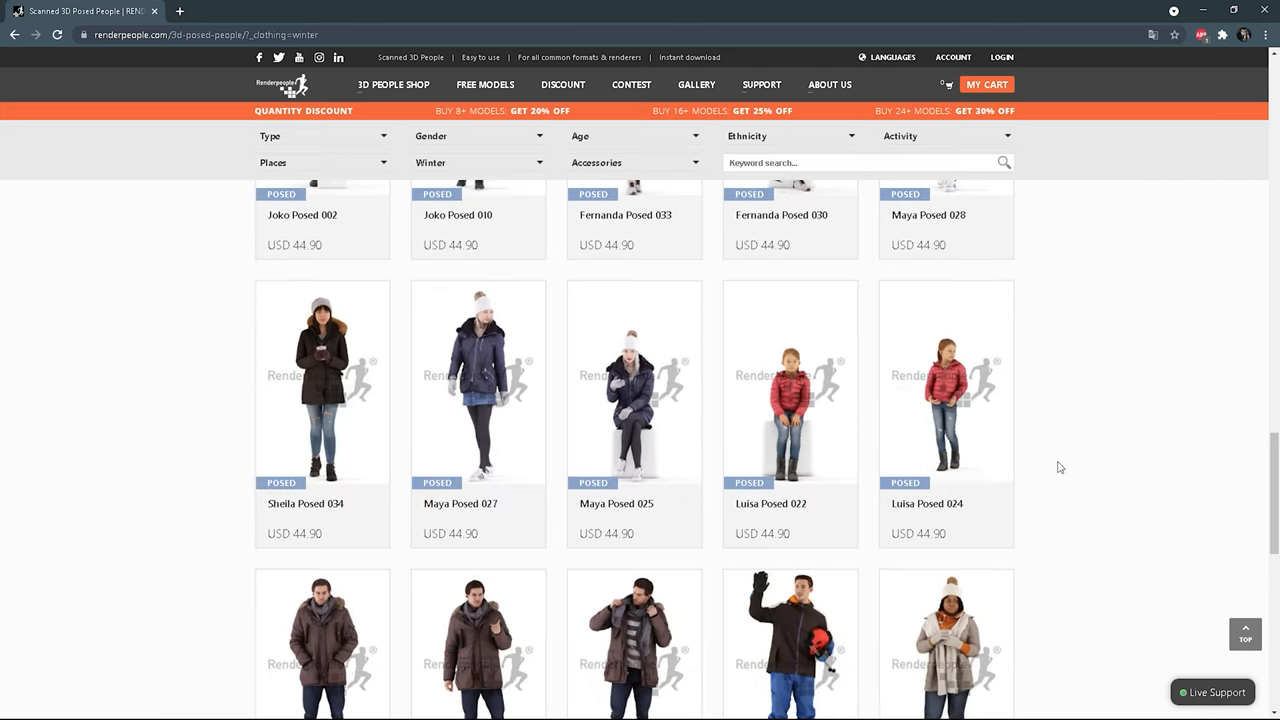
scroll("down", 3)
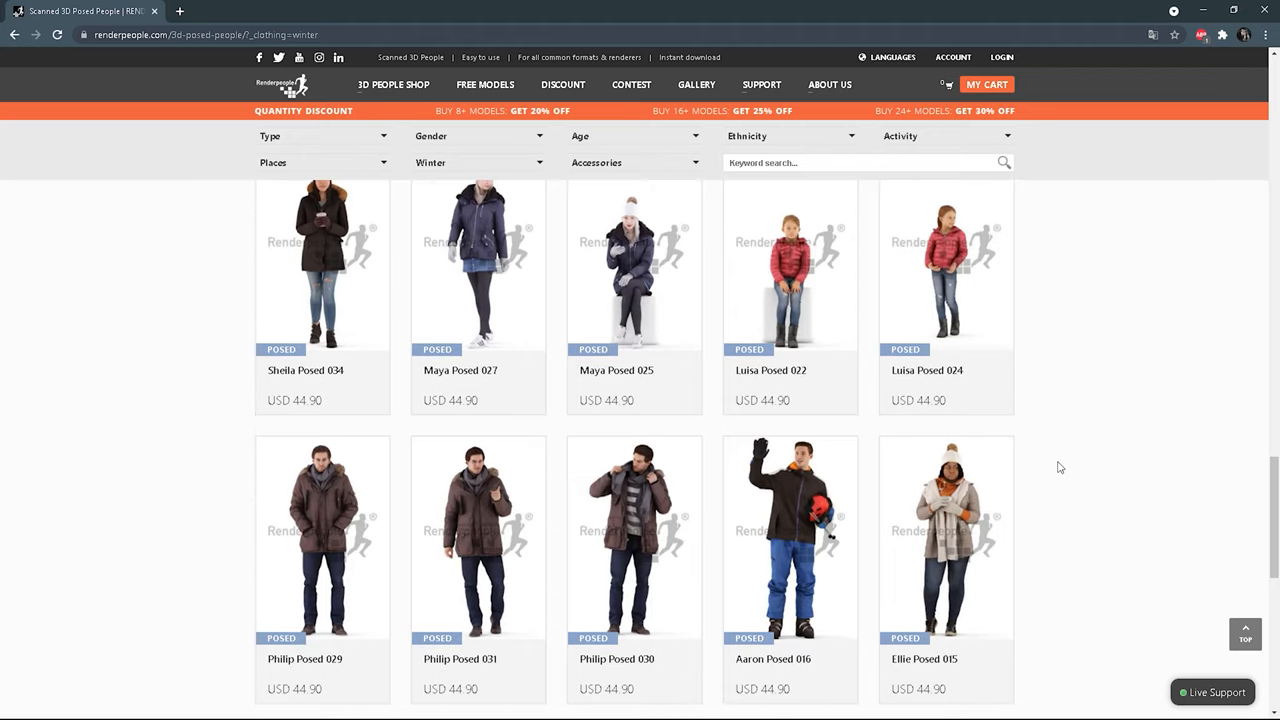
scroll("down", 3)
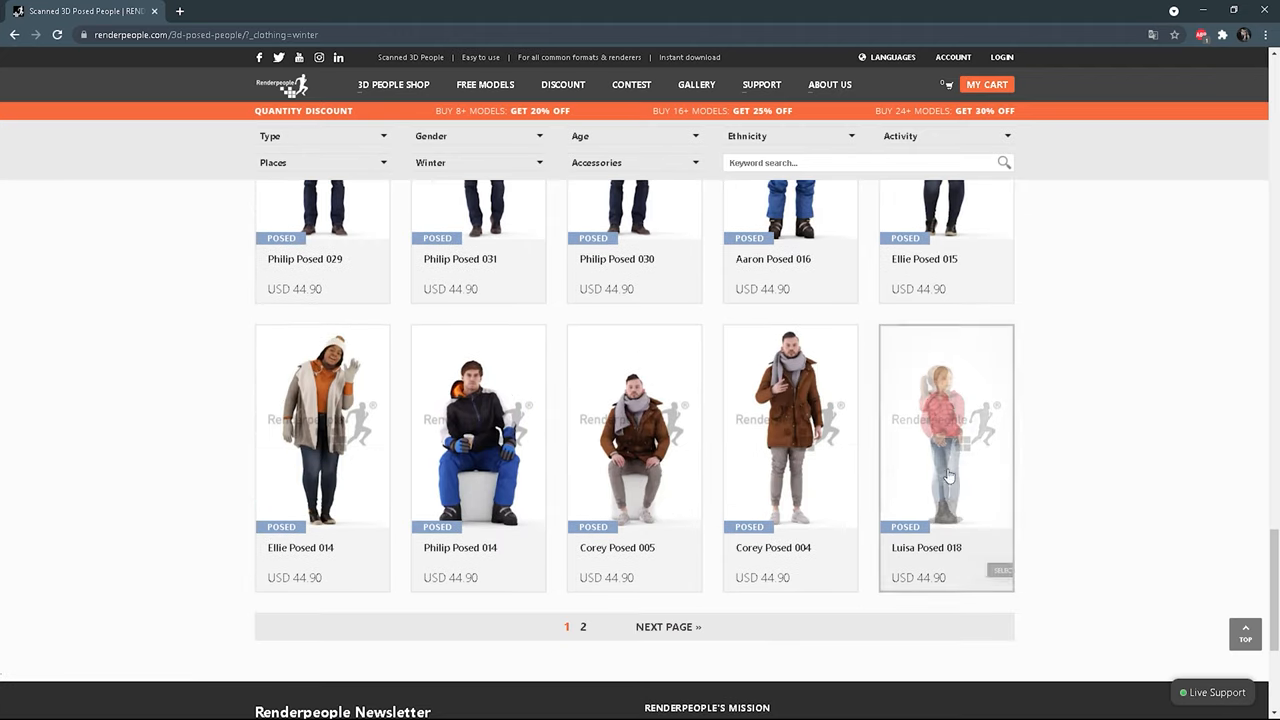
mouse_move(634, 480)
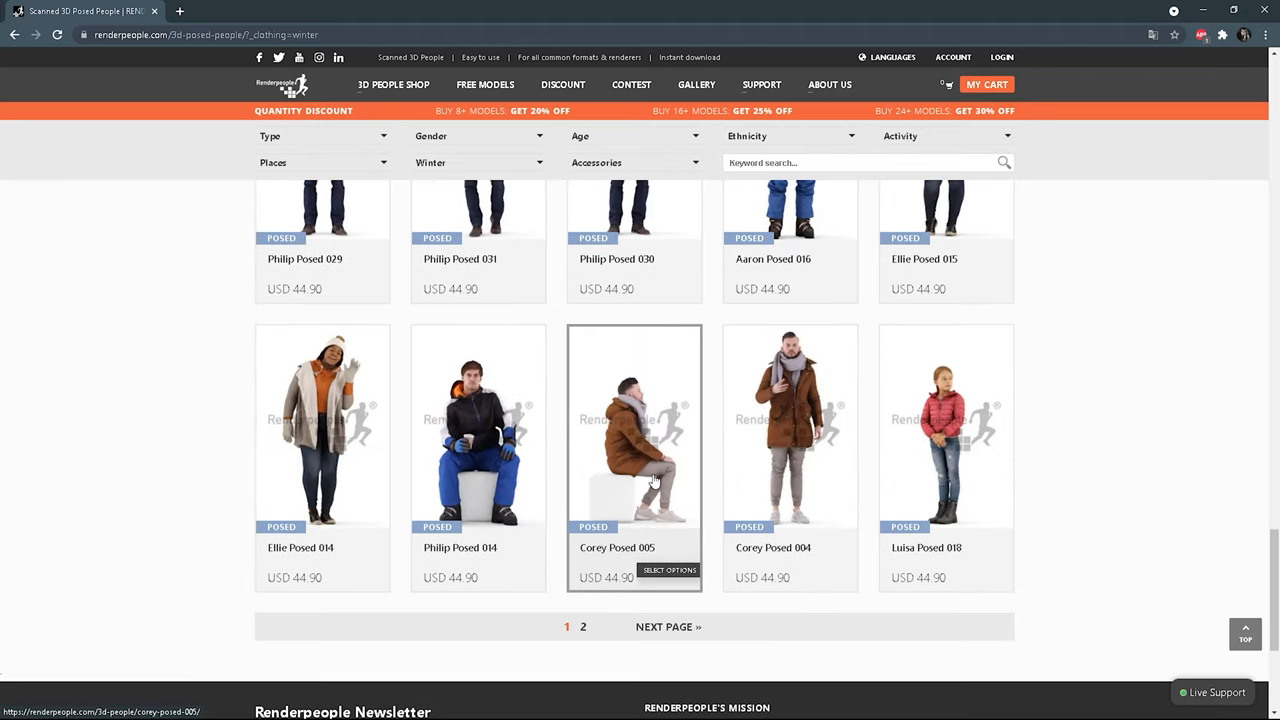
left_click(583, 627)
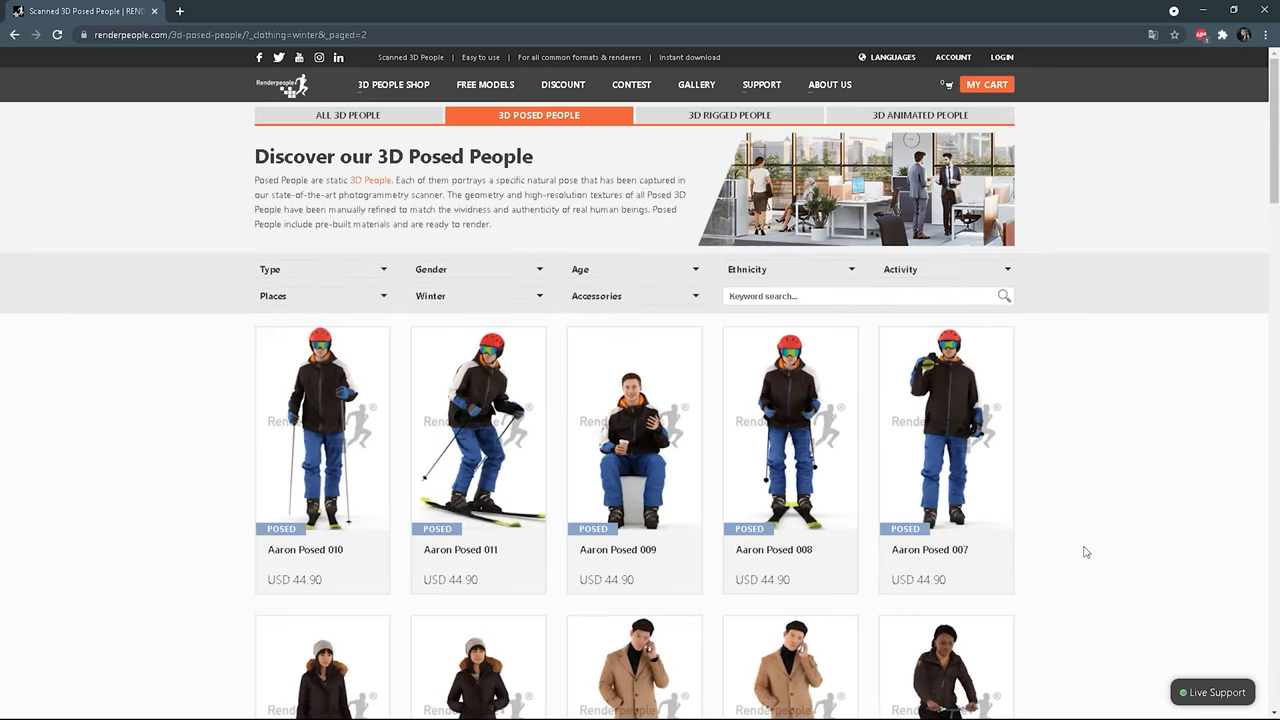
scroll("down", 3)
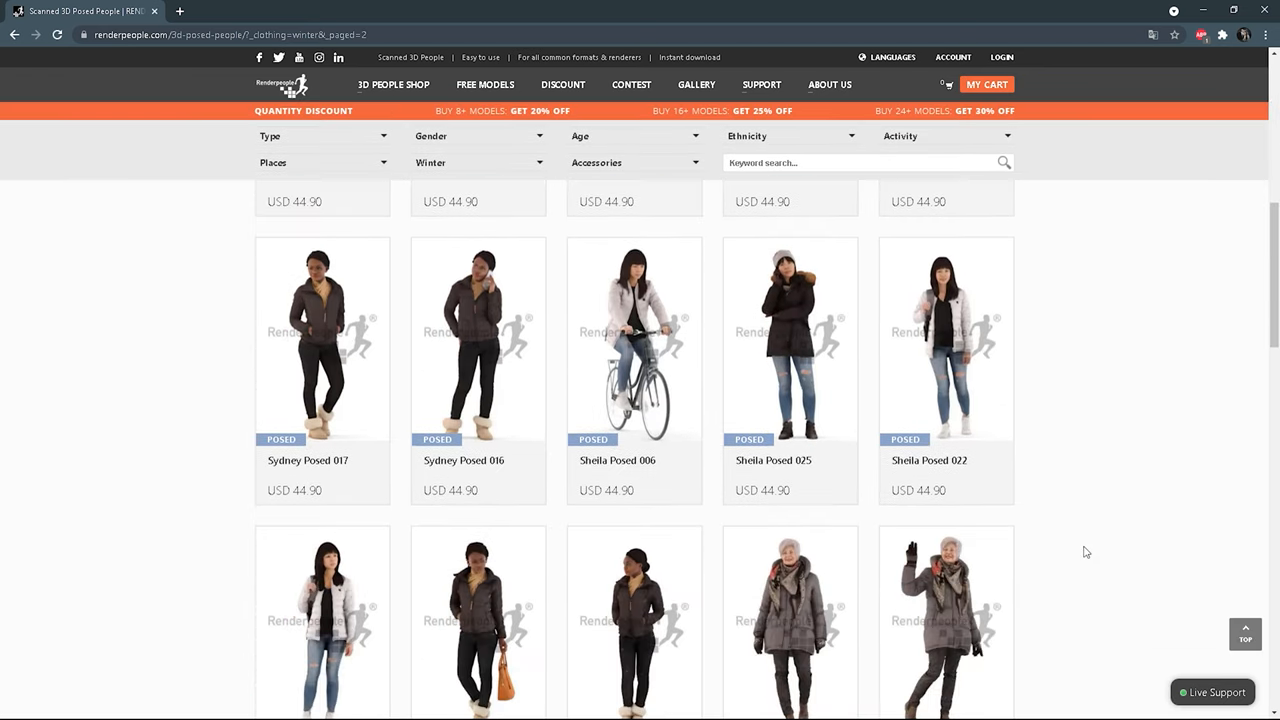
mouse_move(945, 380)
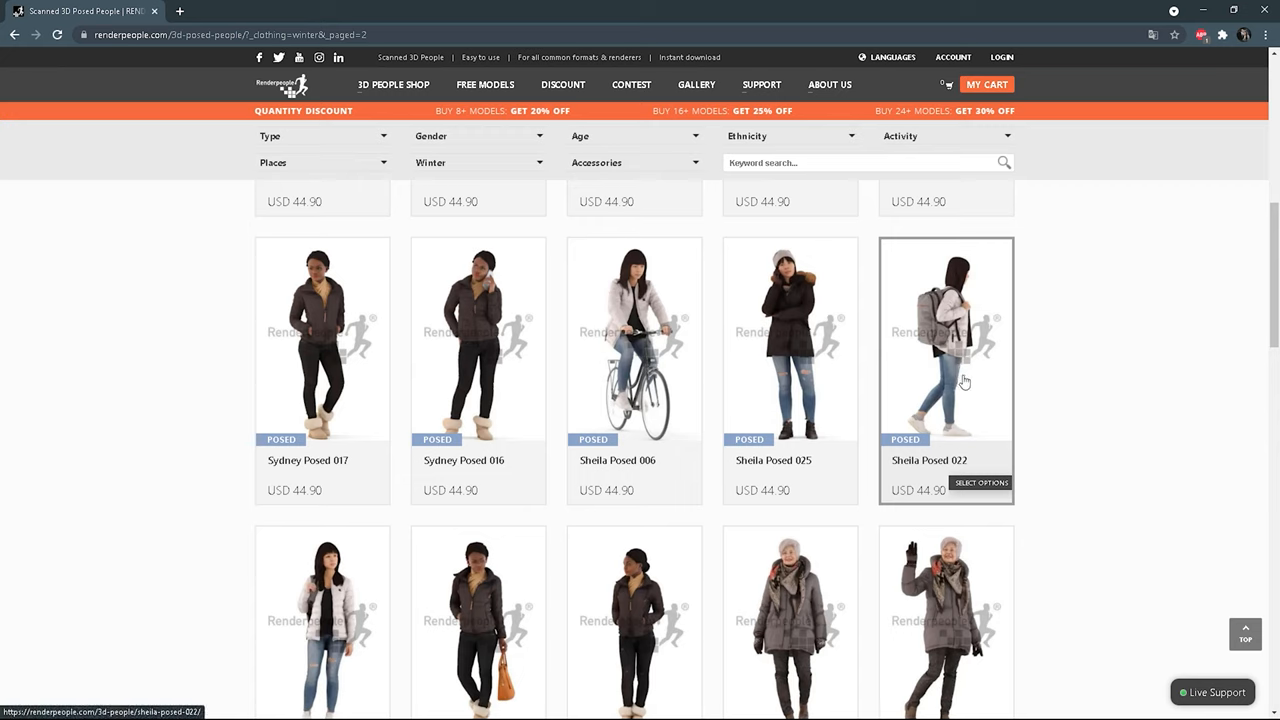
mouse_move(1014, 386)
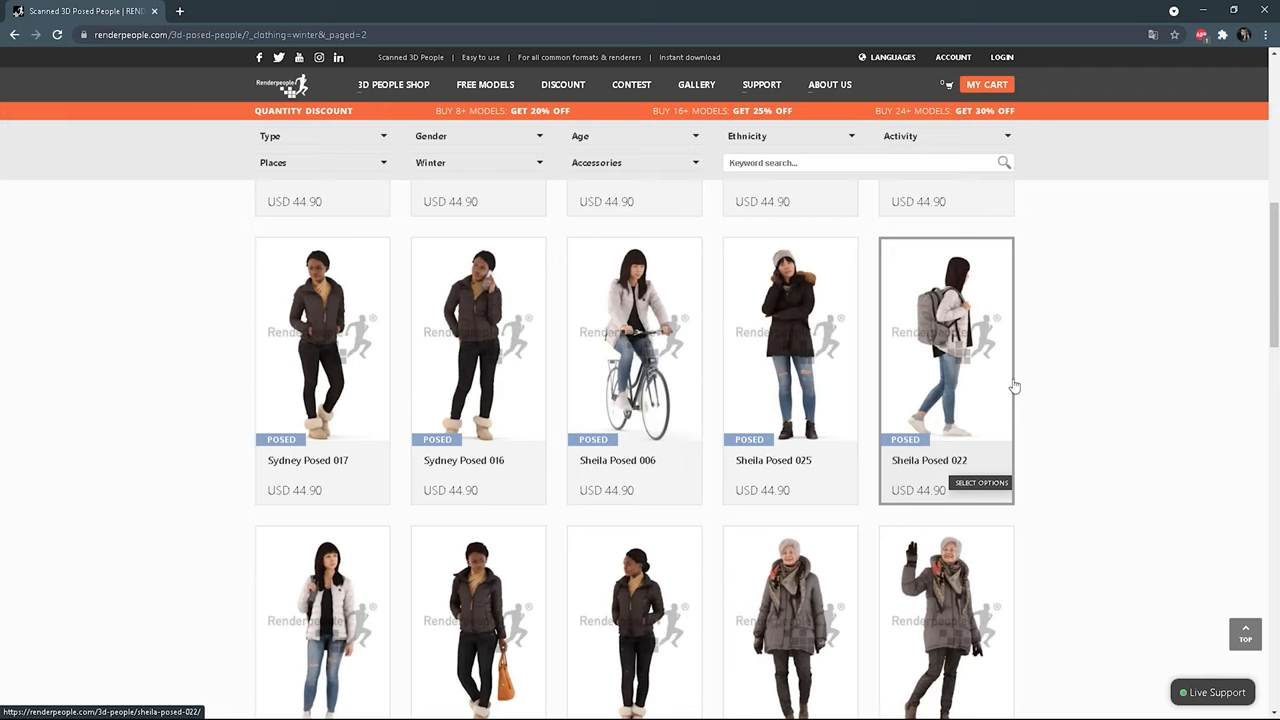
scroll("down", 3)
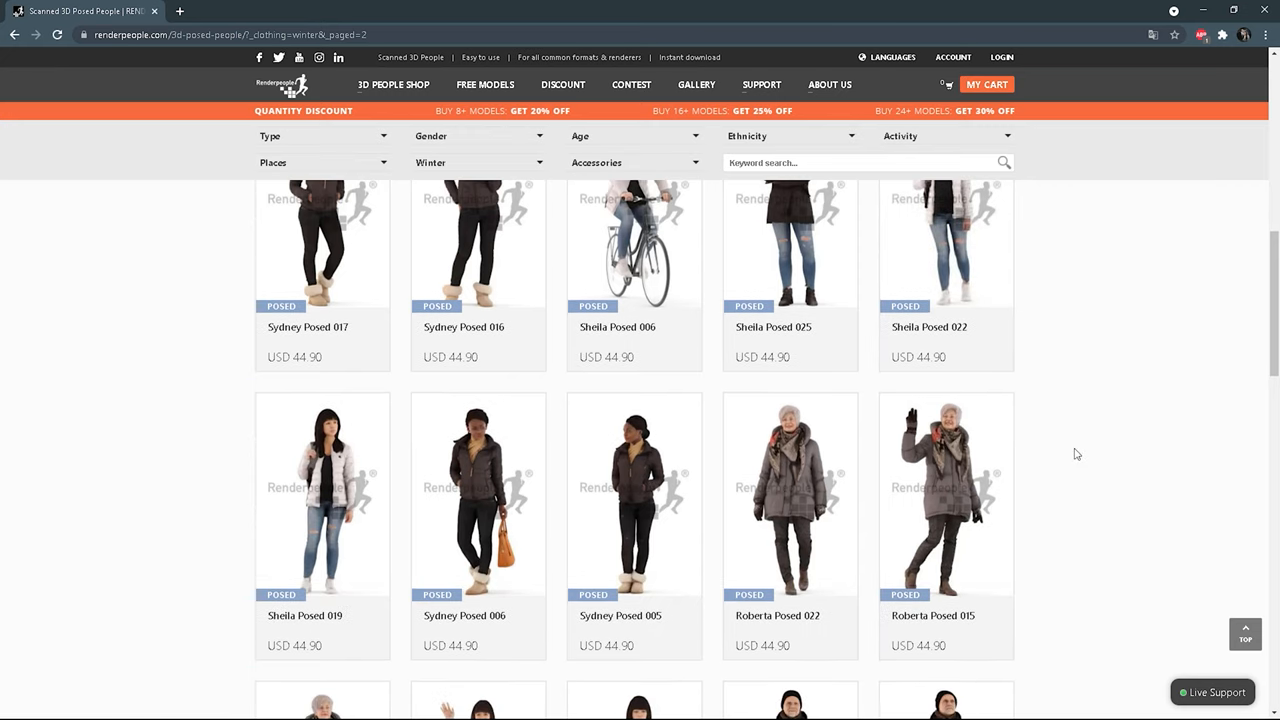
mouse_move(790, 500)
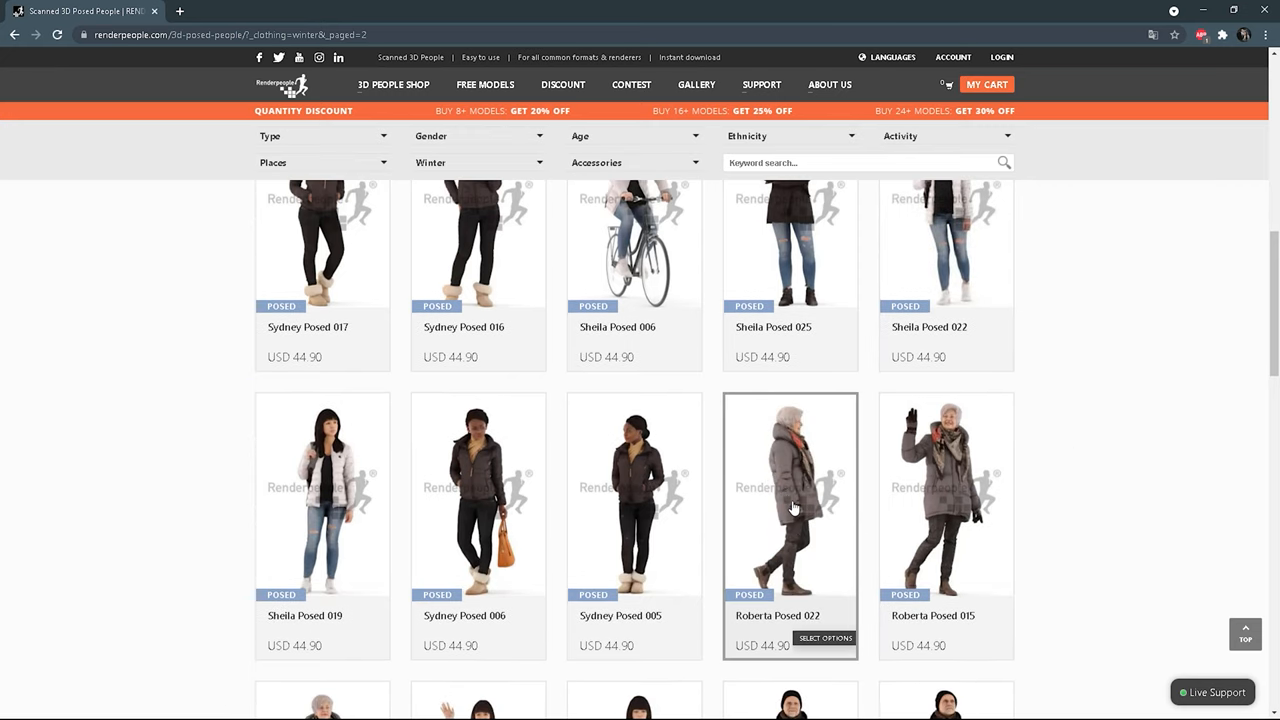
scroll("down", 3)
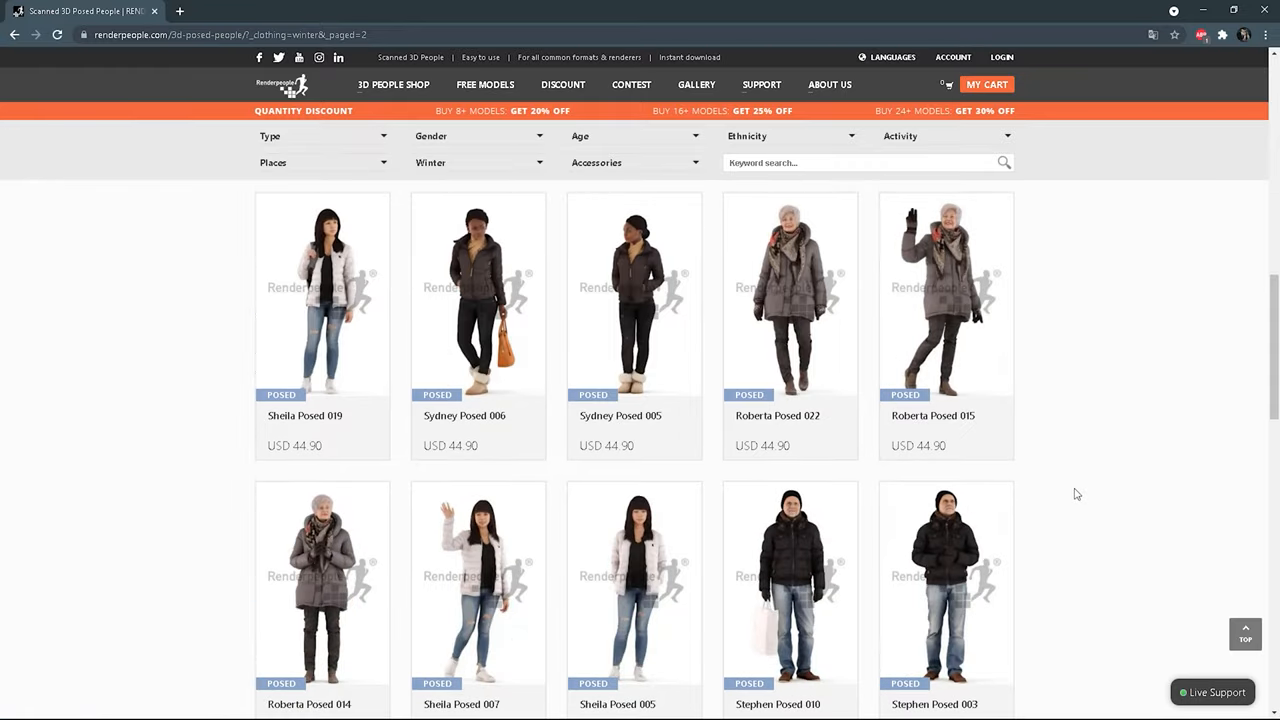
scroll("down", 3)
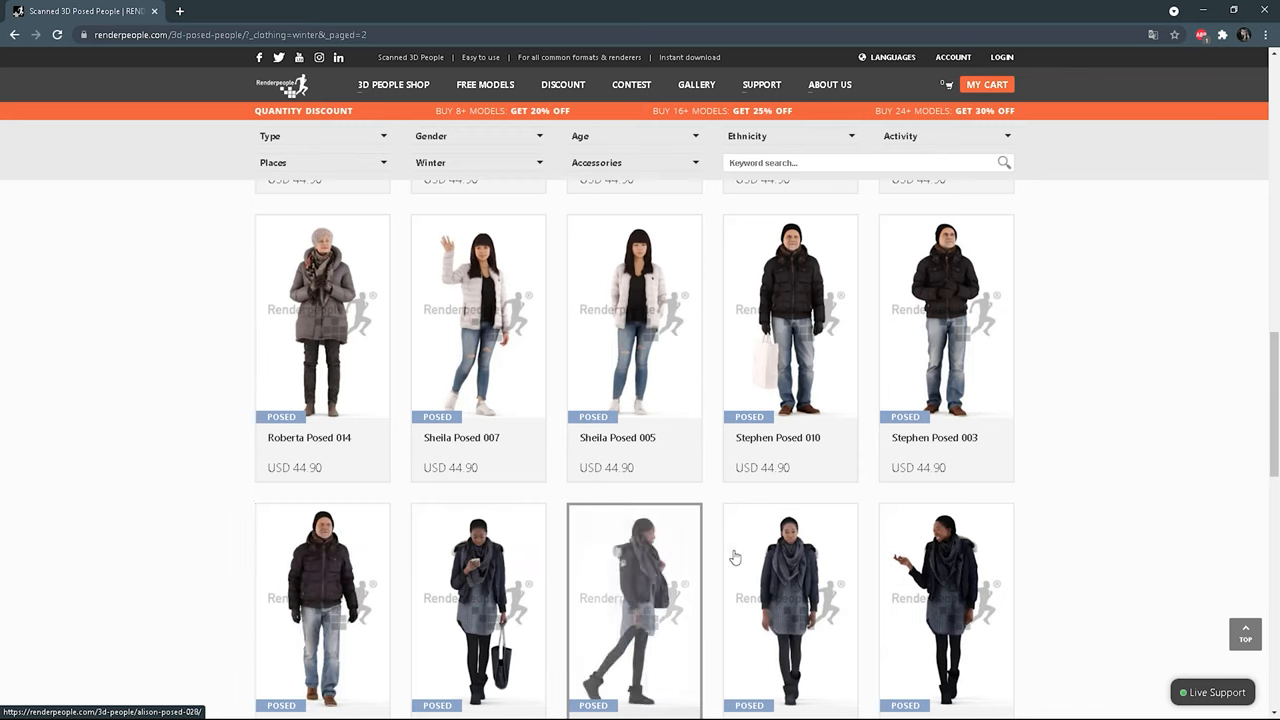
mouse_move(935, 600)
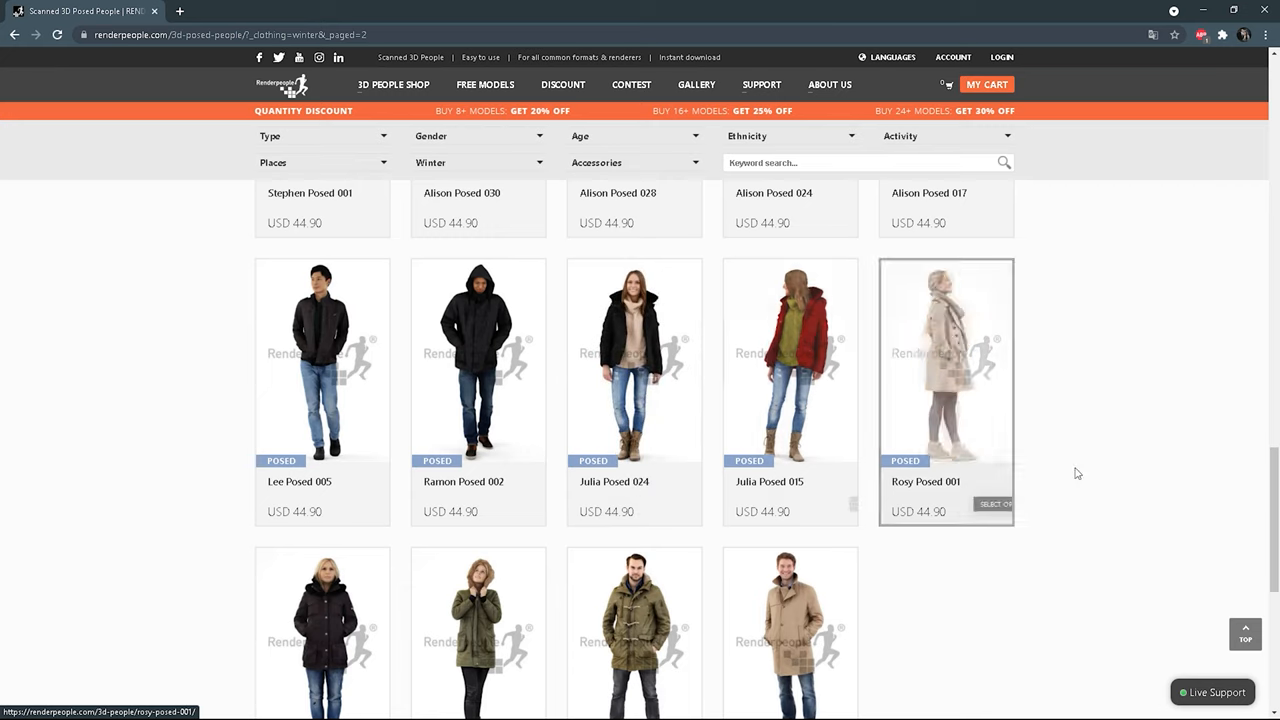
scroll("down", 3)
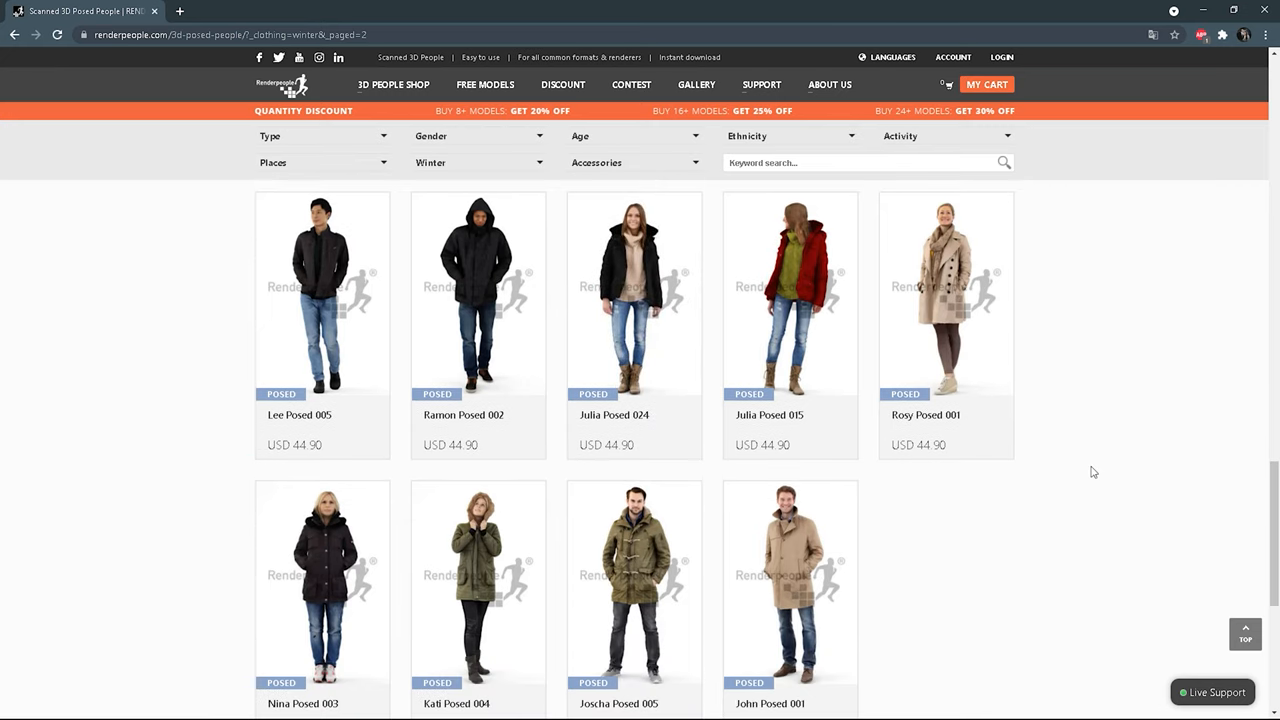
scroll("down", 3)
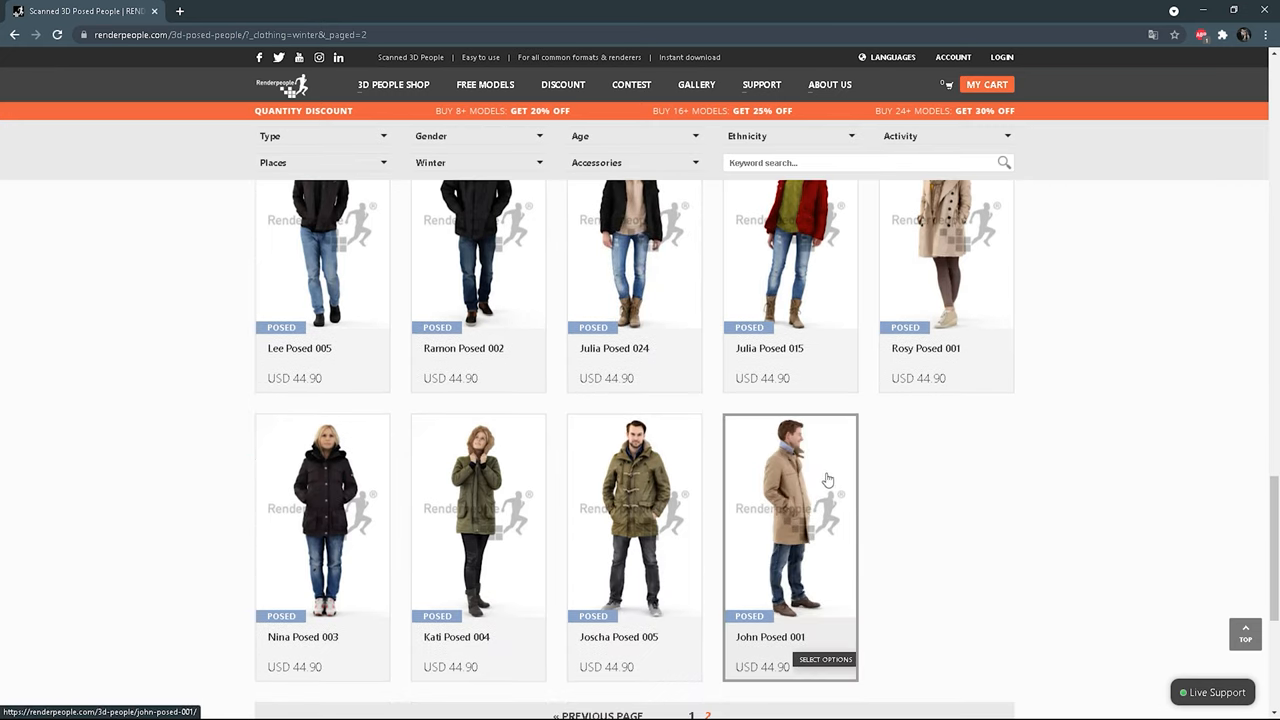
mouse_move(900, 476)
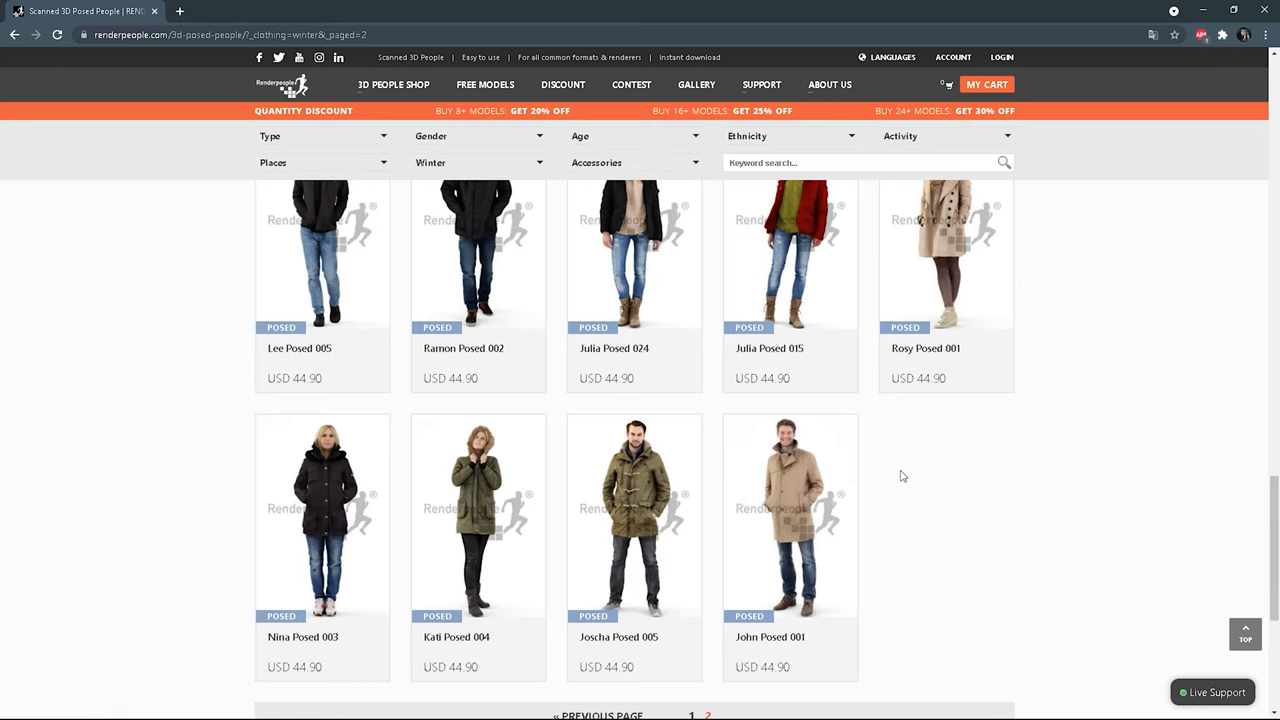
left_click(485, 84)
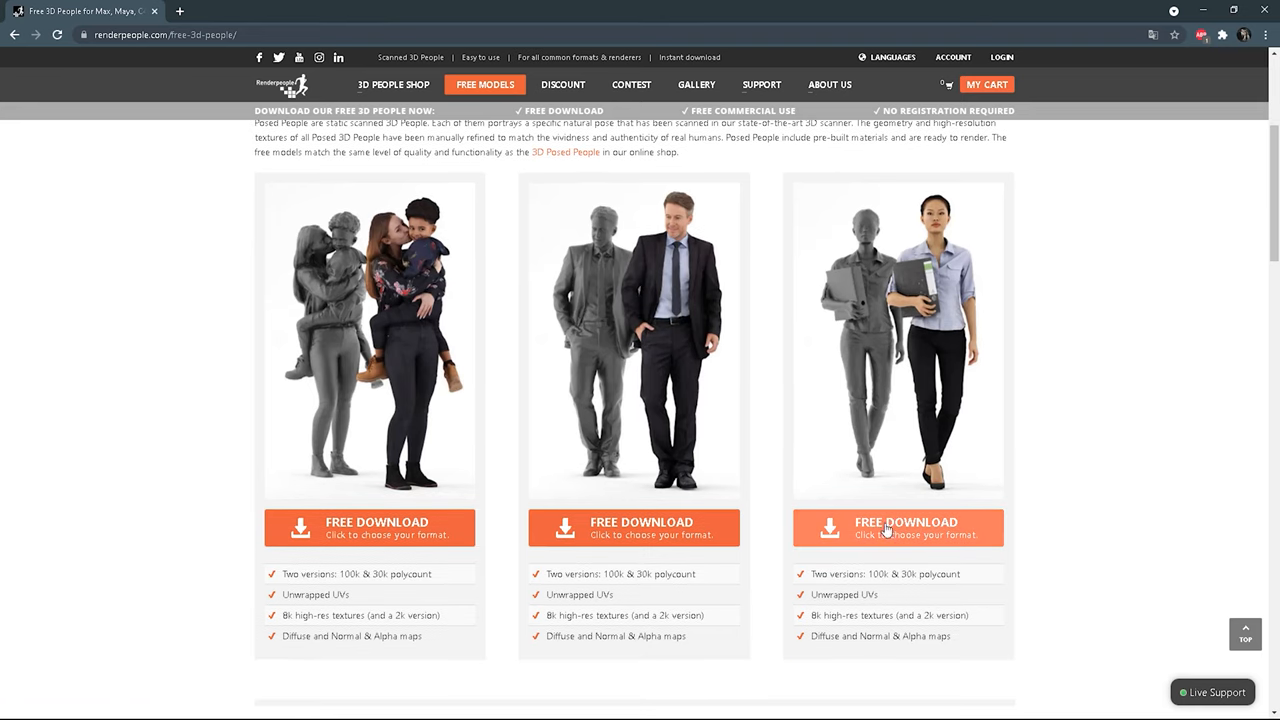
mouse_move(935, 591)
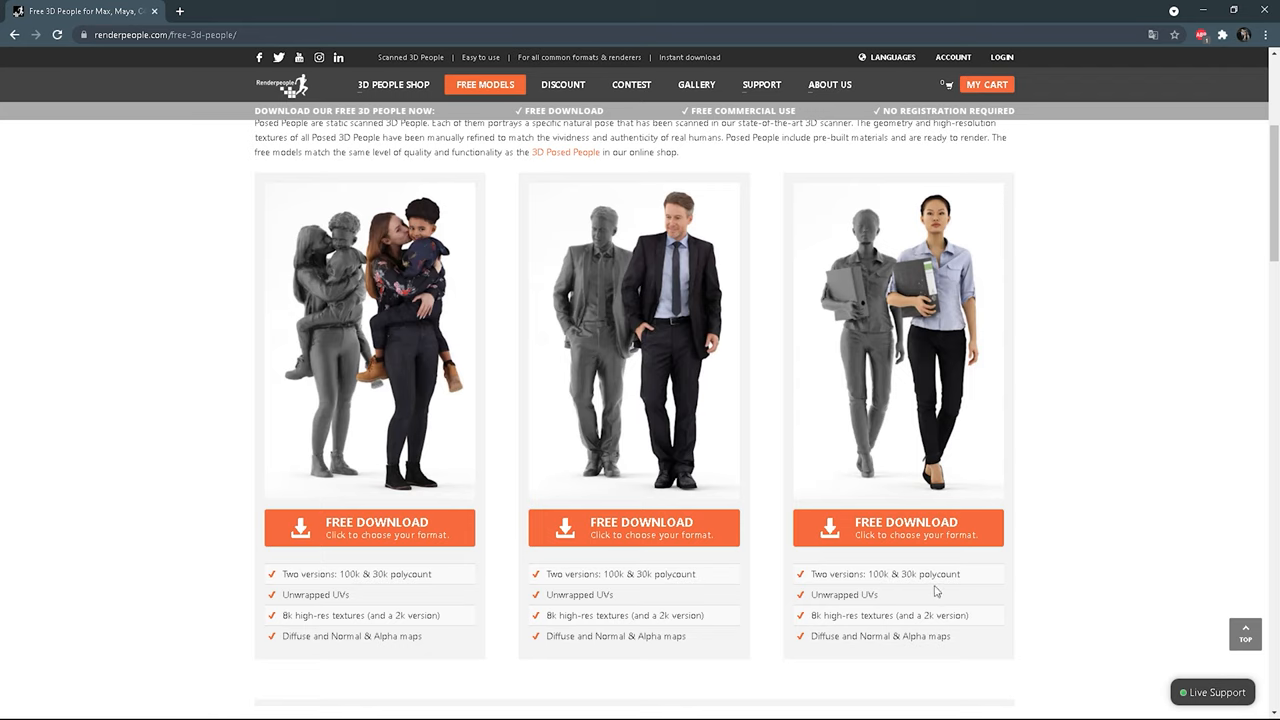
mouse_move(1093, 372)
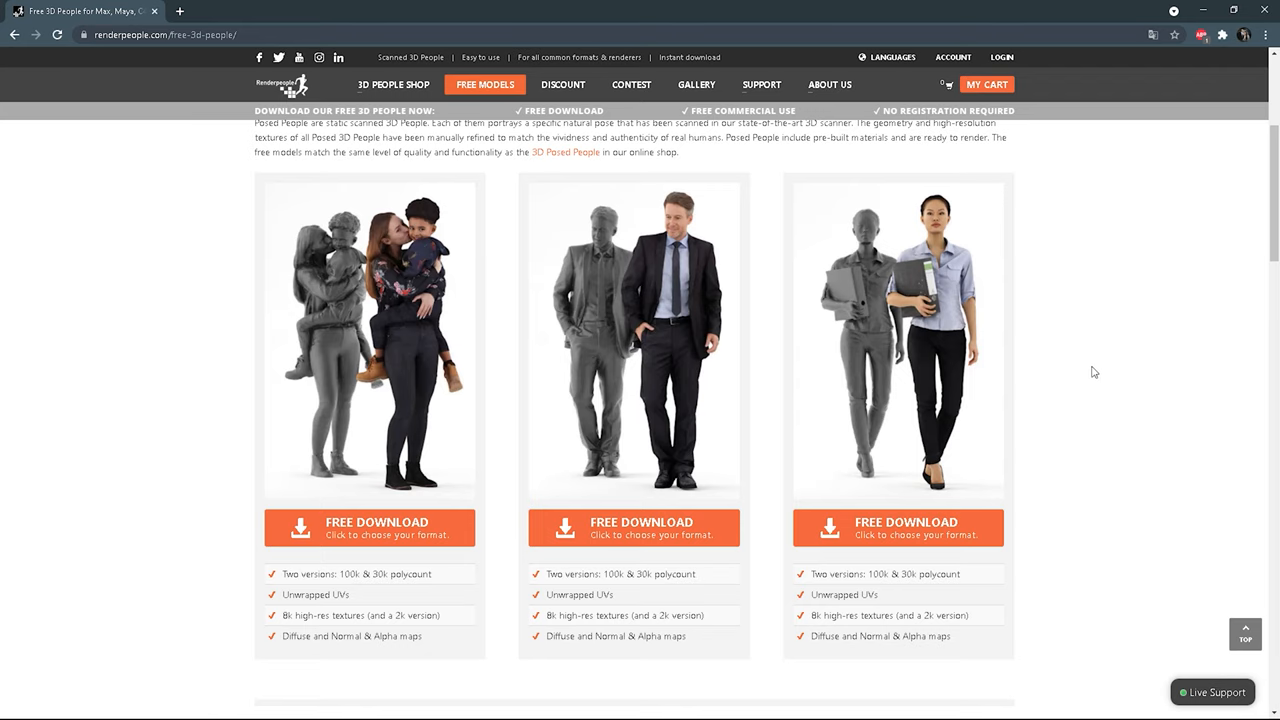
Step: Scroll past the posed models to the Free Download – 3D Rigged People section
scroll("down", 3)
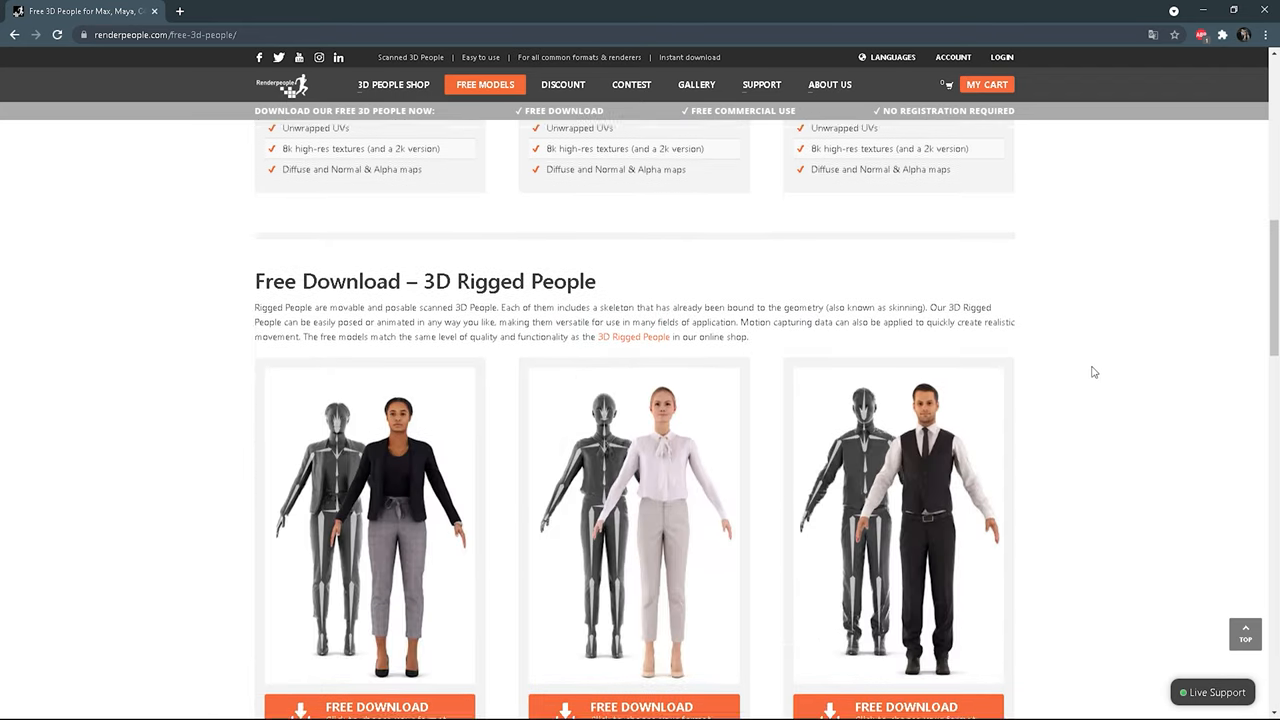
scroll("down", 3)
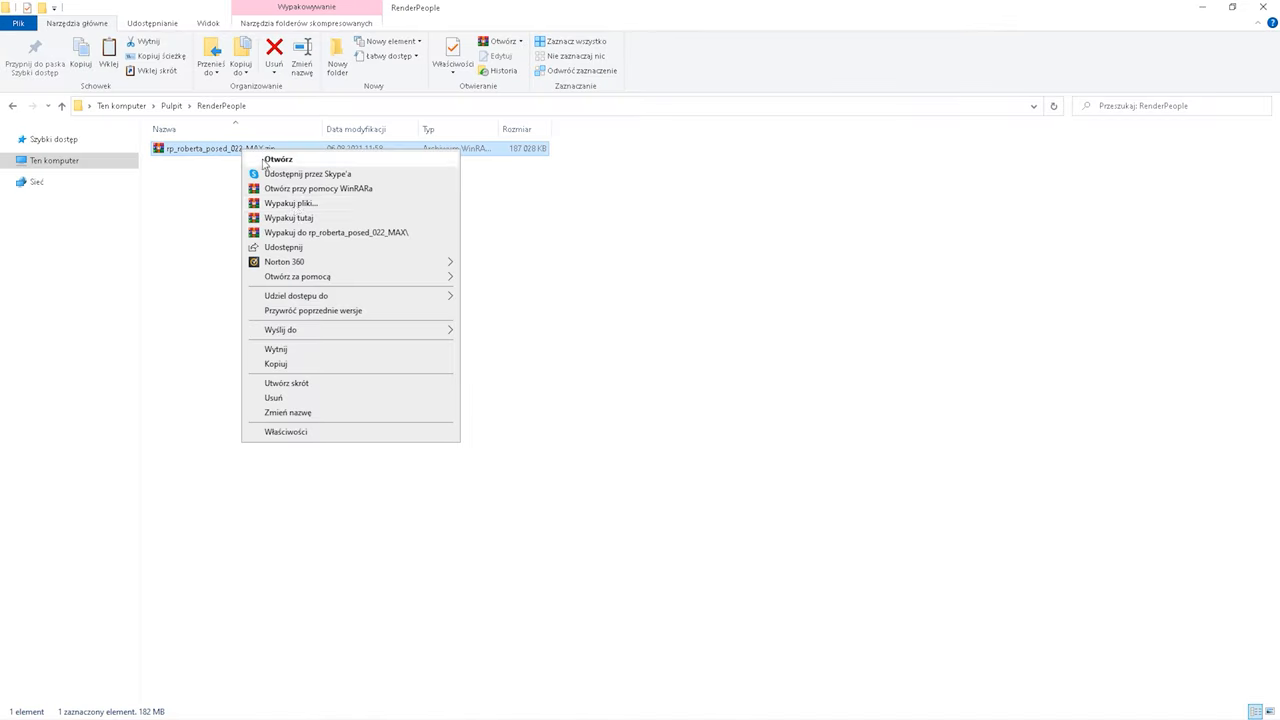
Step: Extract the Roberta MAX zip, delete the fbx, obj, native and octane files, and open tex
left_click(290, 217)
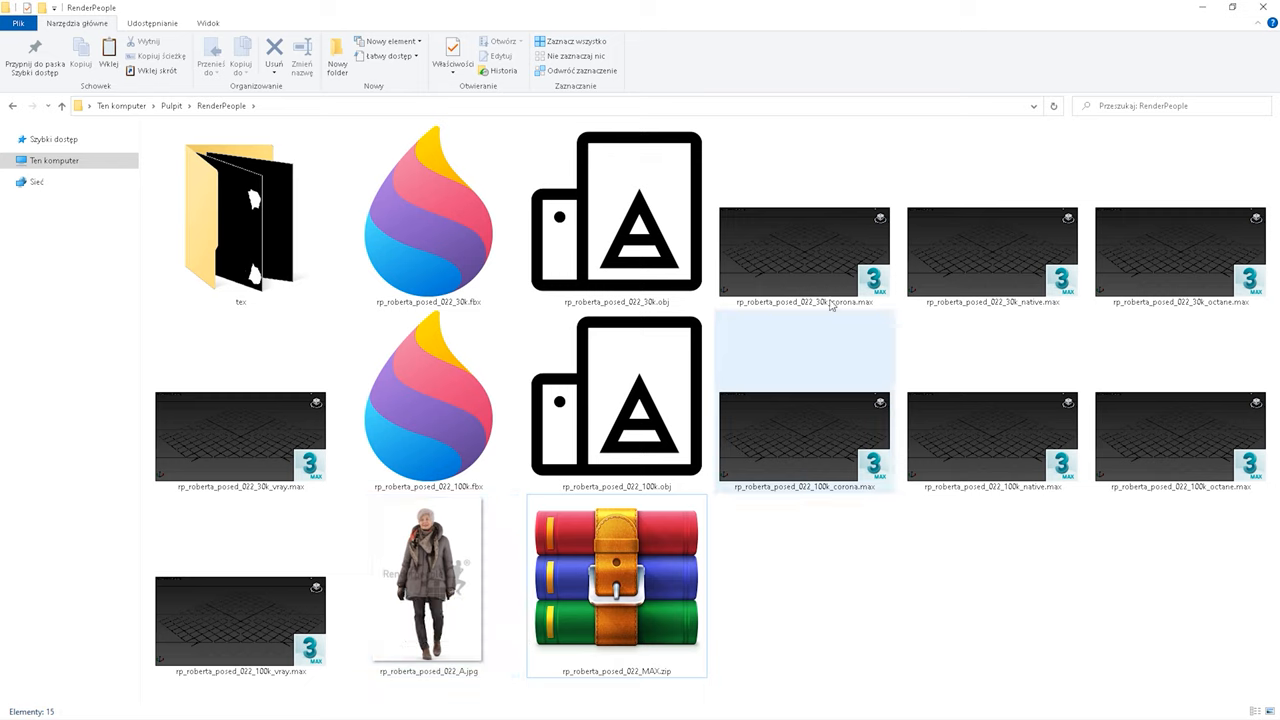
left_click(240, 440)
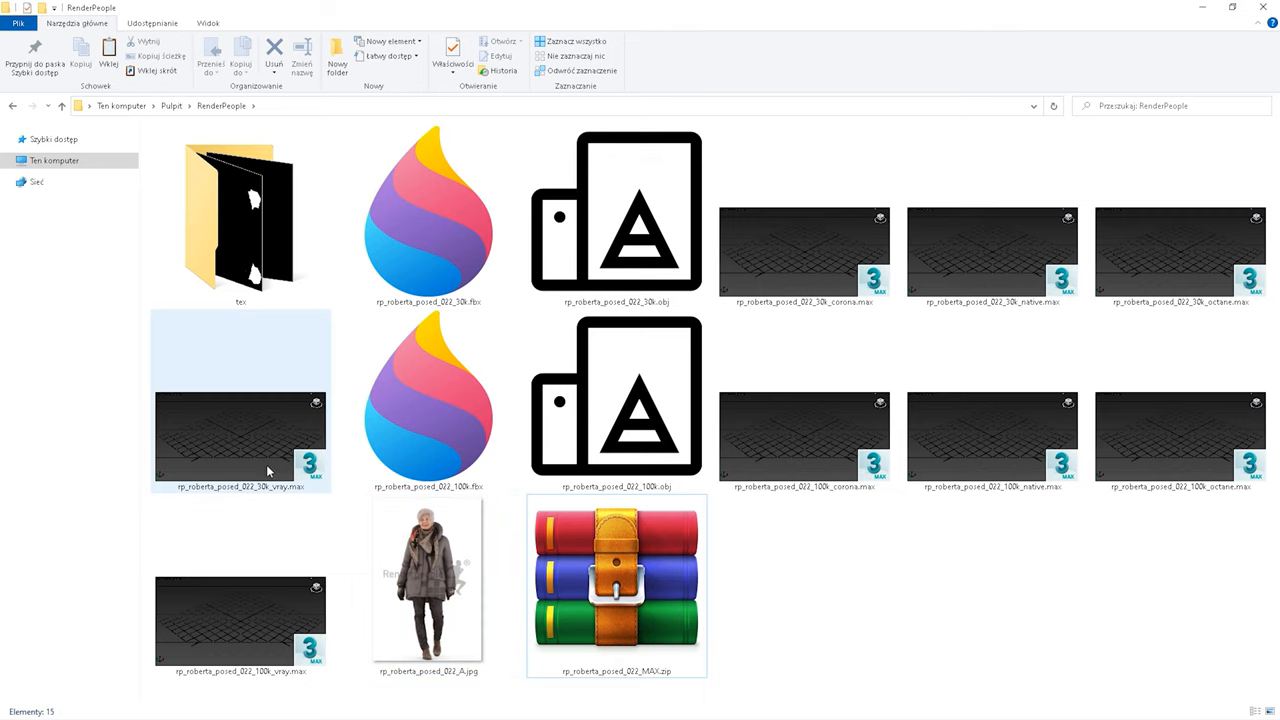
left_click(616, 400)
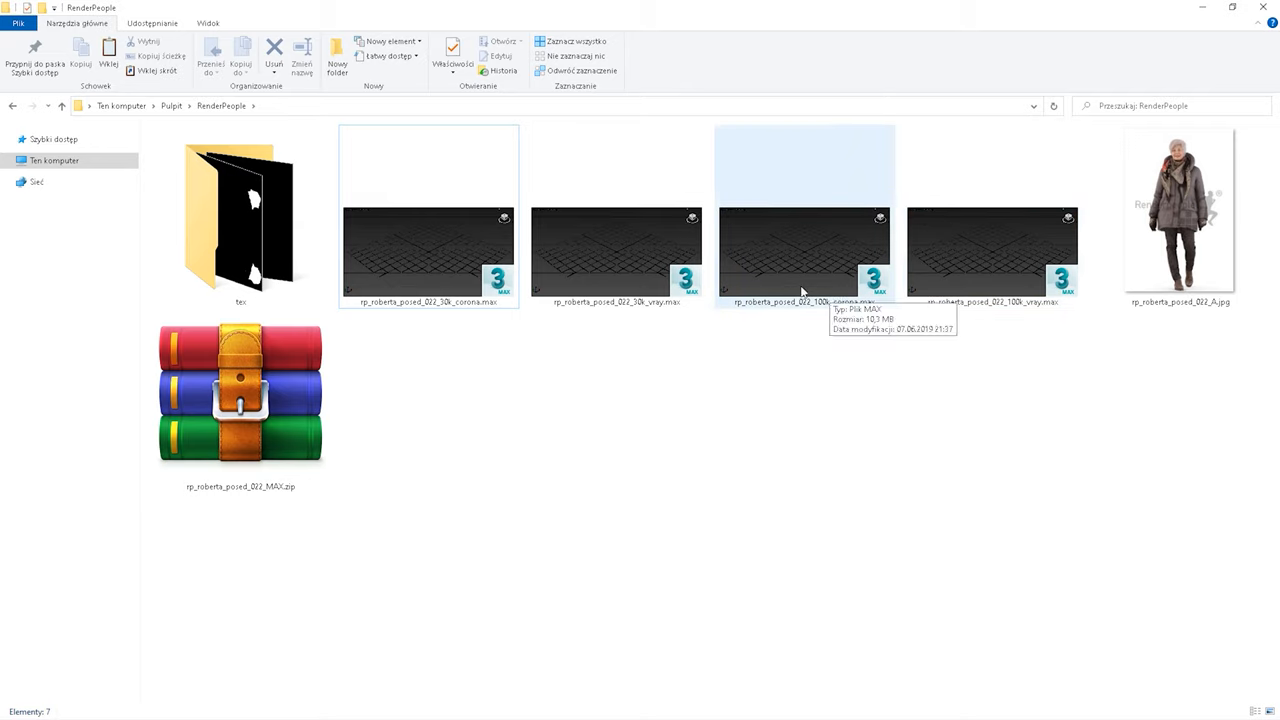
mouse_move(445, 301)
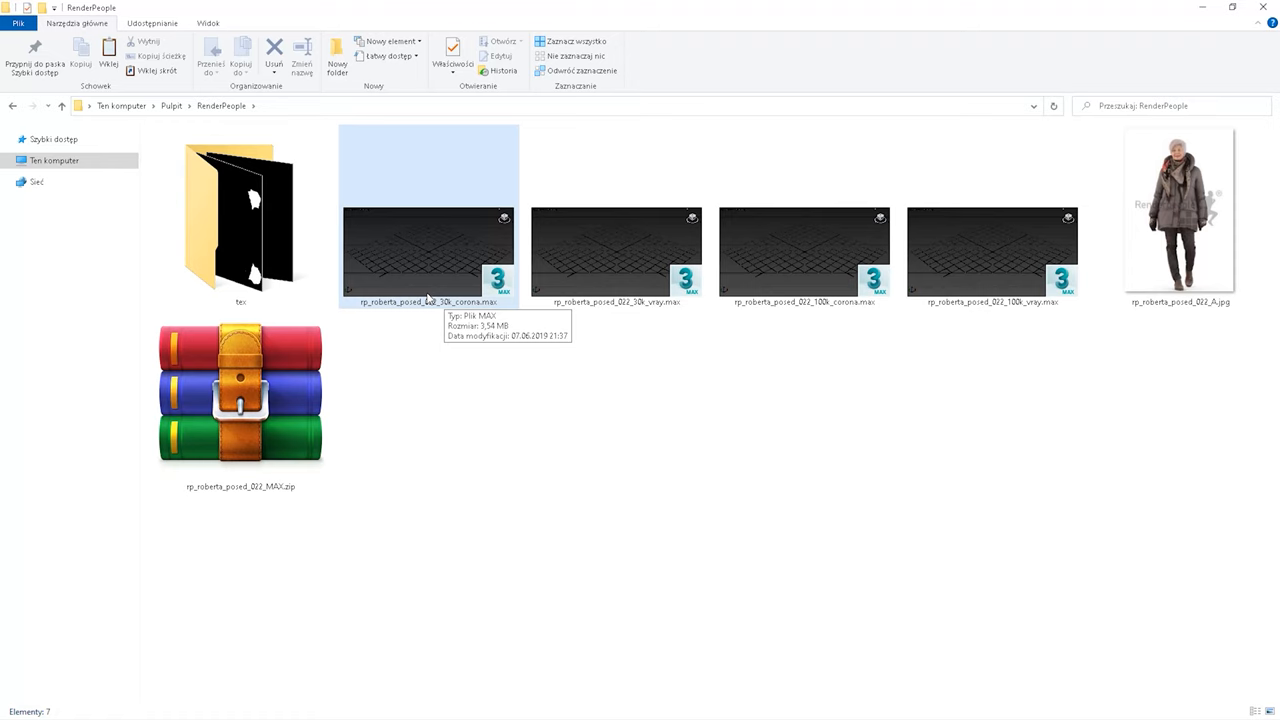
double_click(240, 215)
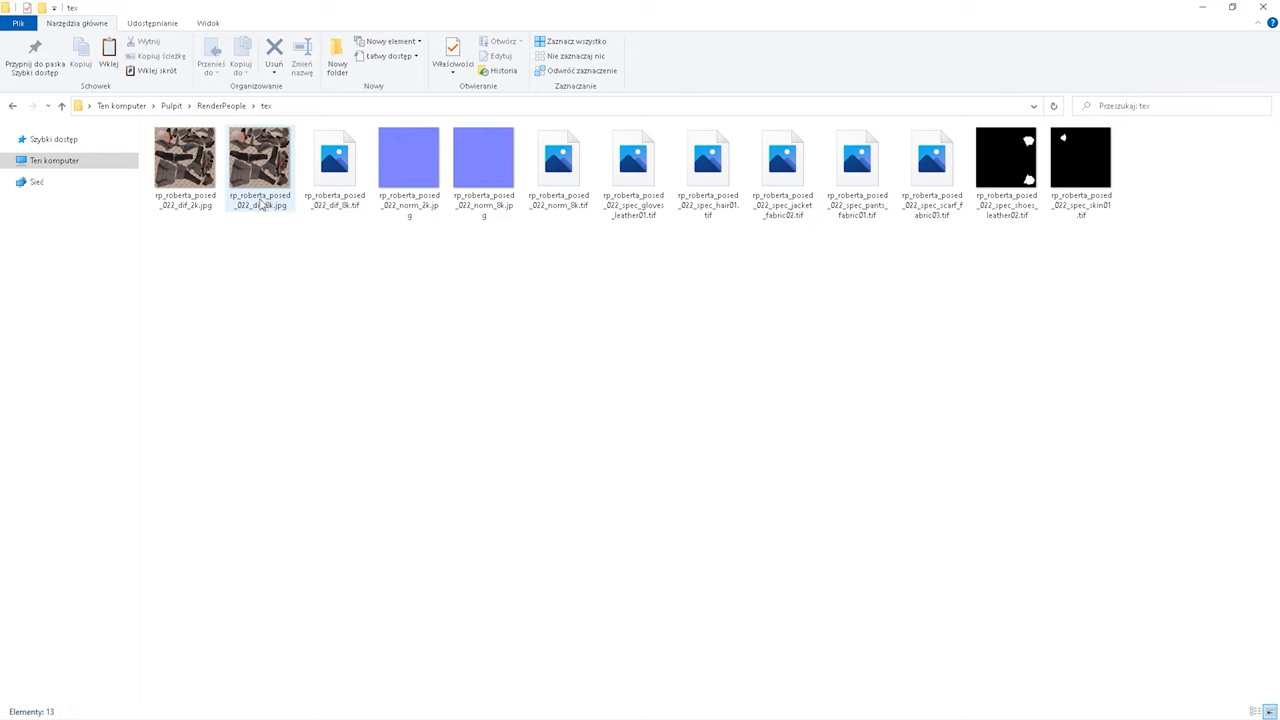
mouse_move(205, 202)
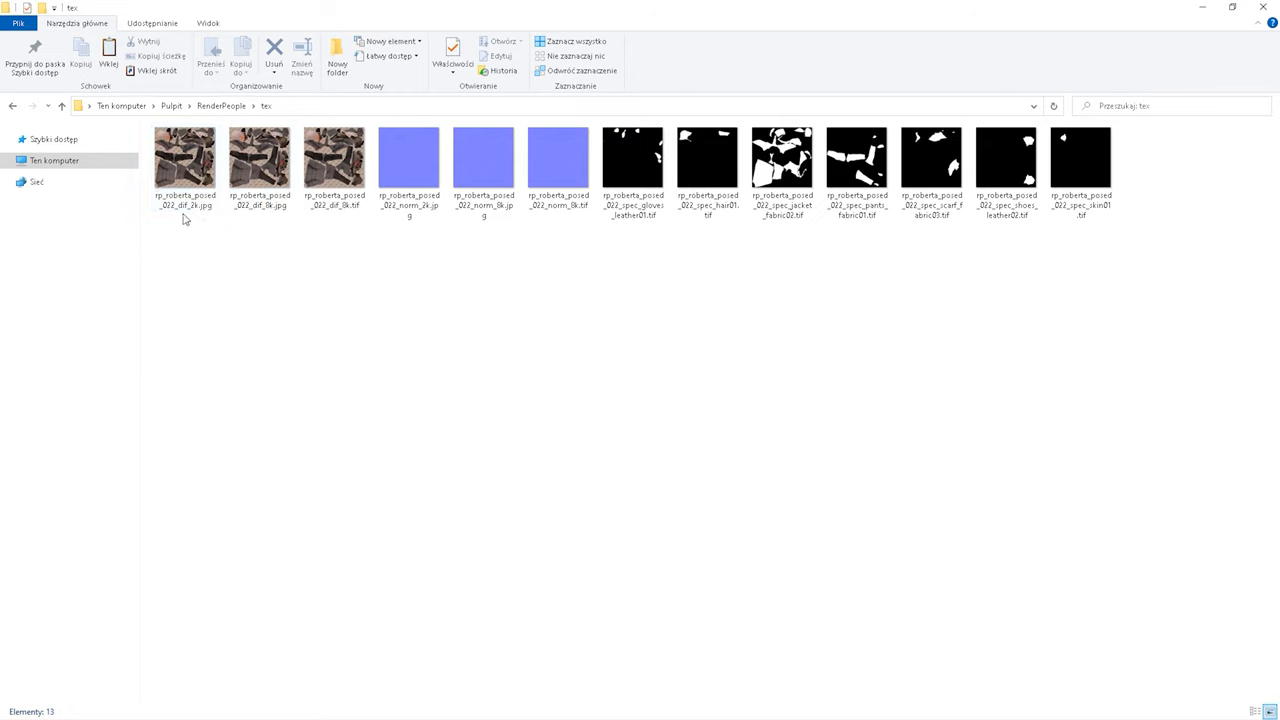
left_click(334, 160)
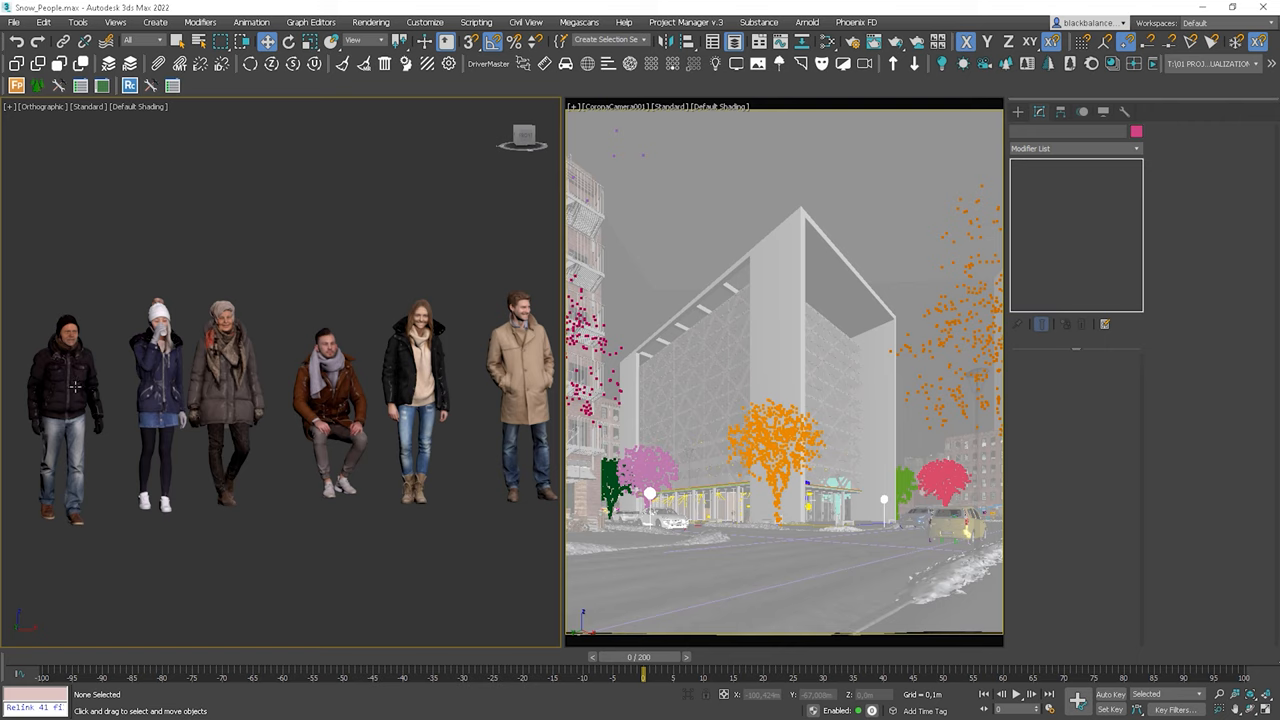
mouse_move(221, 353)
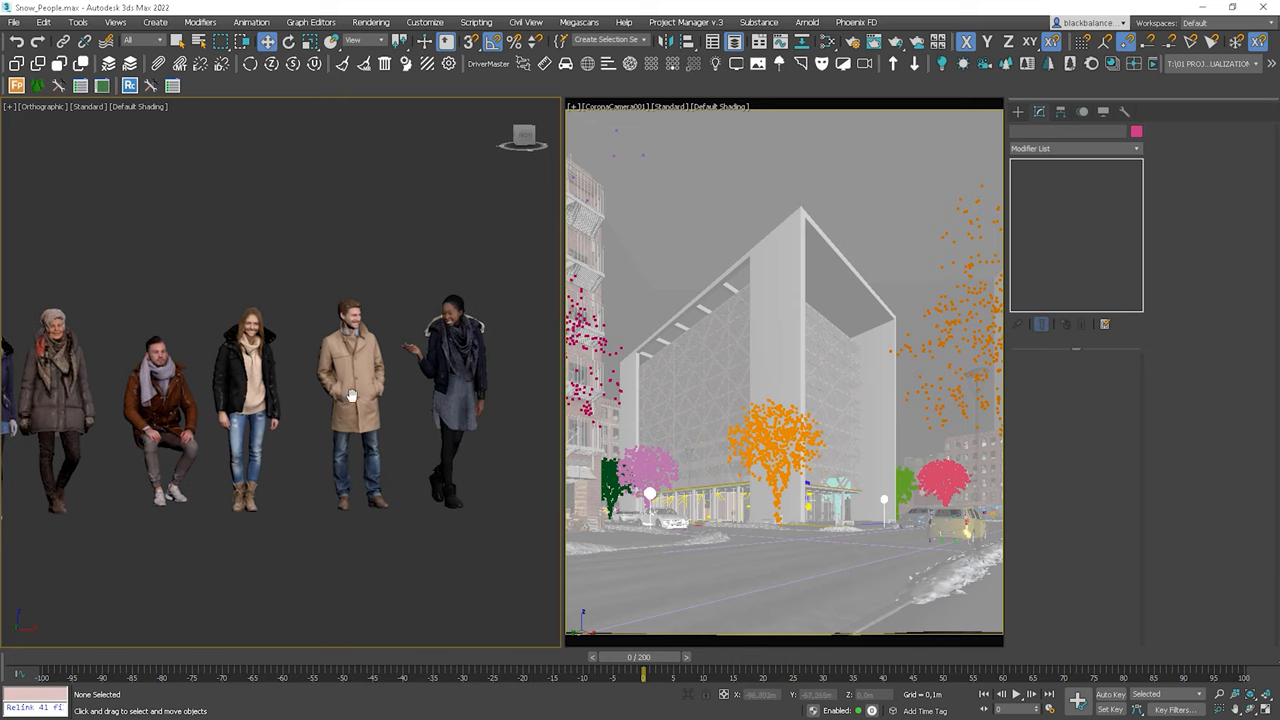
mouse_move(388, 366)
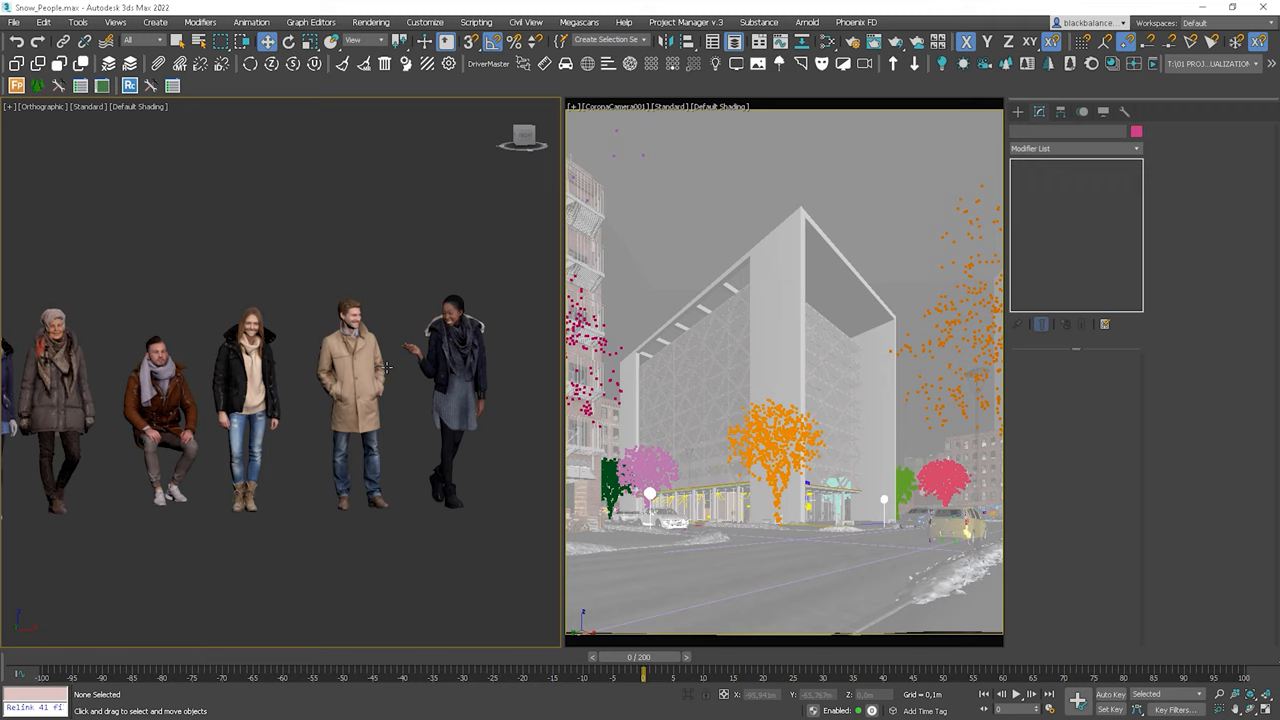
mouse_move(273, 397)
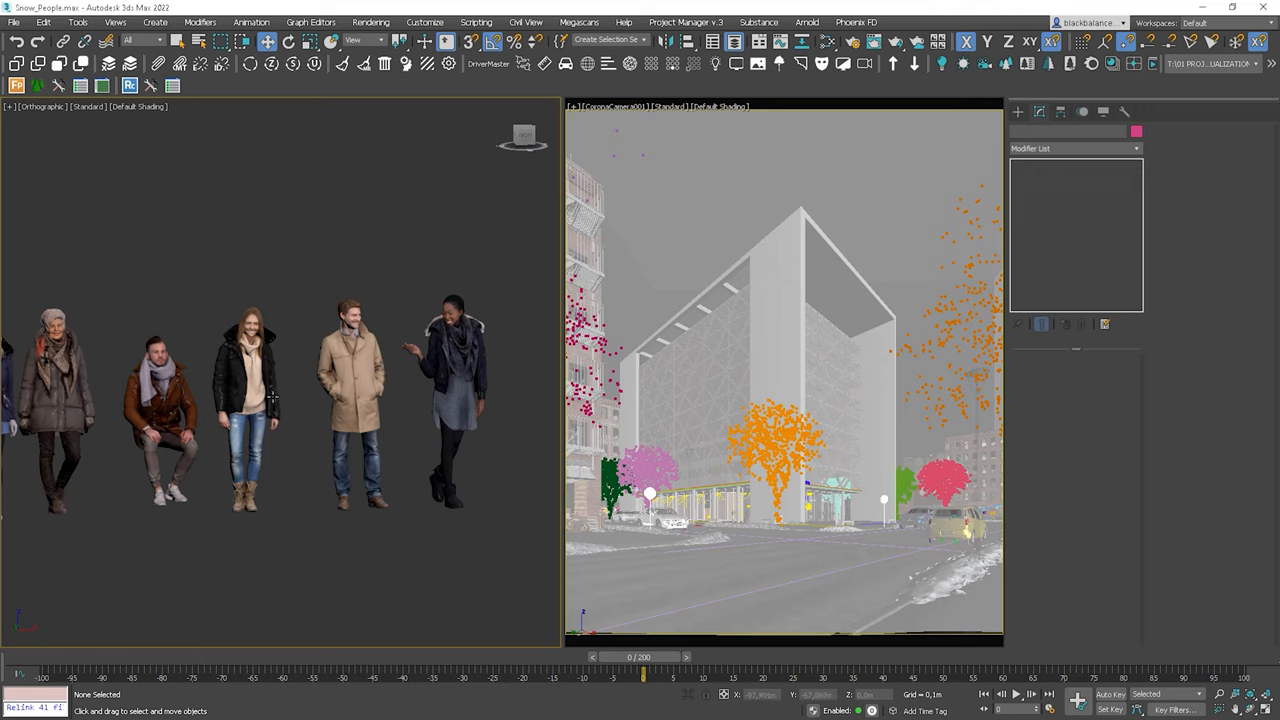
mouse_move(1000, 252)
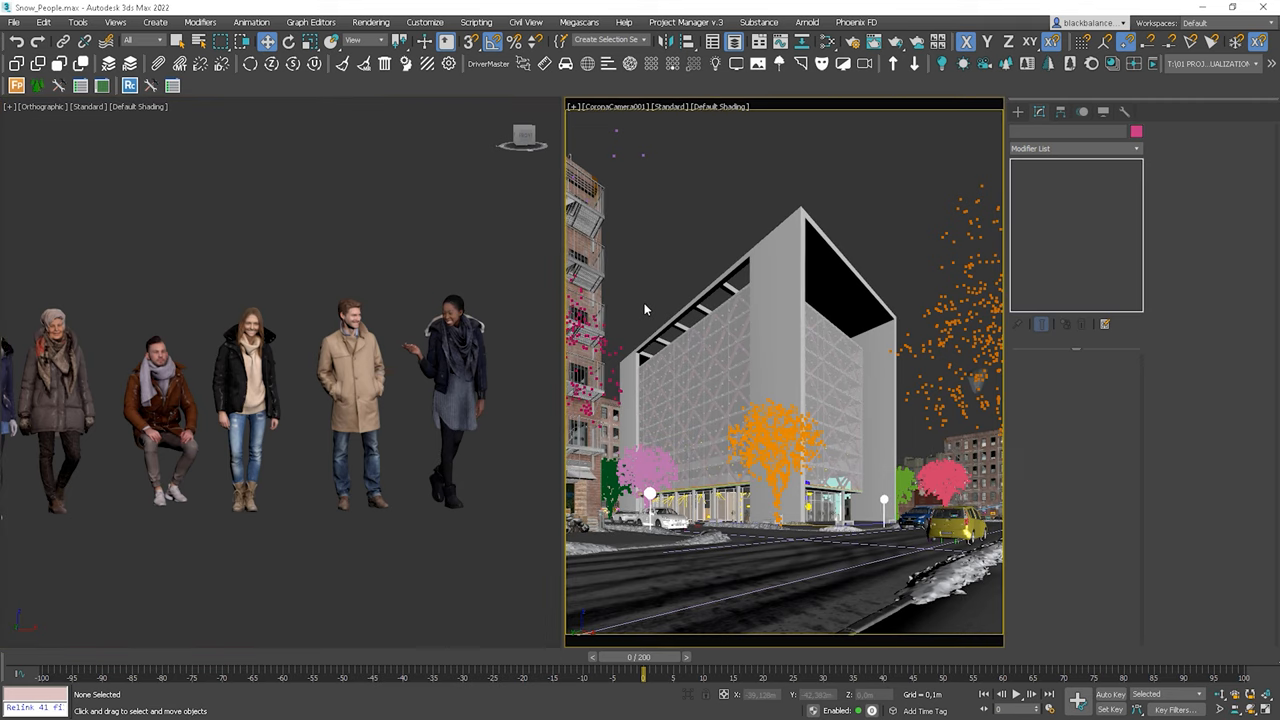
mouse_move(234, 399)
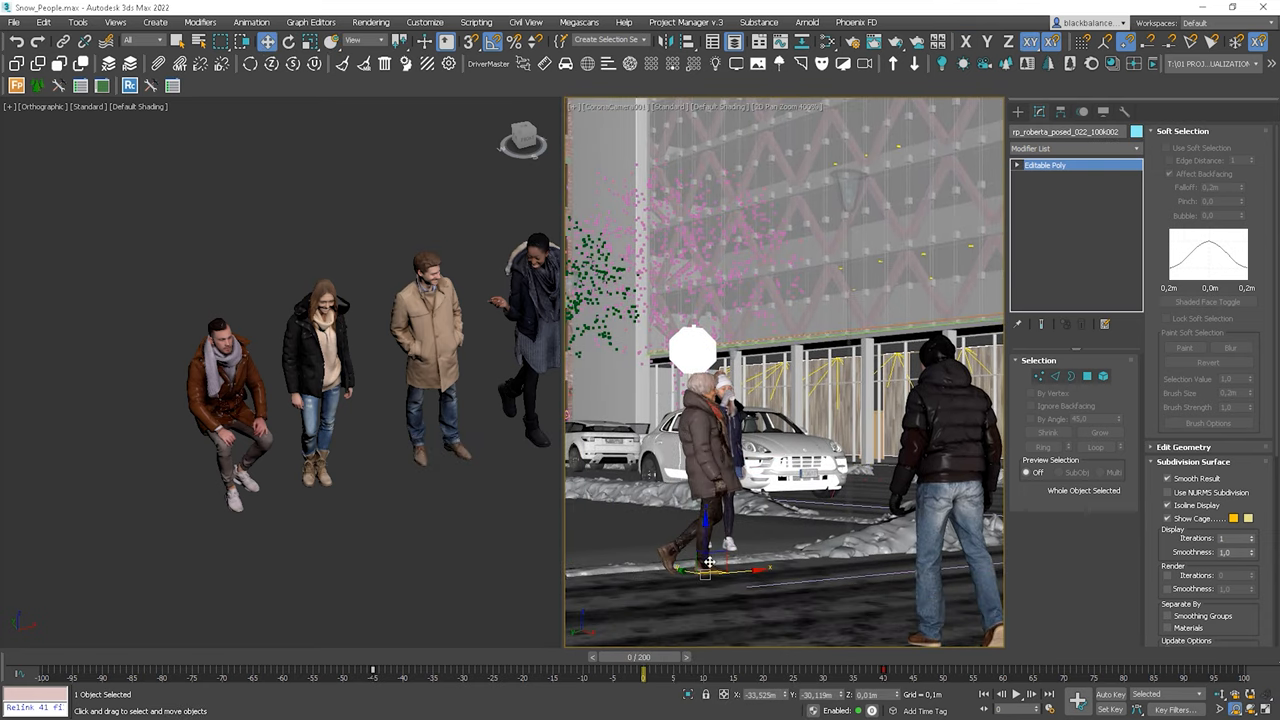
Step: Move the grey-coat woman and the walking pair along the sidewalk beside the white car
left_click_drag(708, 562, 745, 531)
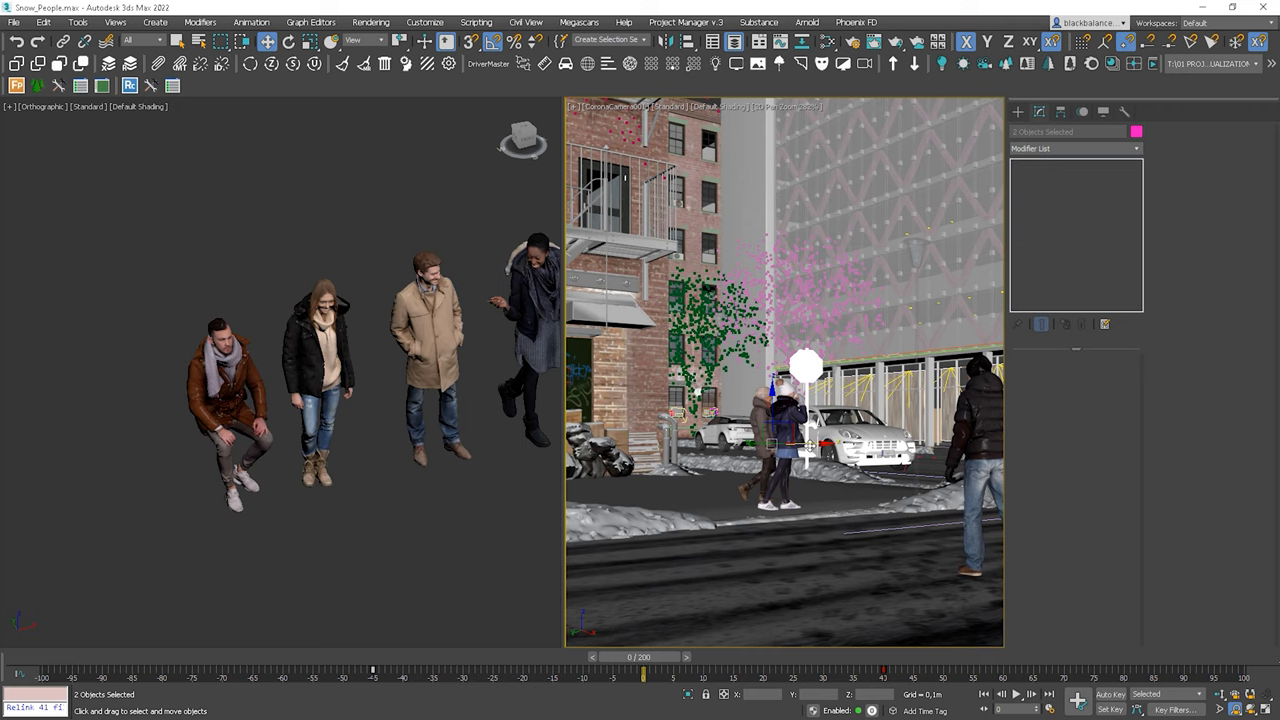
left_click_drag(770, 445, 745, 445)
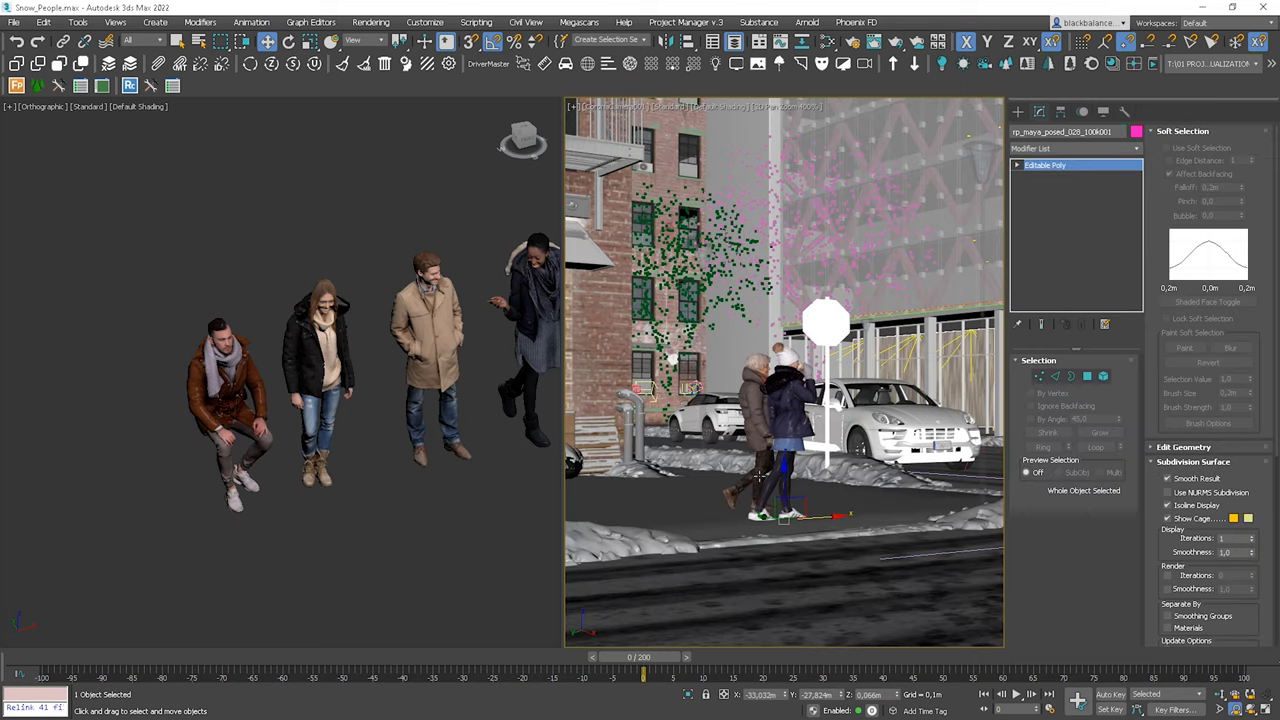
left_click(288, 41)
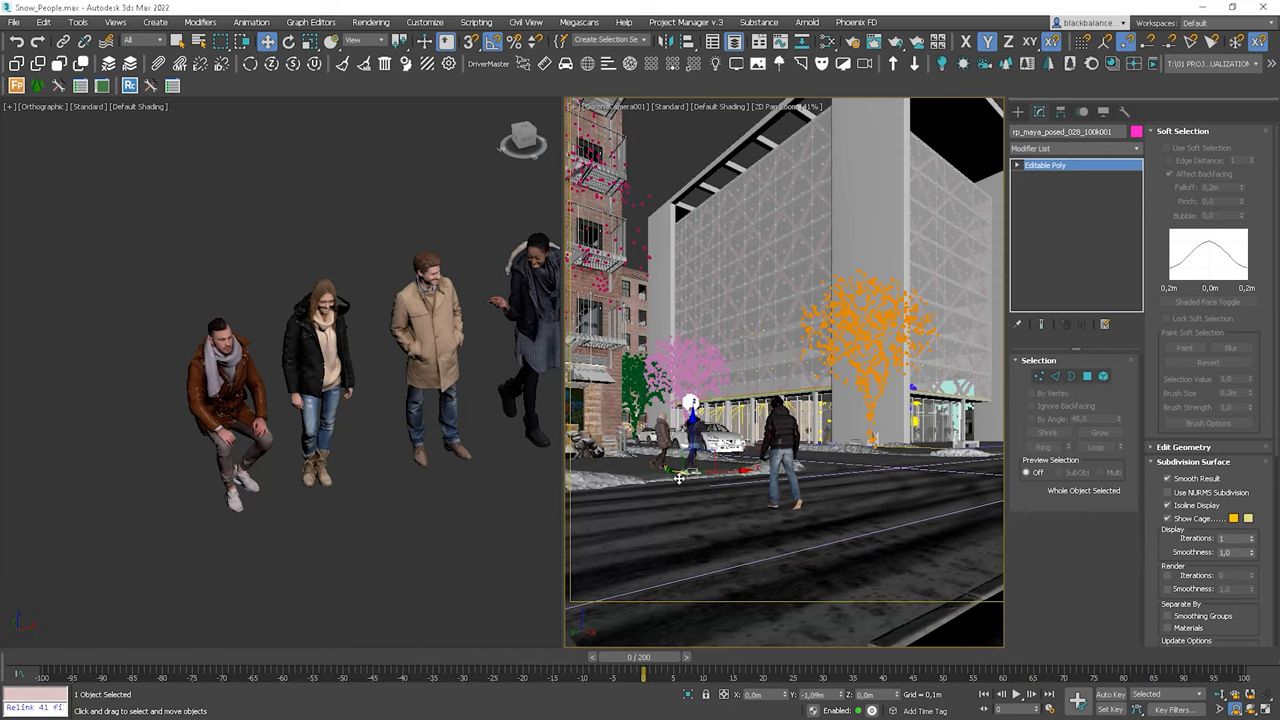
Step: Rotate the walking woman near the lamp post on Z to a new heading
left_click(288, 41)
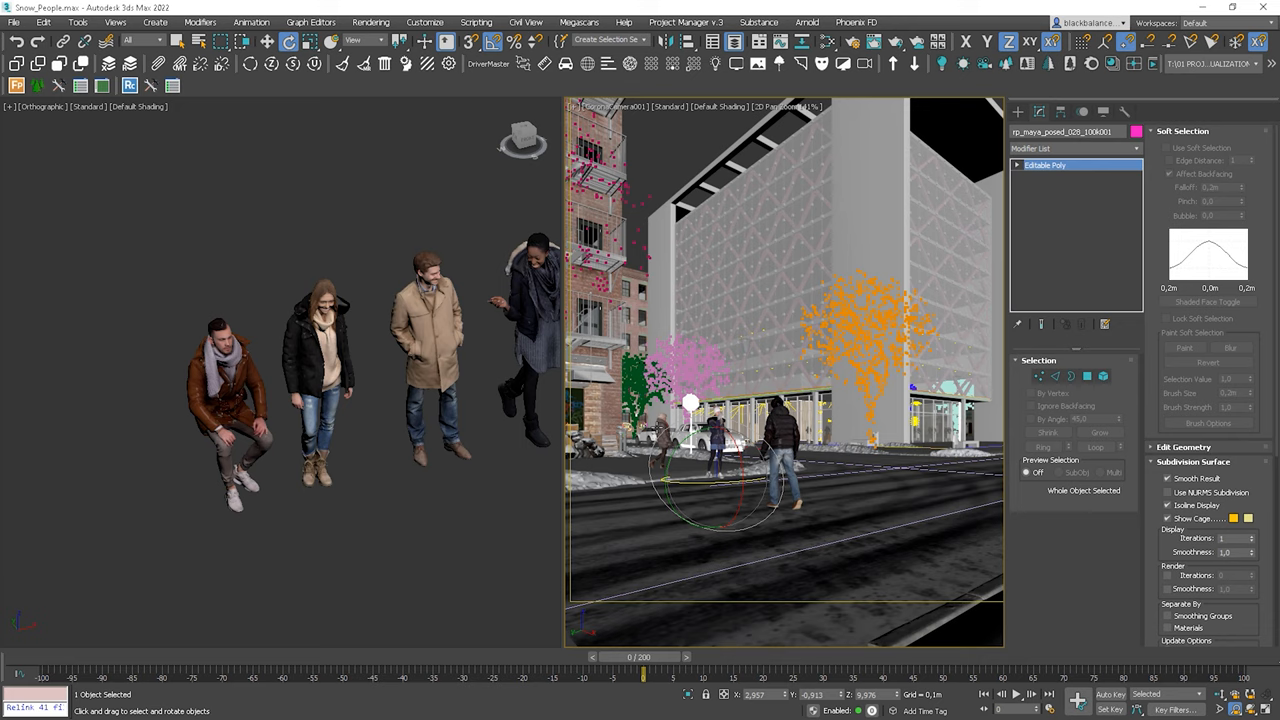
left_click_drag(710, 480, 680, 470)
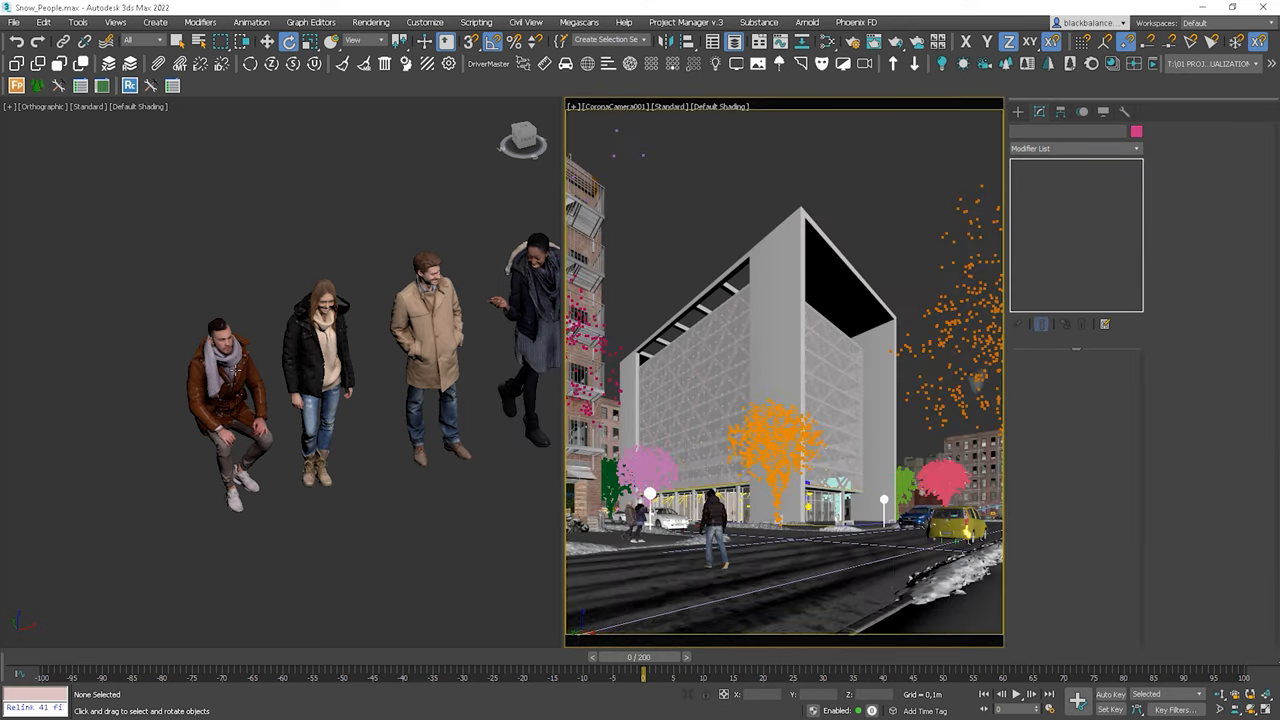
Step: Select the brown-jacketed man and settle him onto the lobby bench seat
left_click(225, 400)
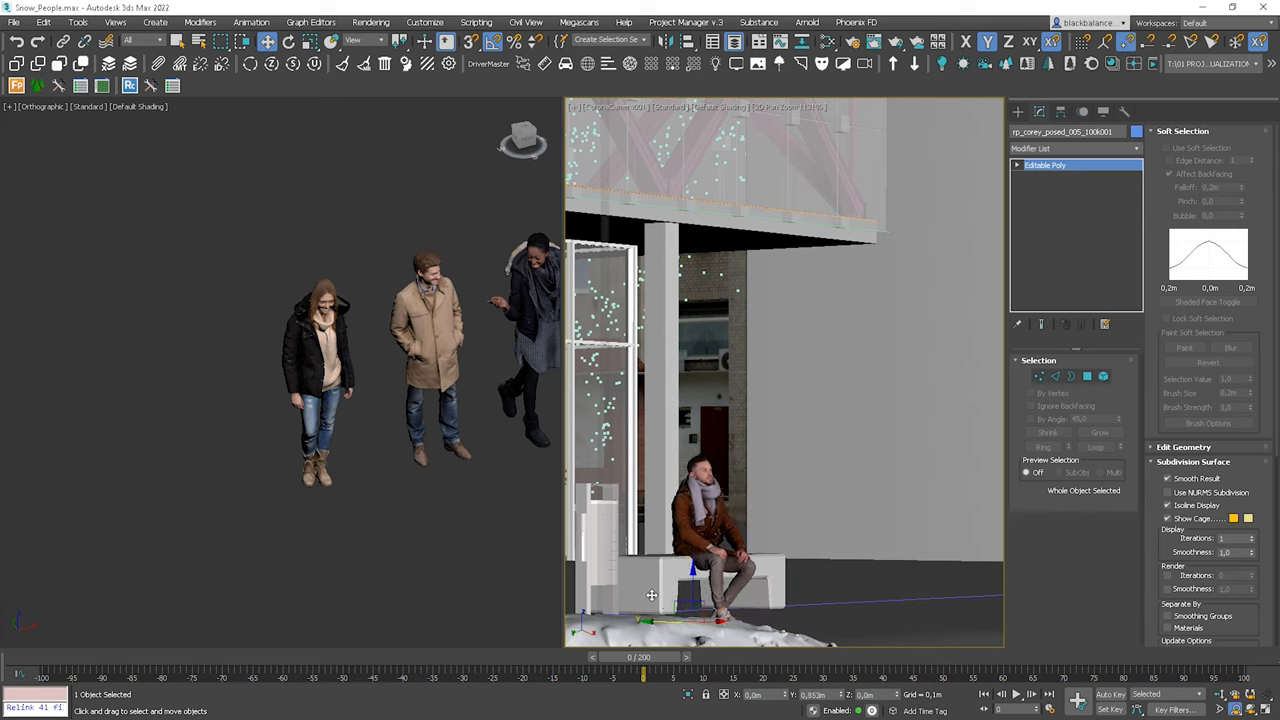
left_click_drag(652, 595, 697, 617)
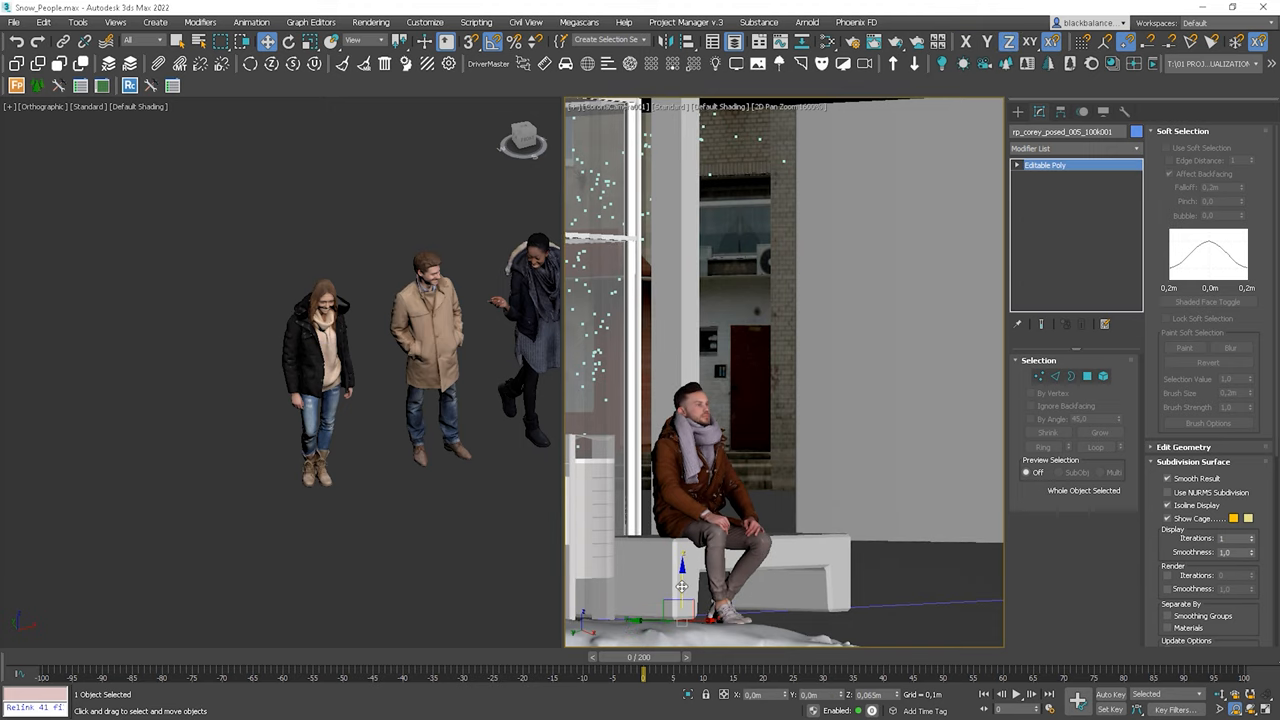
left_click(288, 41)
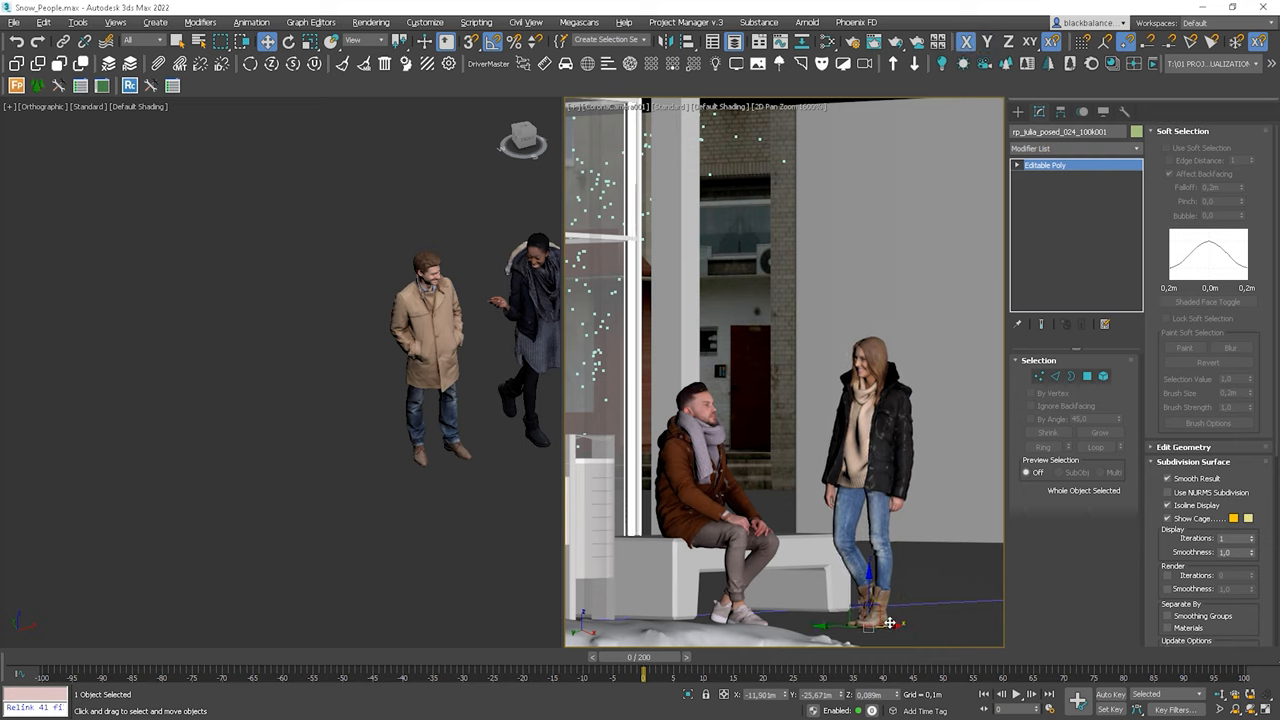
left_click(288, 41)
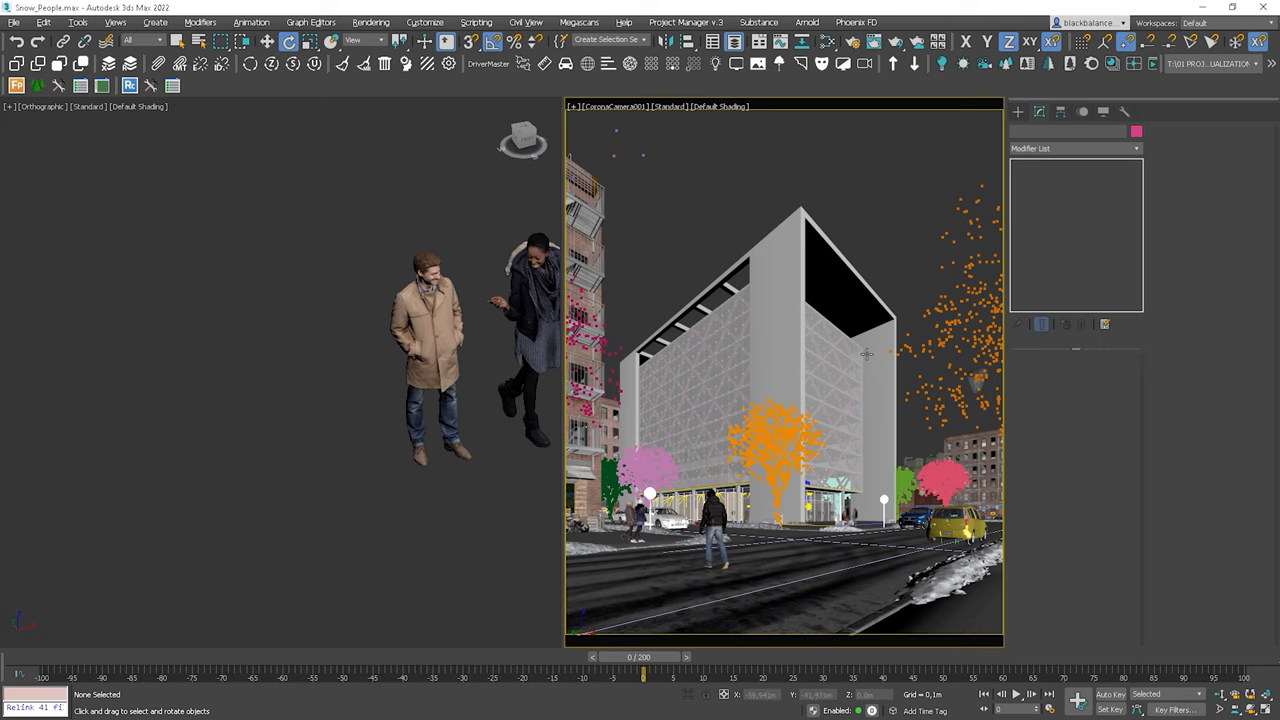
mouse_move(865, 464)
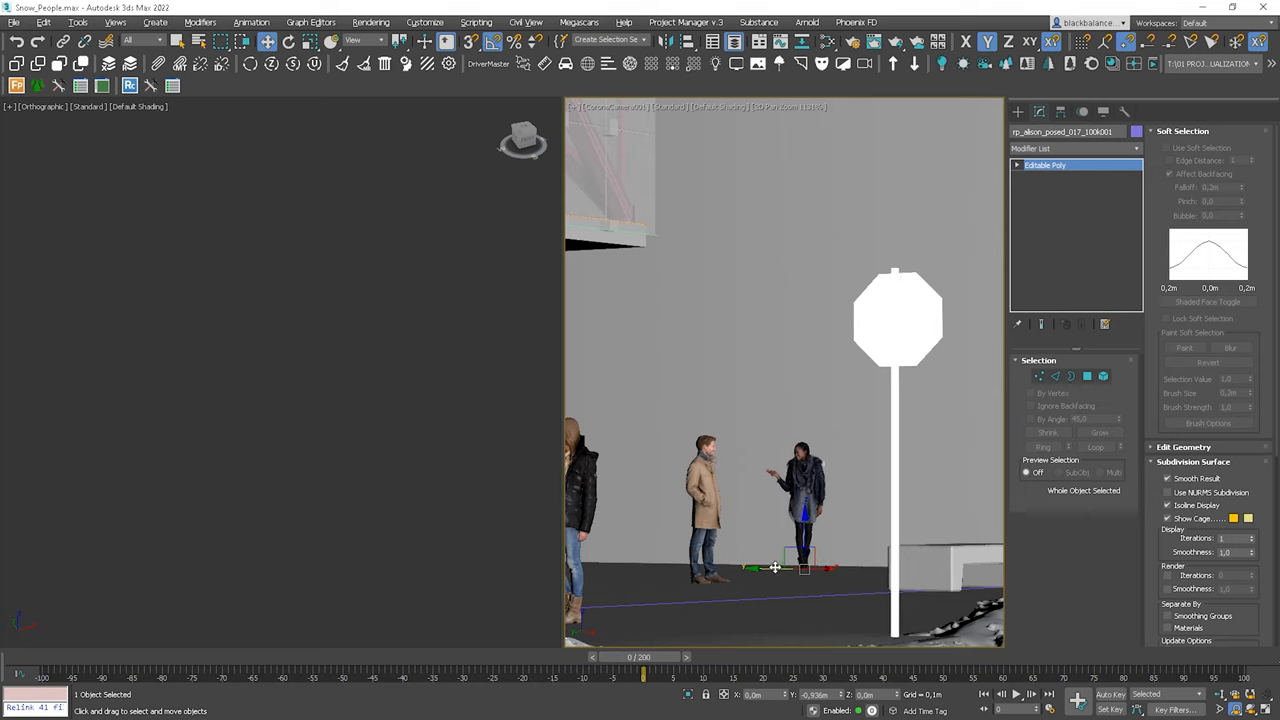
Step: Move the talking couple further back along the street toward the stop sign
left_click_drag(775, 568, 855, 568)
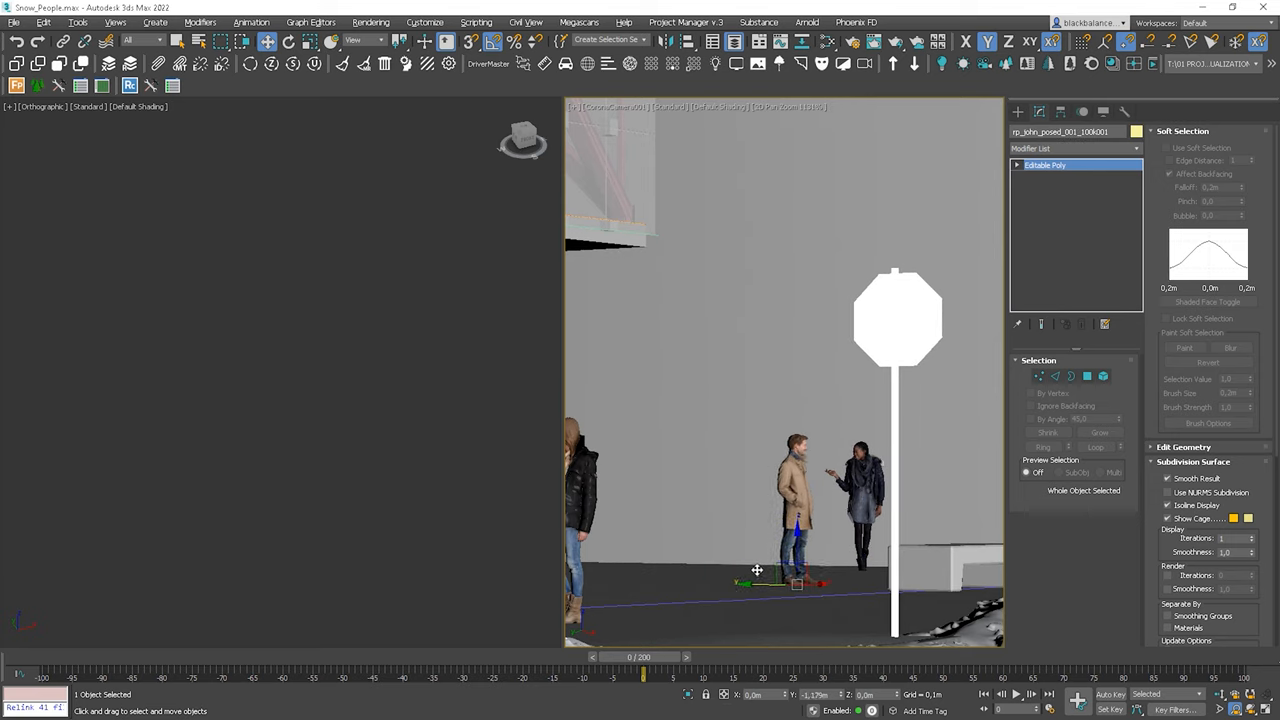
scroll("up", 3)
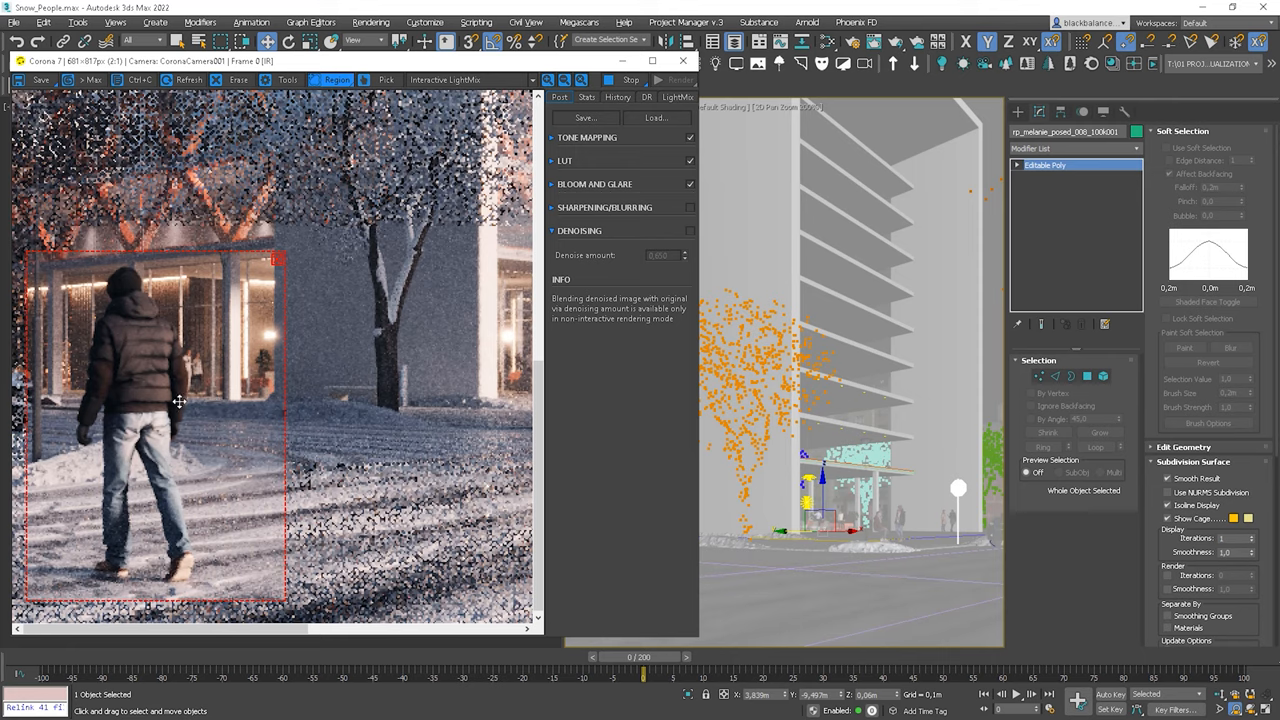
mouse_move(133, 423)
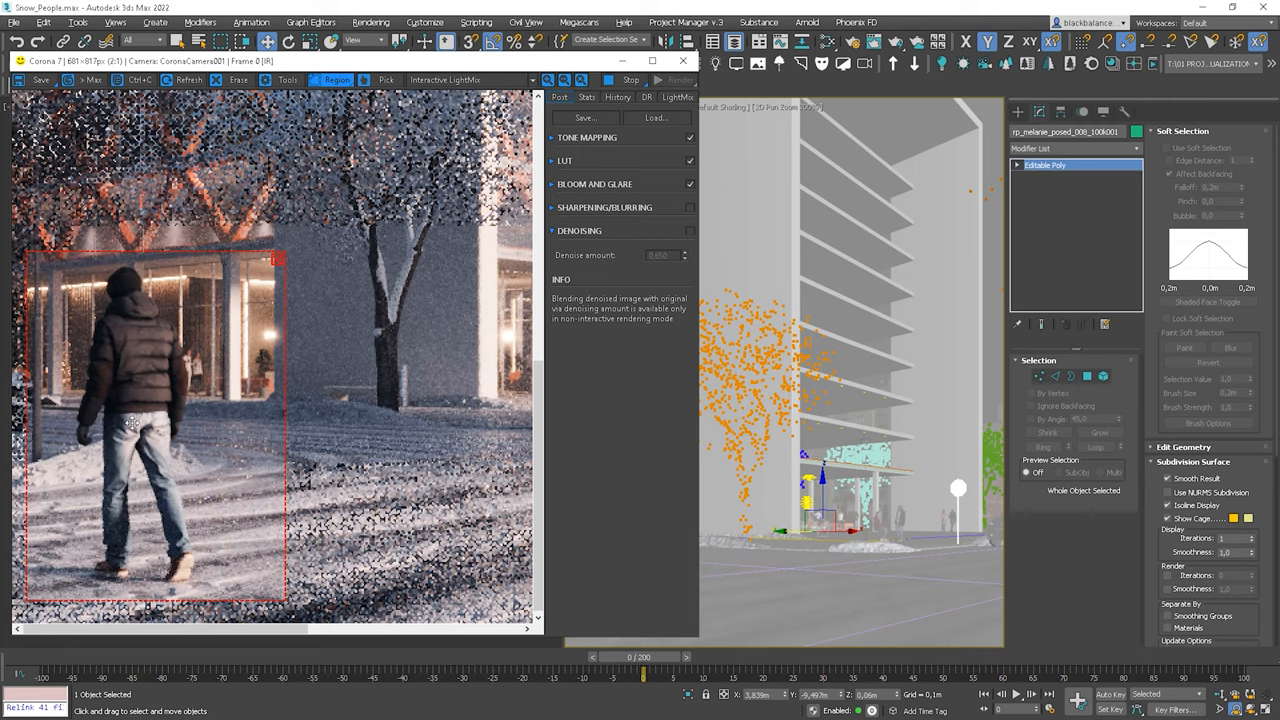
mouse_move(130, 351)
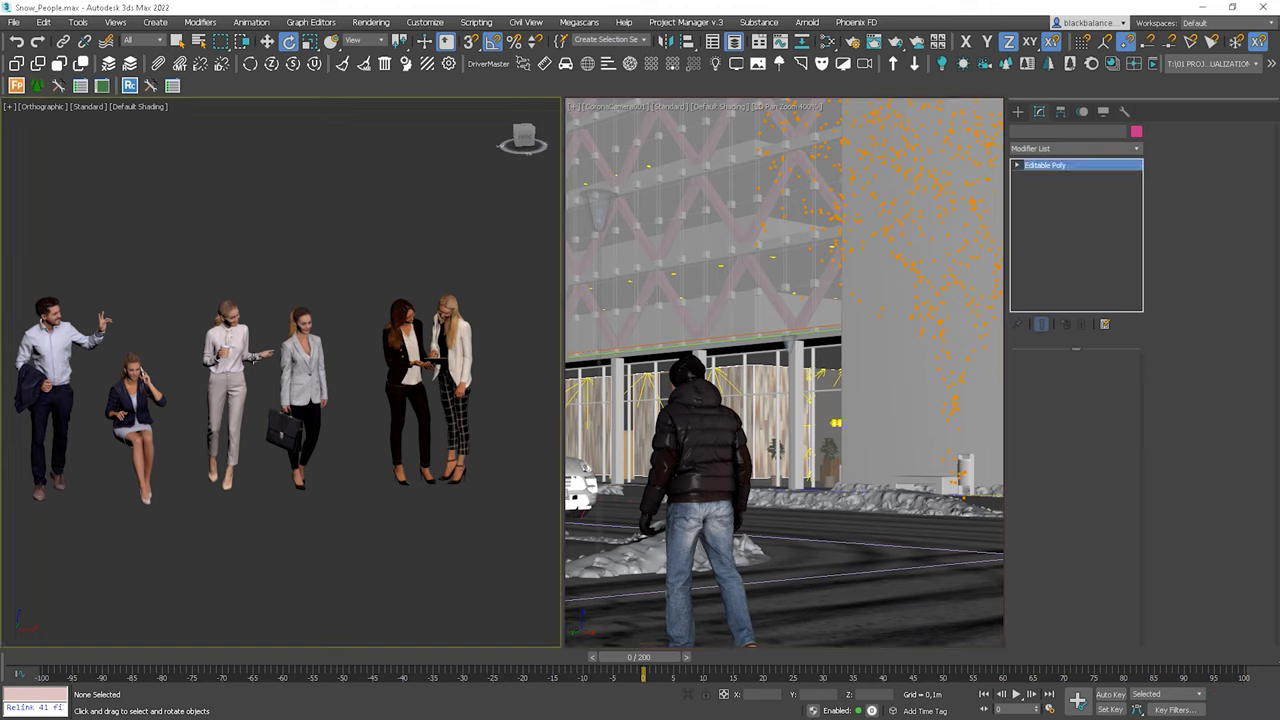
Step: Select the two standing businesswomen and move them into the glass lobby along the window
left_click(268, 388)
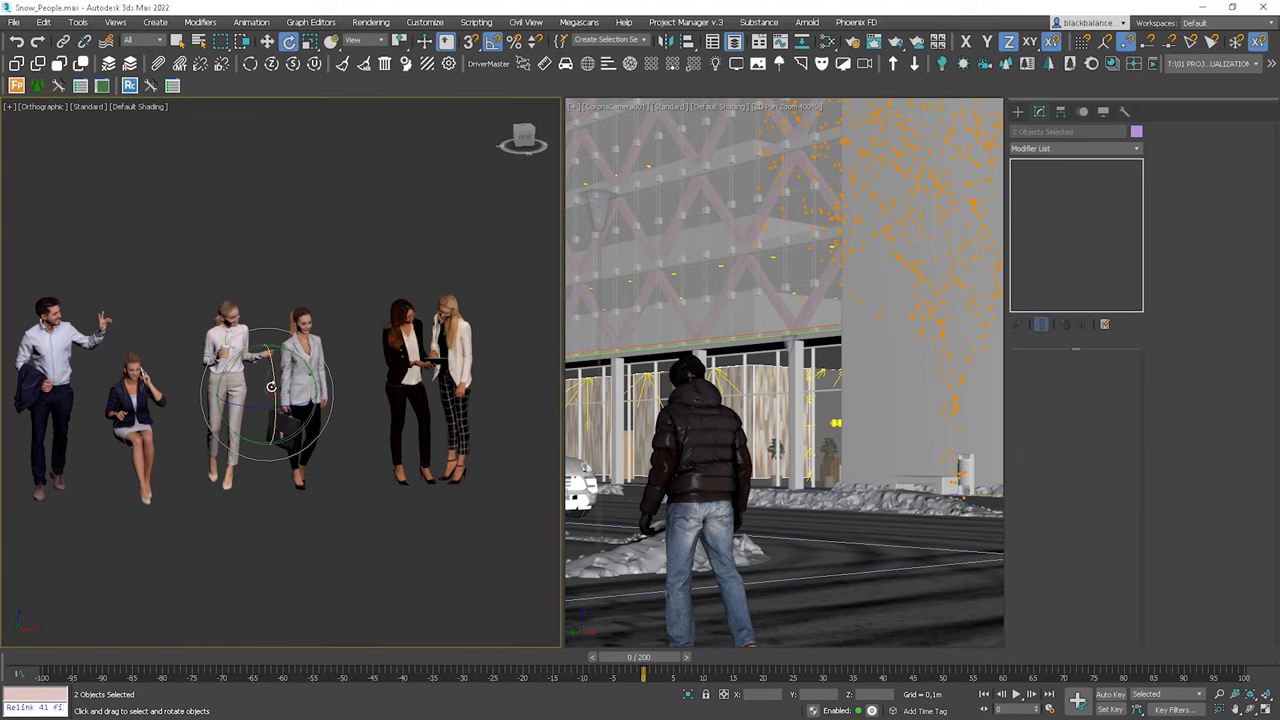
left_click(267, 41)
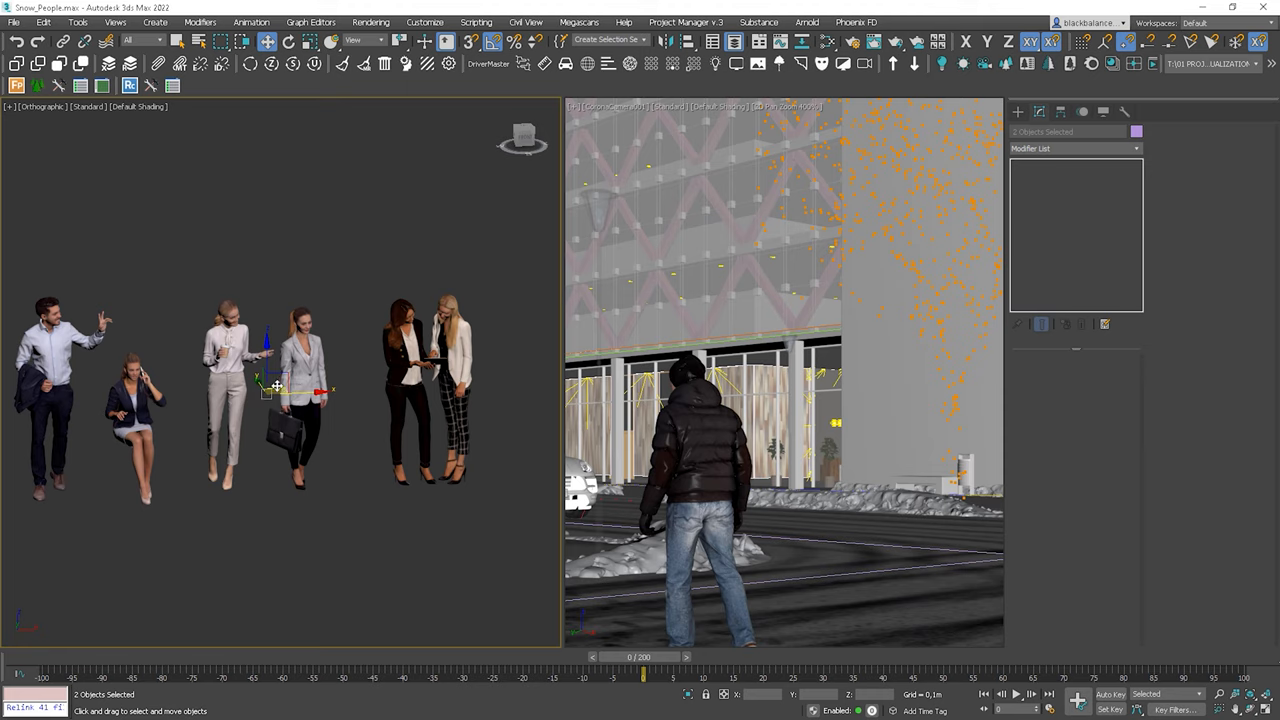
left_click_drag(275, 390, 355, 435)
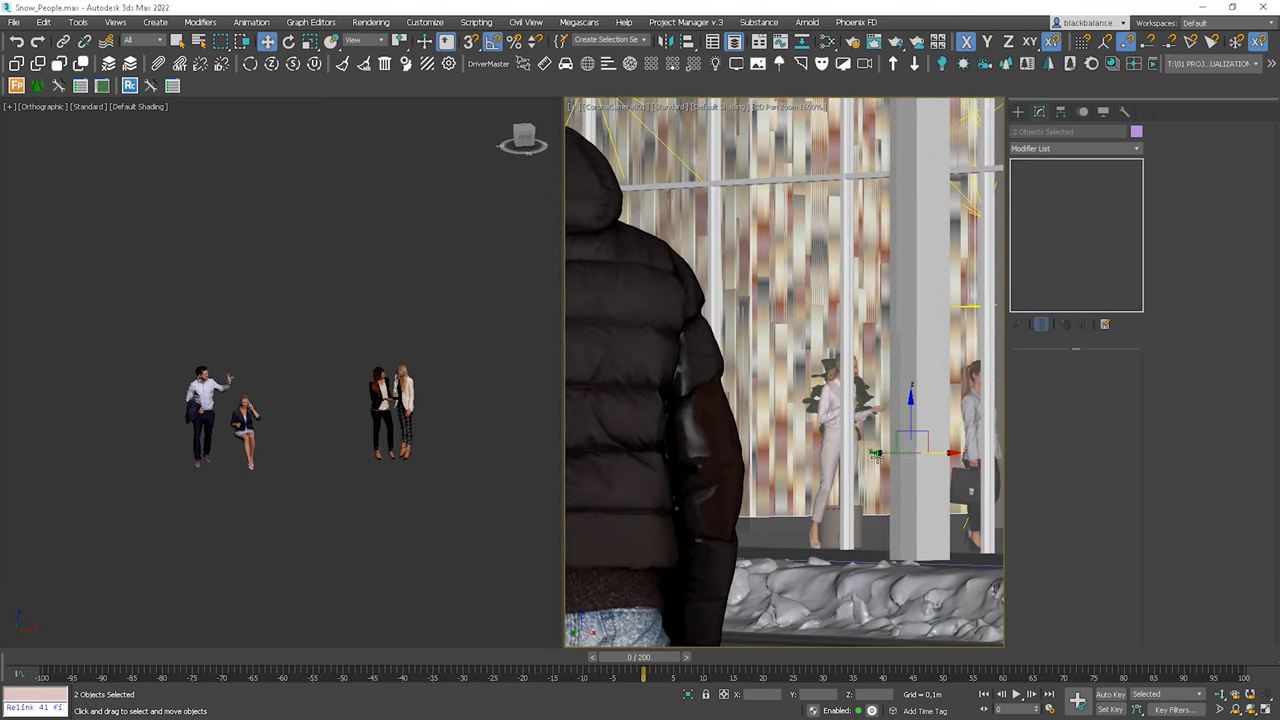
left_click_drag(910, 452, 730, 451)
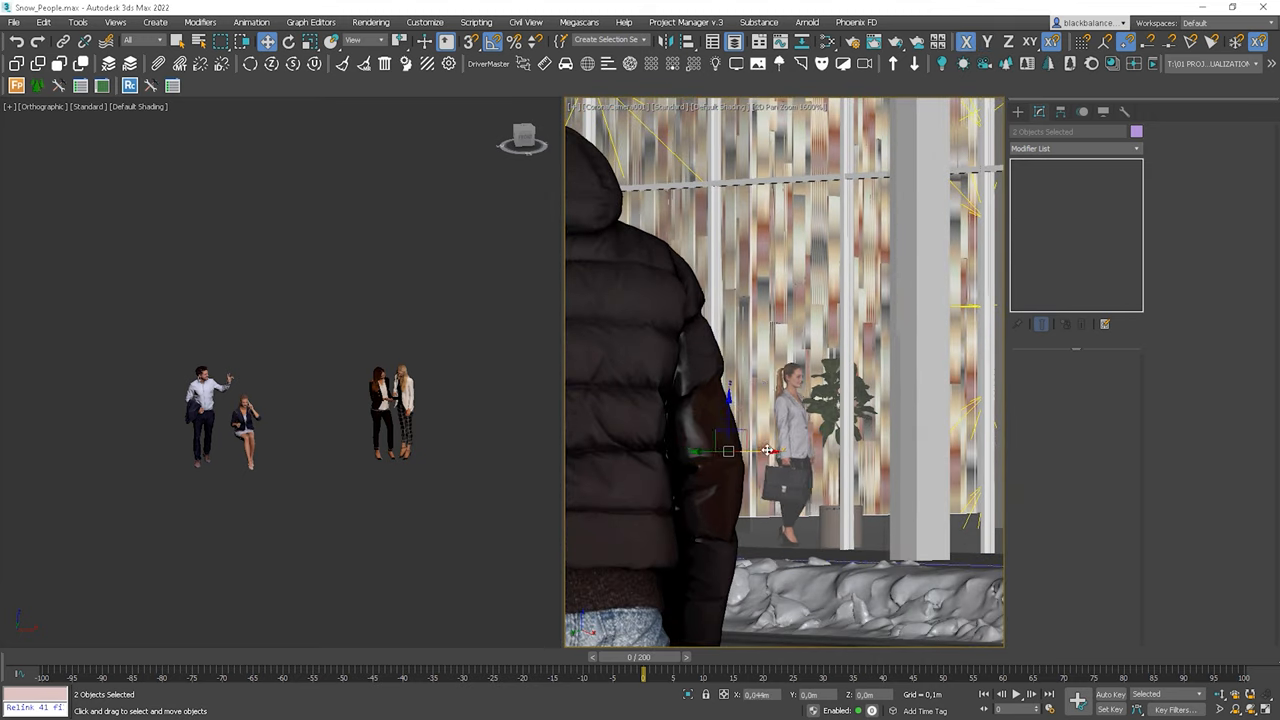
left_click_drag(768, 450, 847, 420)
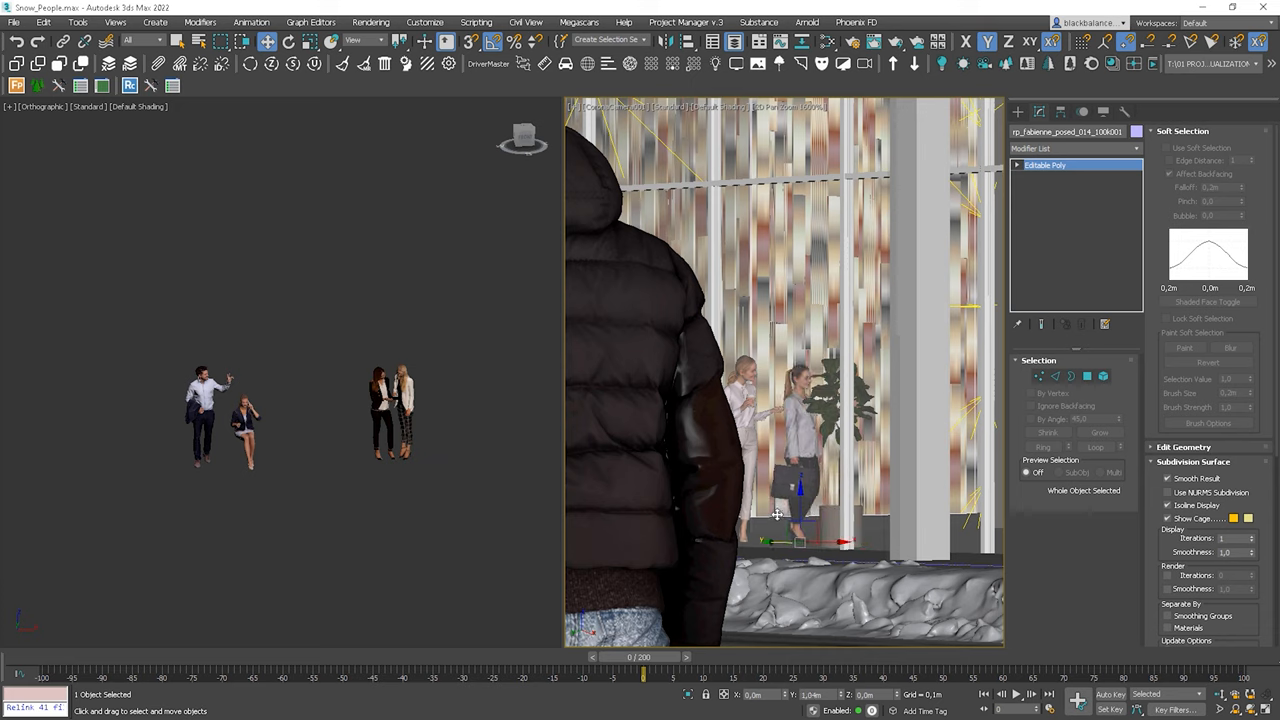
Step: Fine-tune one businesswoman's position beside her colleague using axis-constrained moves
left_click_drag(800, 515, 778, 540)
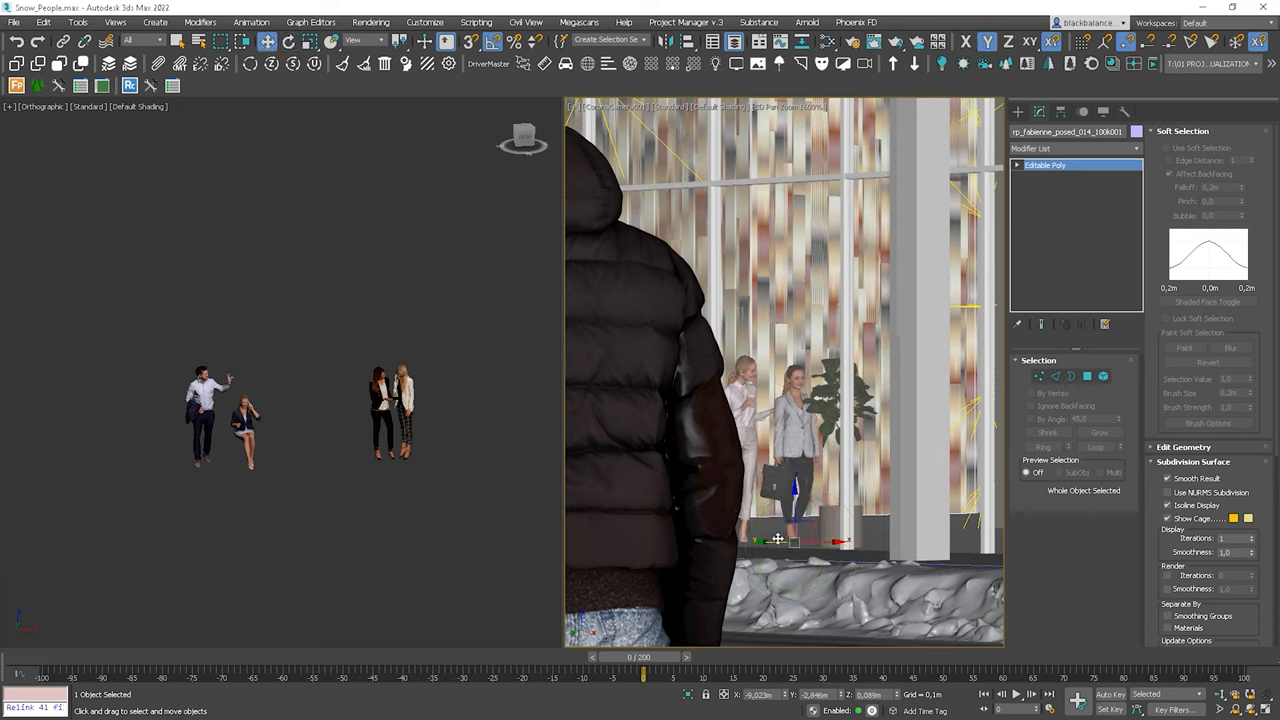
left_click_drag(778, 539, 831, 525)
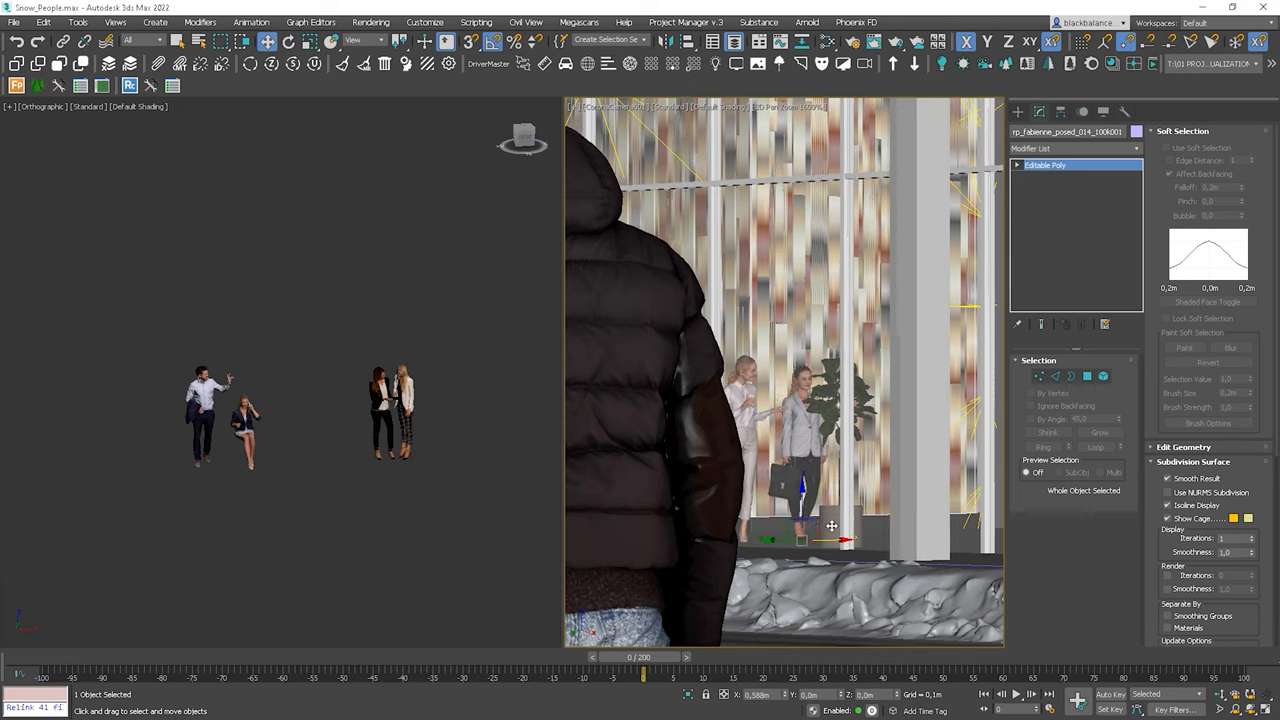
left_click(288, 41)
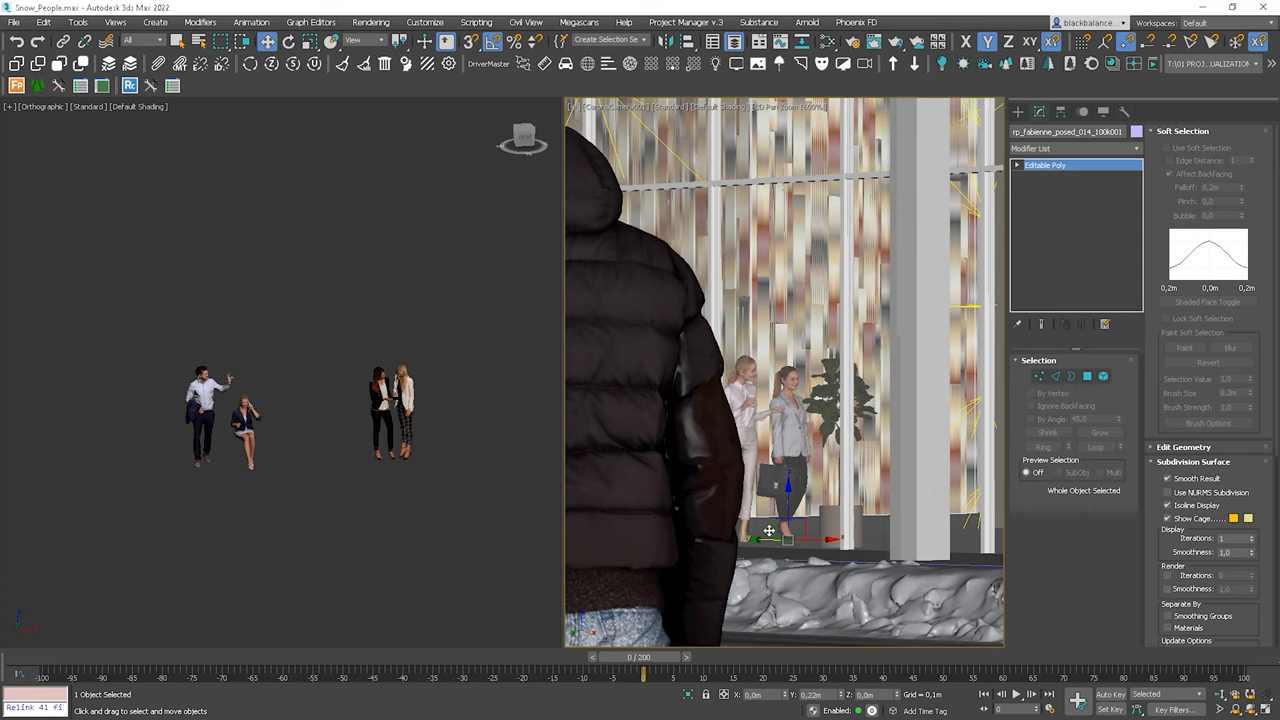
left_click_drag(790, 530, 785, 485)
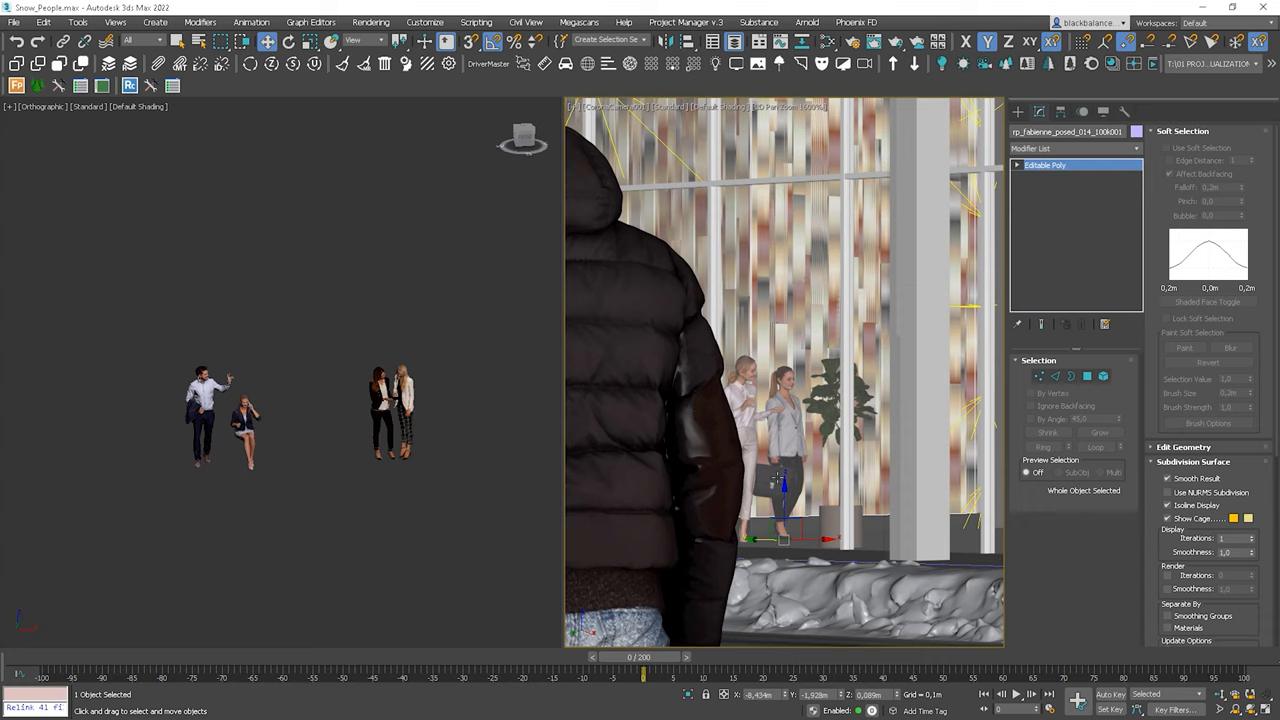
left_click_drag(783, 485, 780, 510)
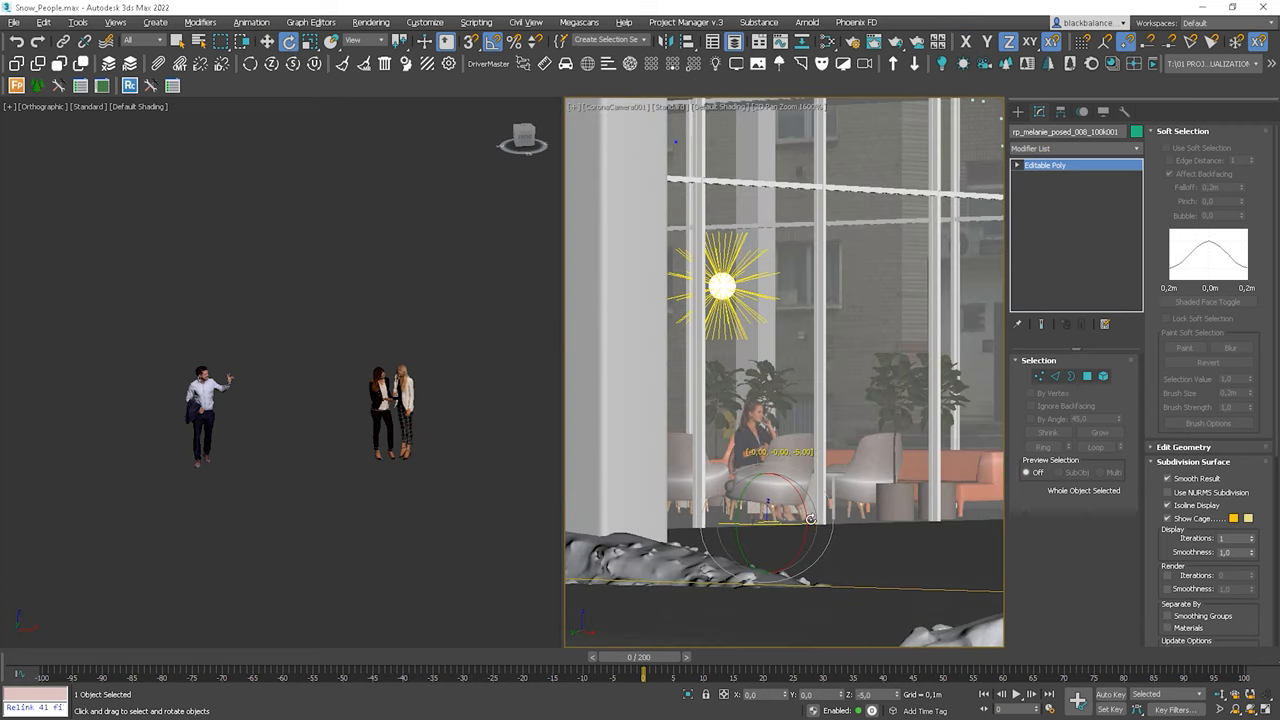
Step: Rotate the seated woman around to face the room
left_click_drag(810, 519, 778, 524)
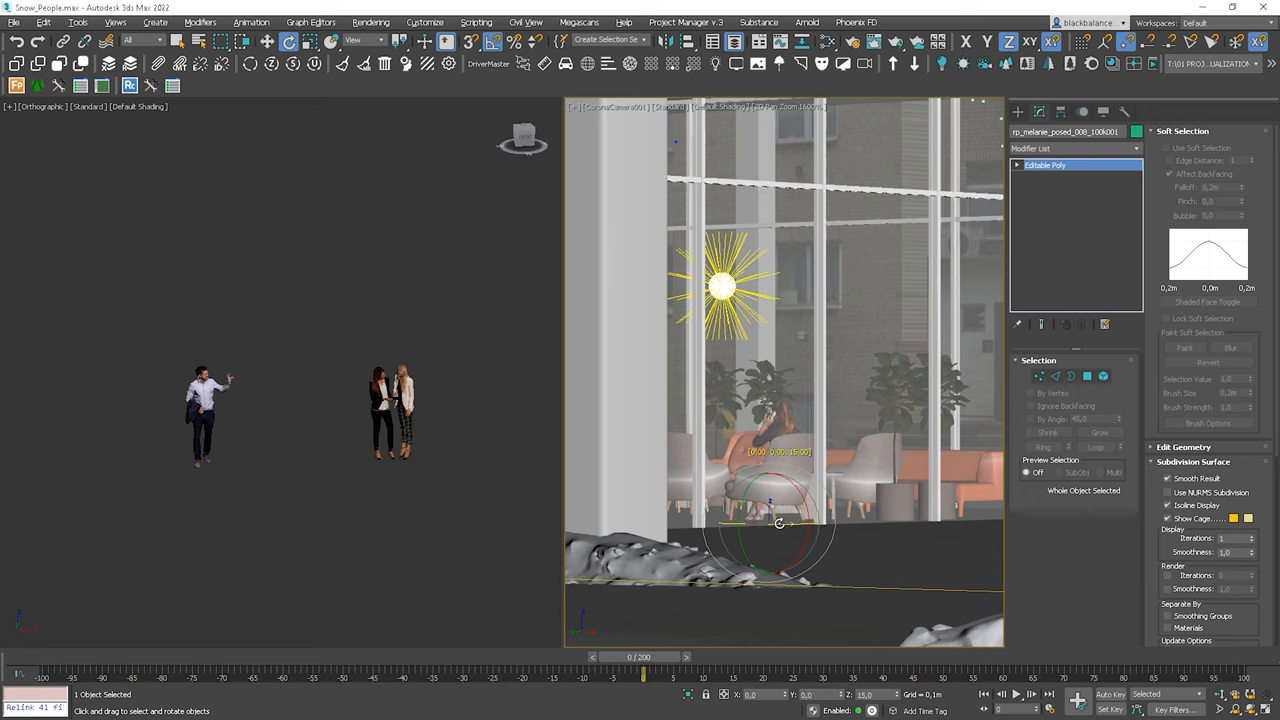
left_click_drag(778, 523, 775, 514)
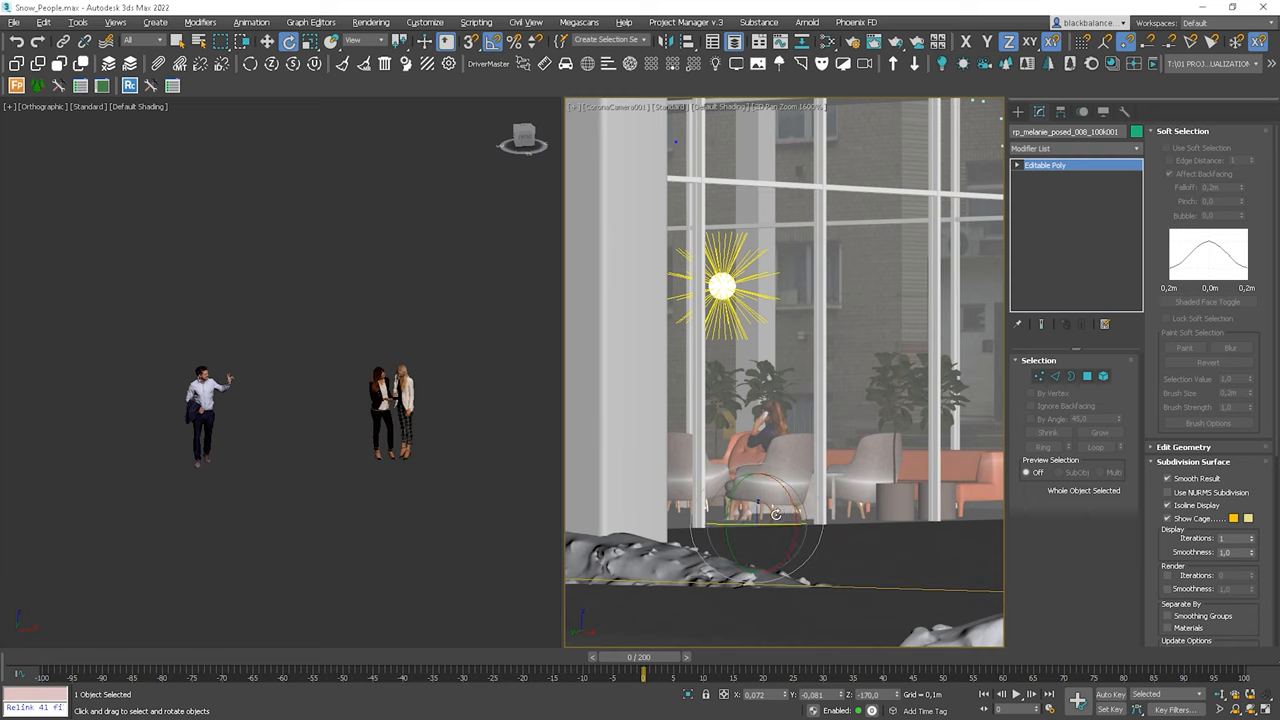
left_click(245, 41)
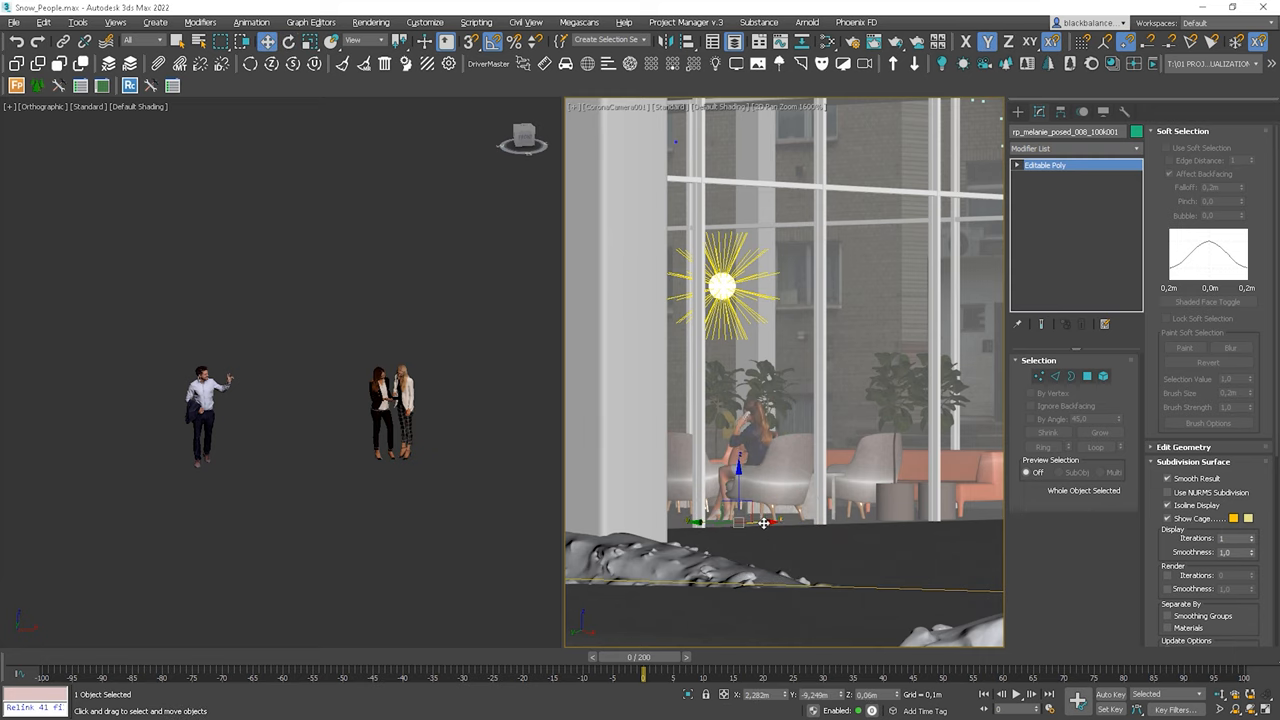
left_click(288, 41)
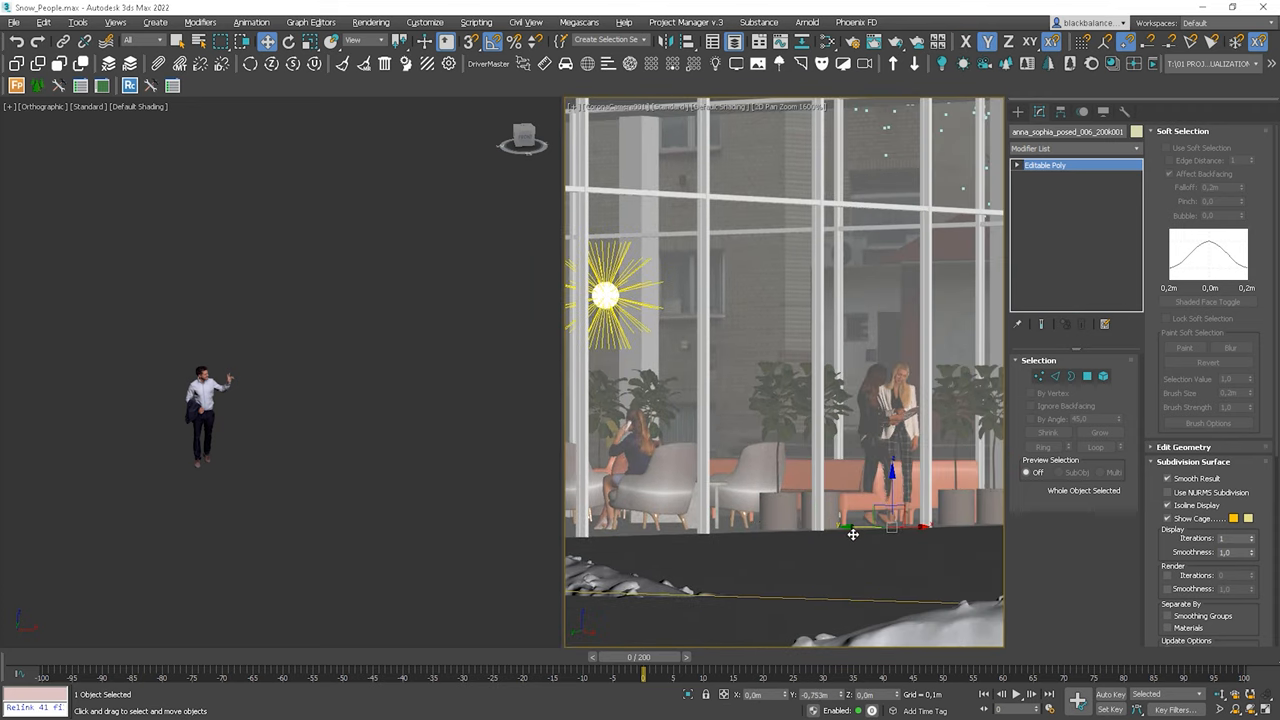
Step: Move the tablet pair along the lobby window and place the gesturing man near the seated woman
left_click(287, 41)
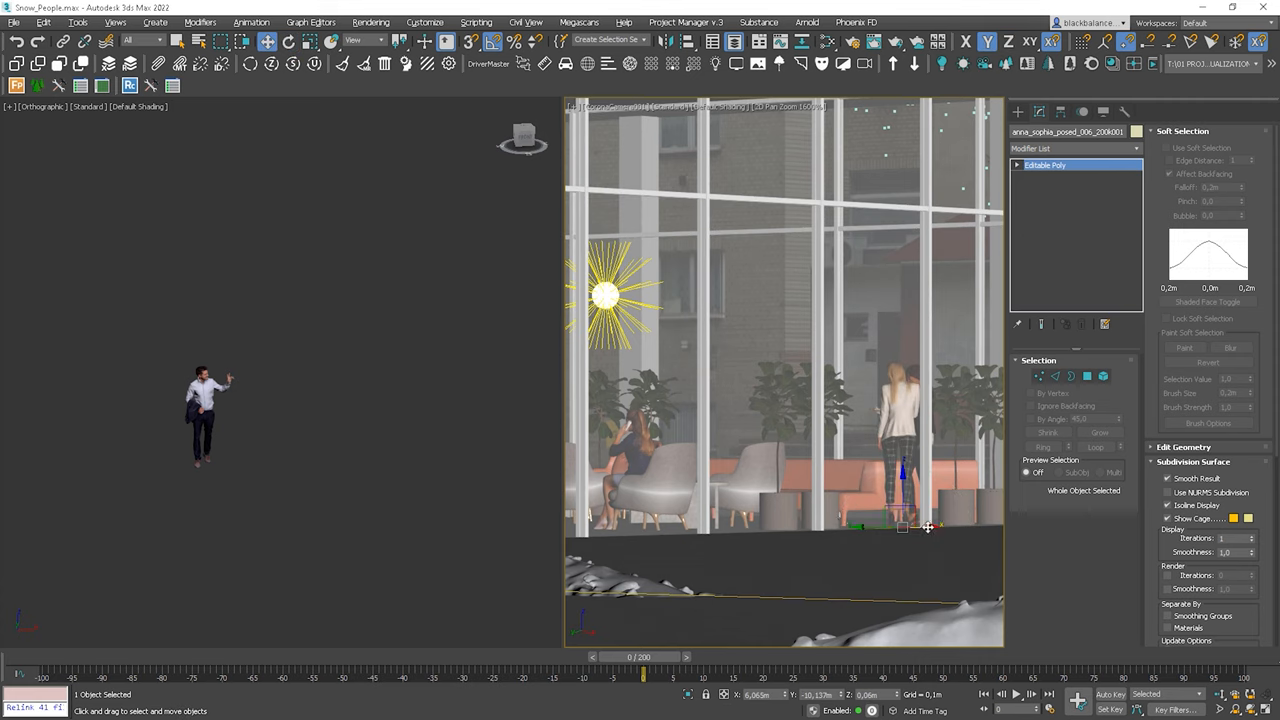
left_click_drag(905, 527, 880, 527)
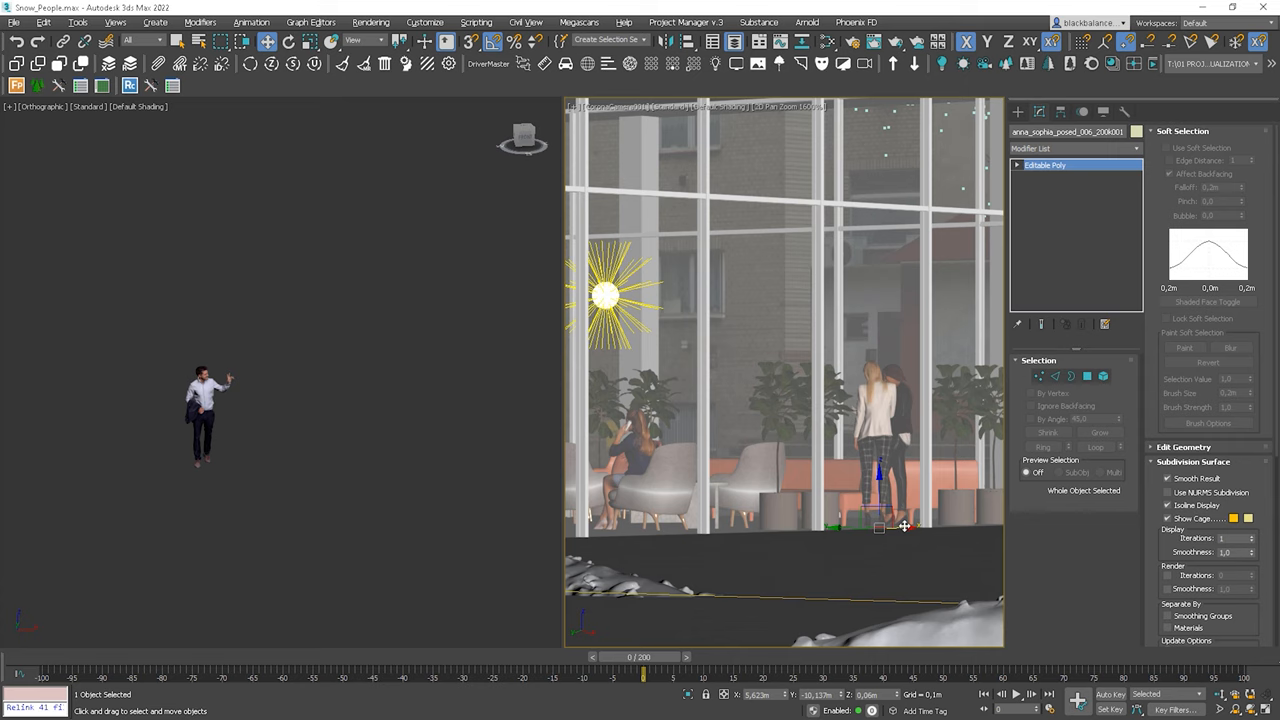
mouse_move(904, 526)
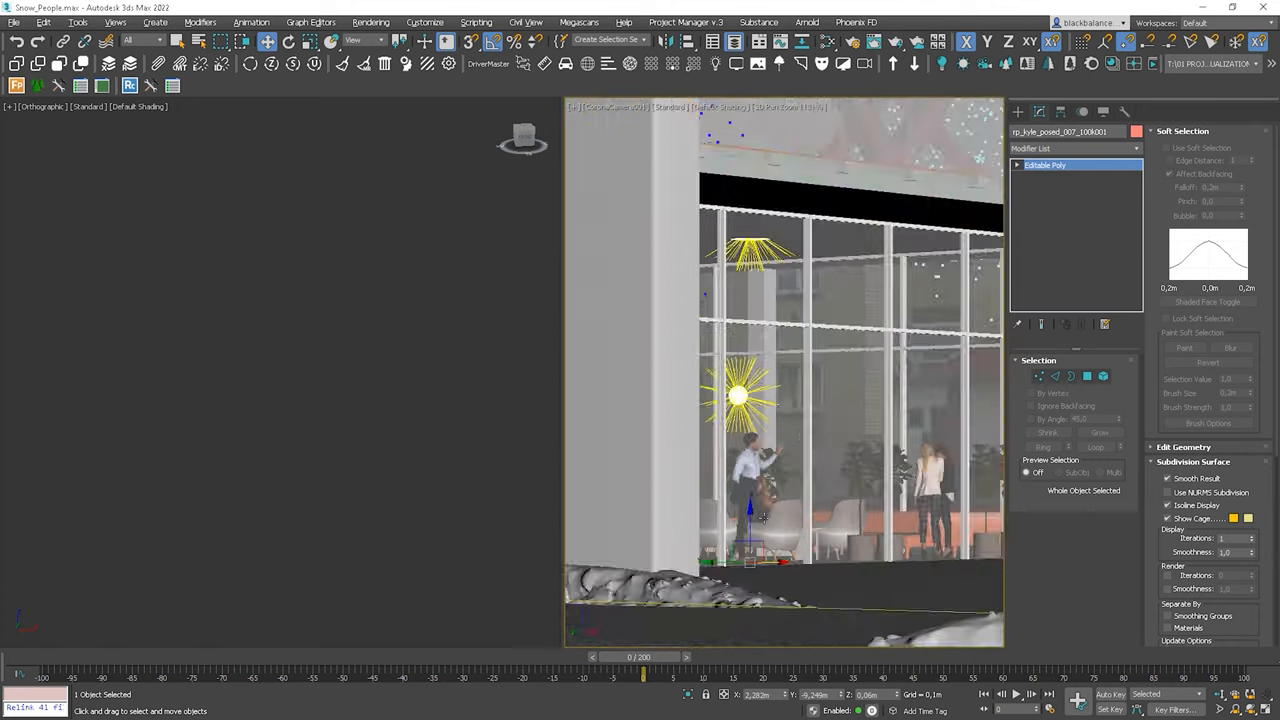
left_click(288, 41)
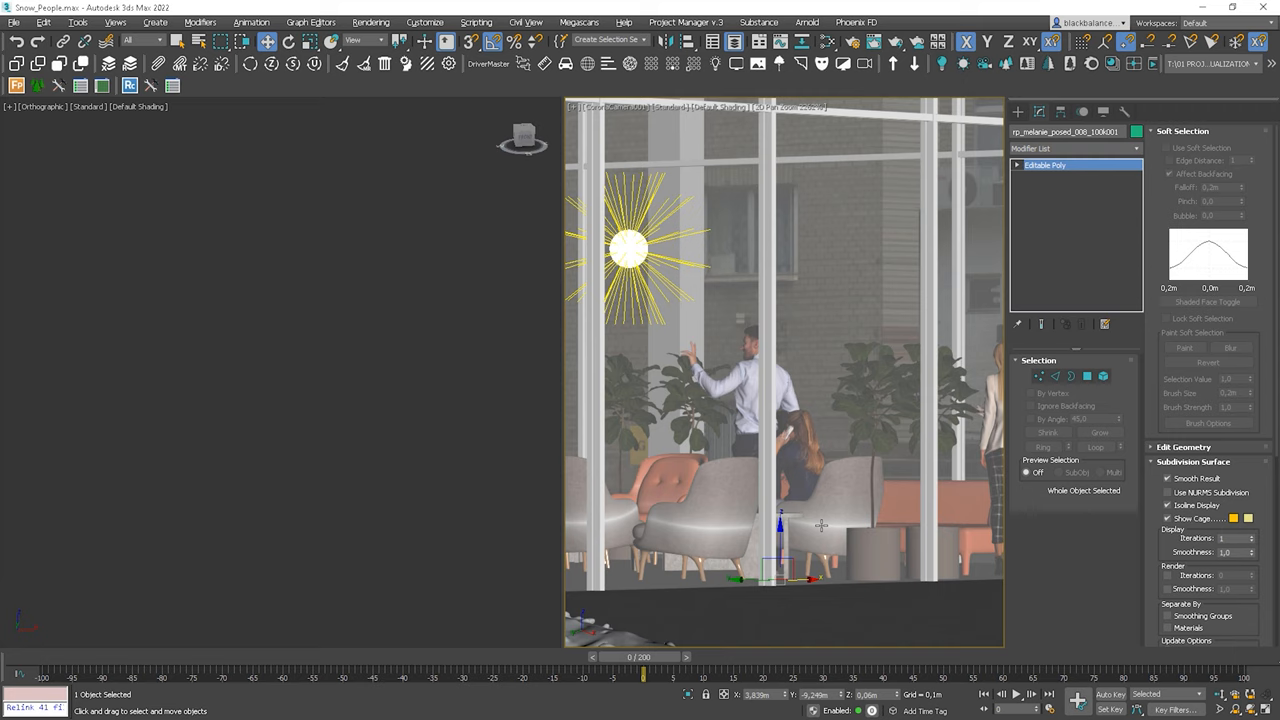
left_click_drag(780, 525, 805, 578)
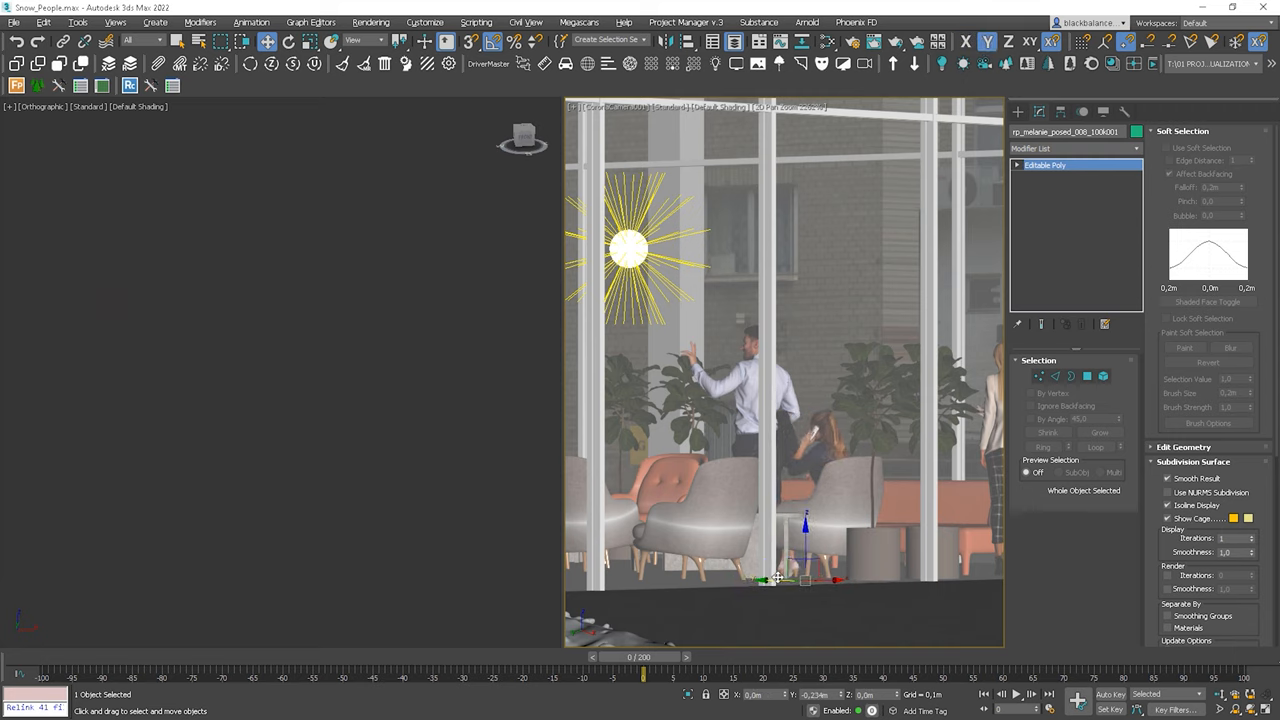